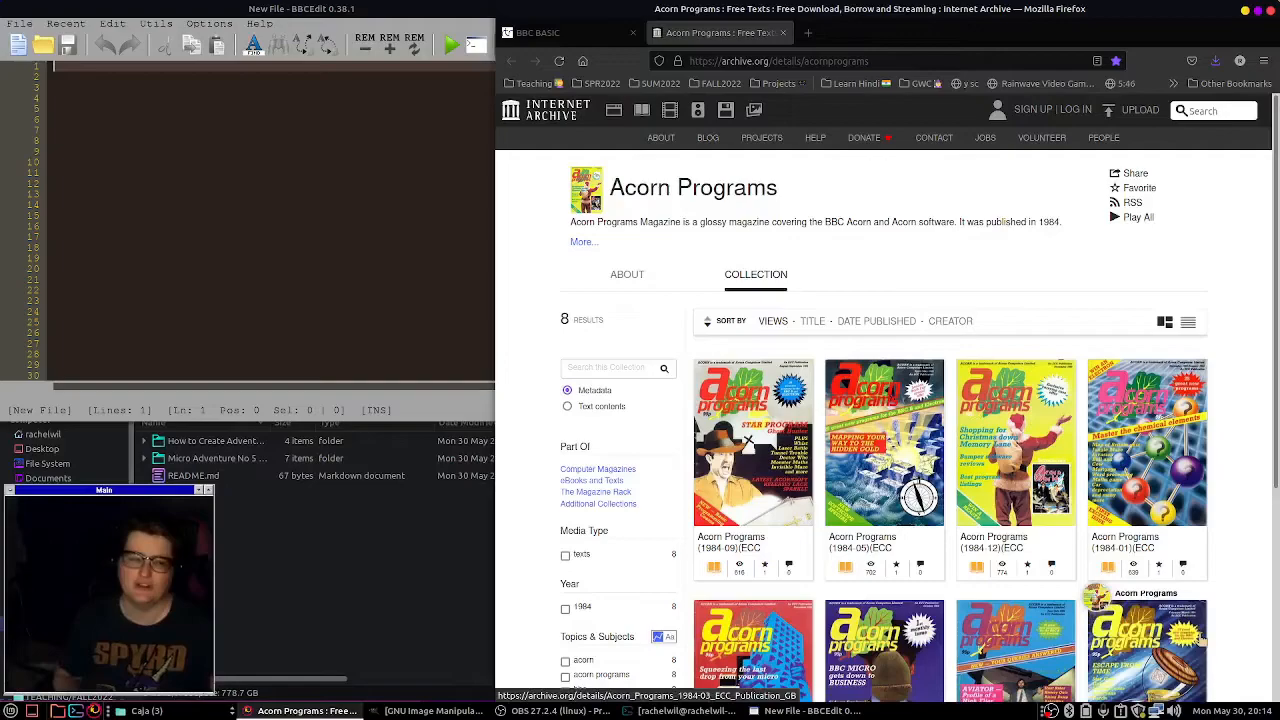
Open the Acorn Programs (1984-09)(ECC Publication) issue from its collection cover.
click(752, 442)
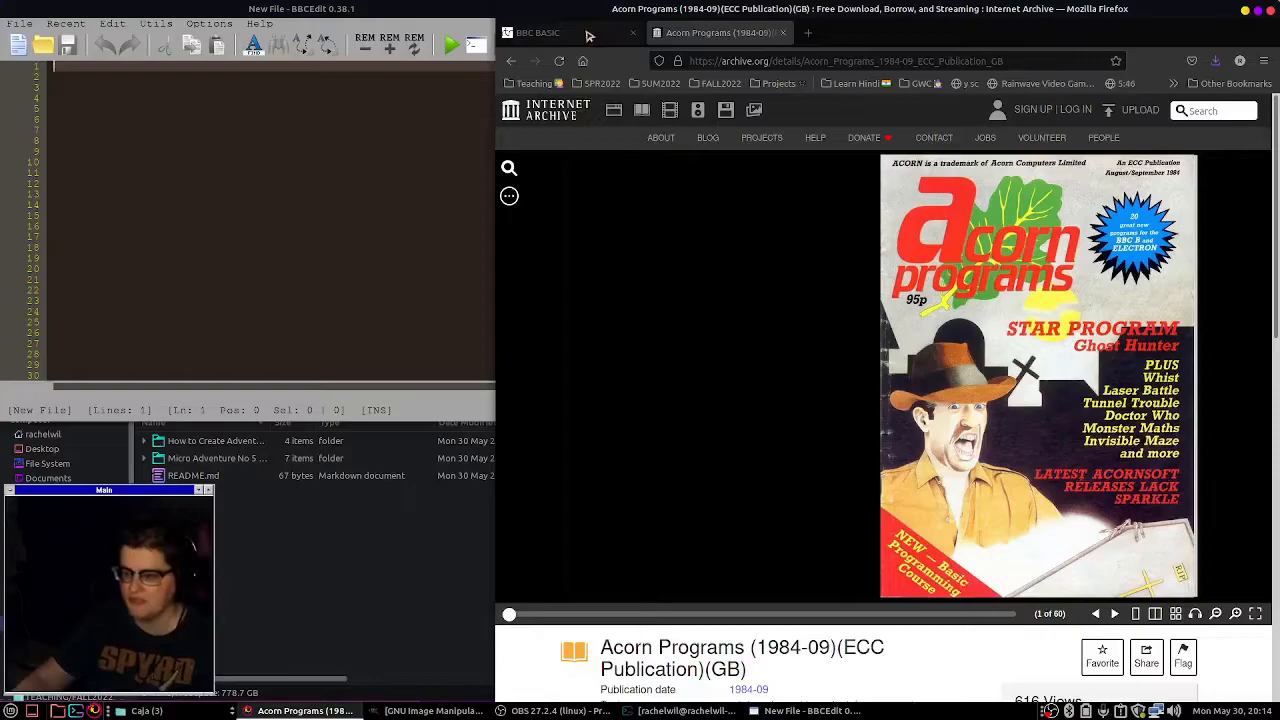
click(539, 32)
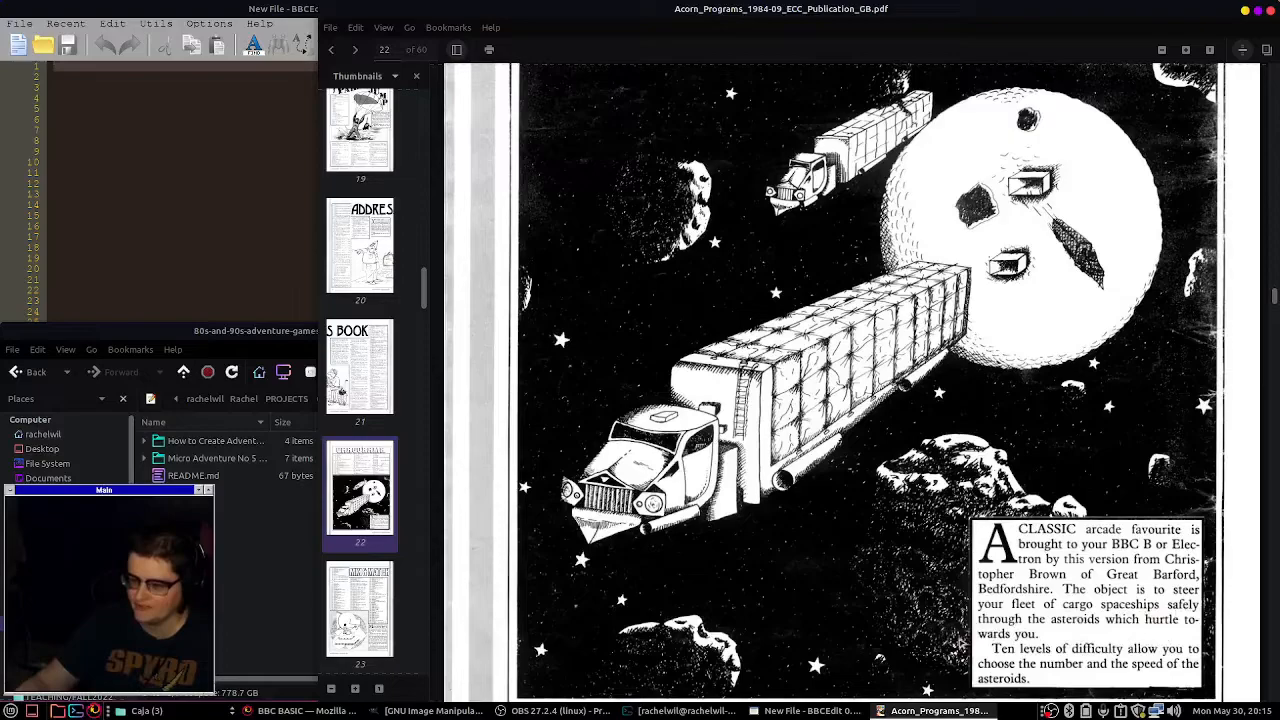
Scroll the September 1984 PDF to the page 22 cargo spaceship game listing.
scroll(down, 3)
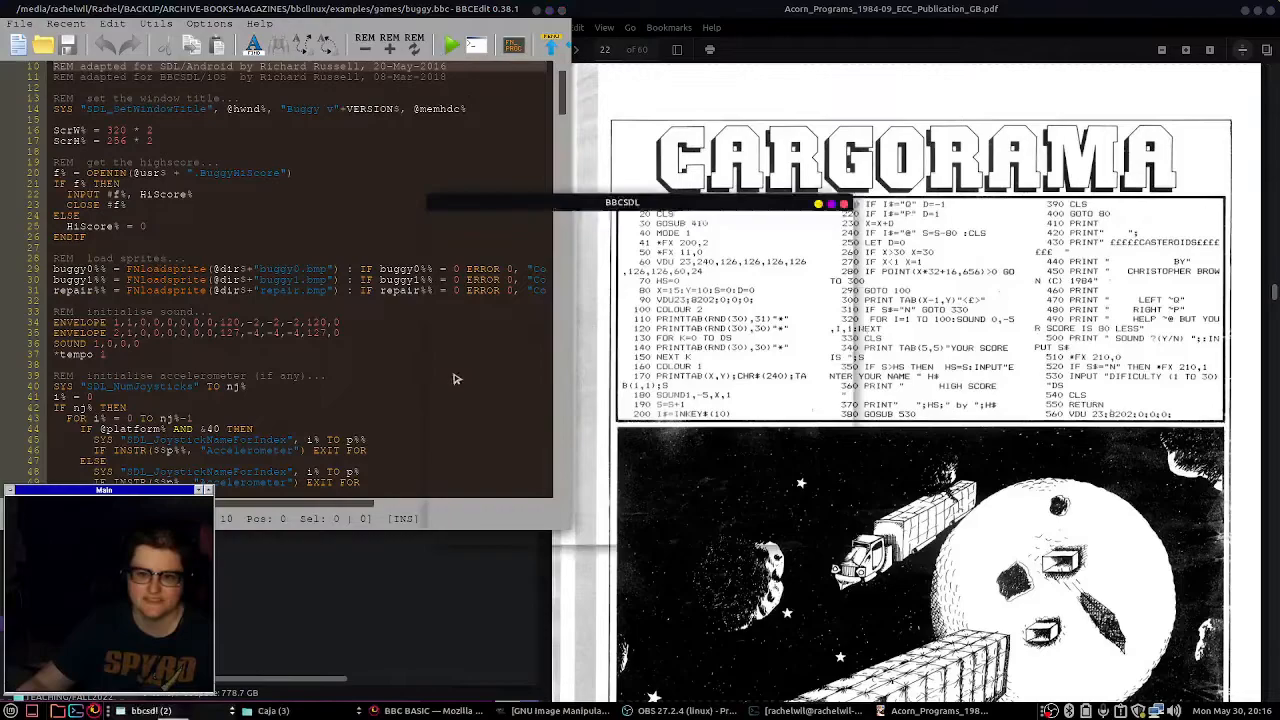
Start a new blank BBCEdit program and begin saving it to examples/games.
click(451, 47)
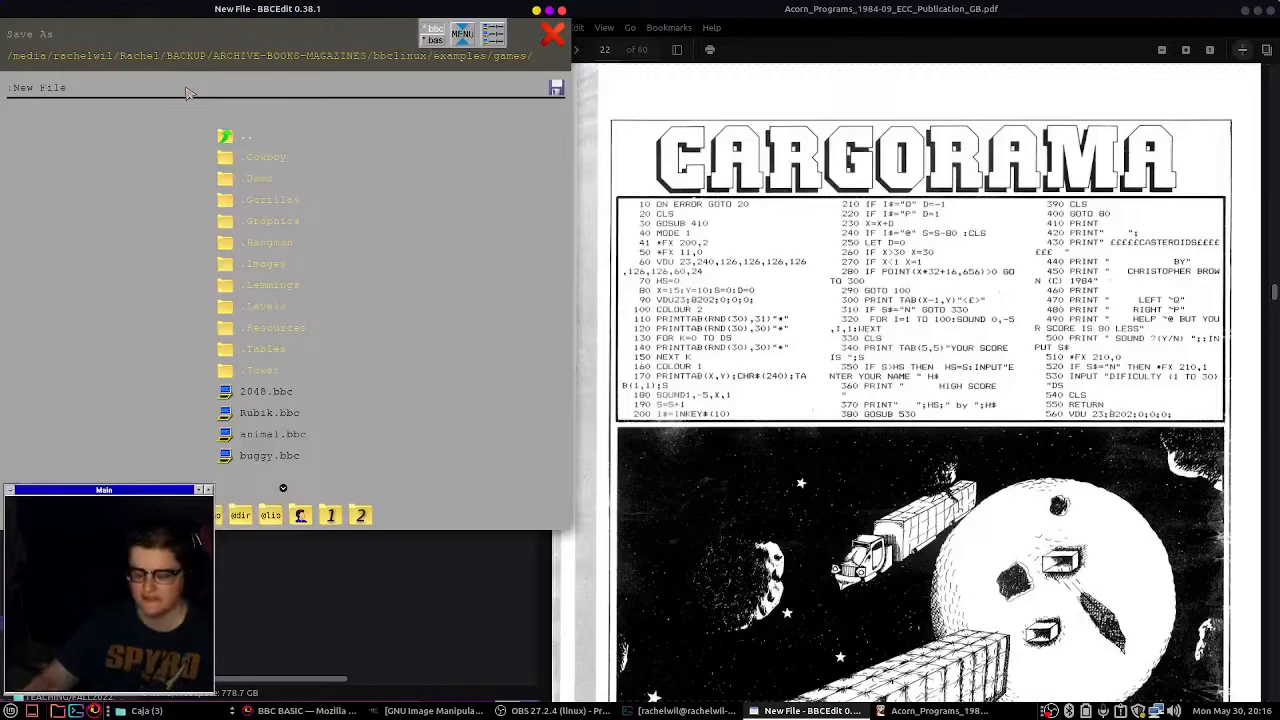
Save the blank program as CARGORAMA.bbc in bbclinux/examples/games.
text(CARGORAMA.bbc)
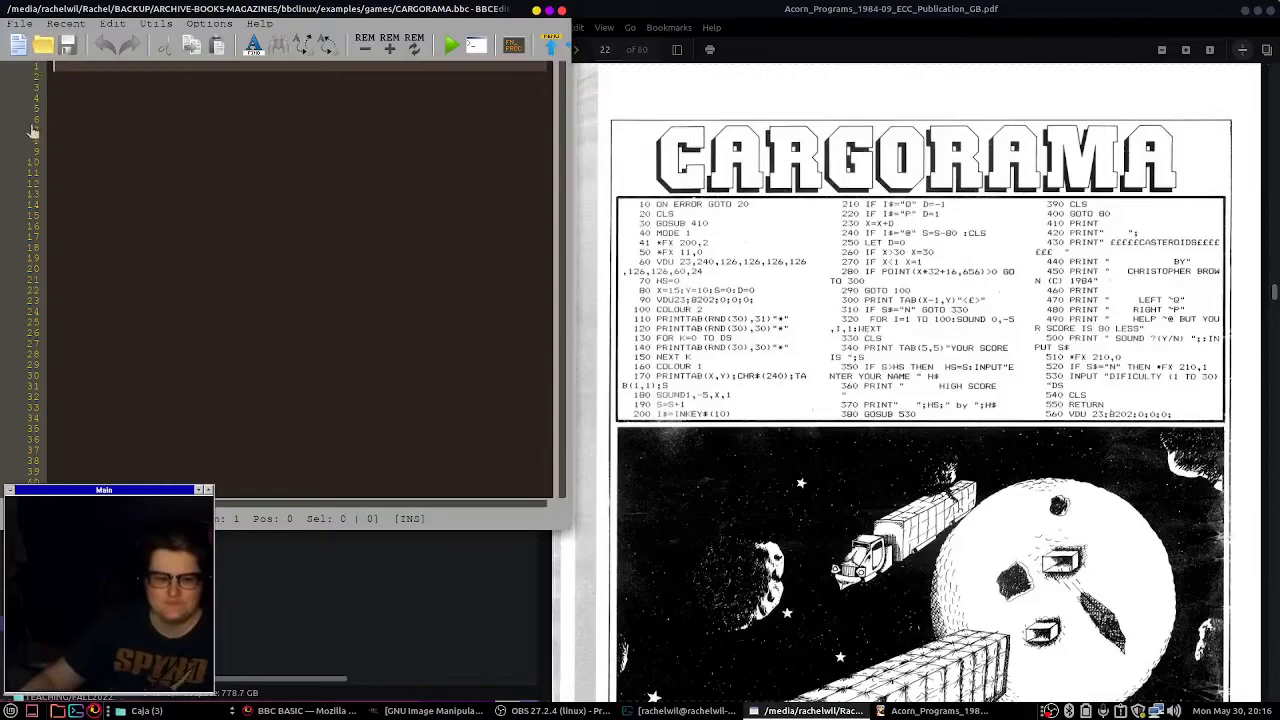
Type Cargorama lines 10–110, from ON ERROR GOTO 20 through the X=15:Y=10:S=0 setup.
text(10 ON)
click(299, 77)
text(CLS)
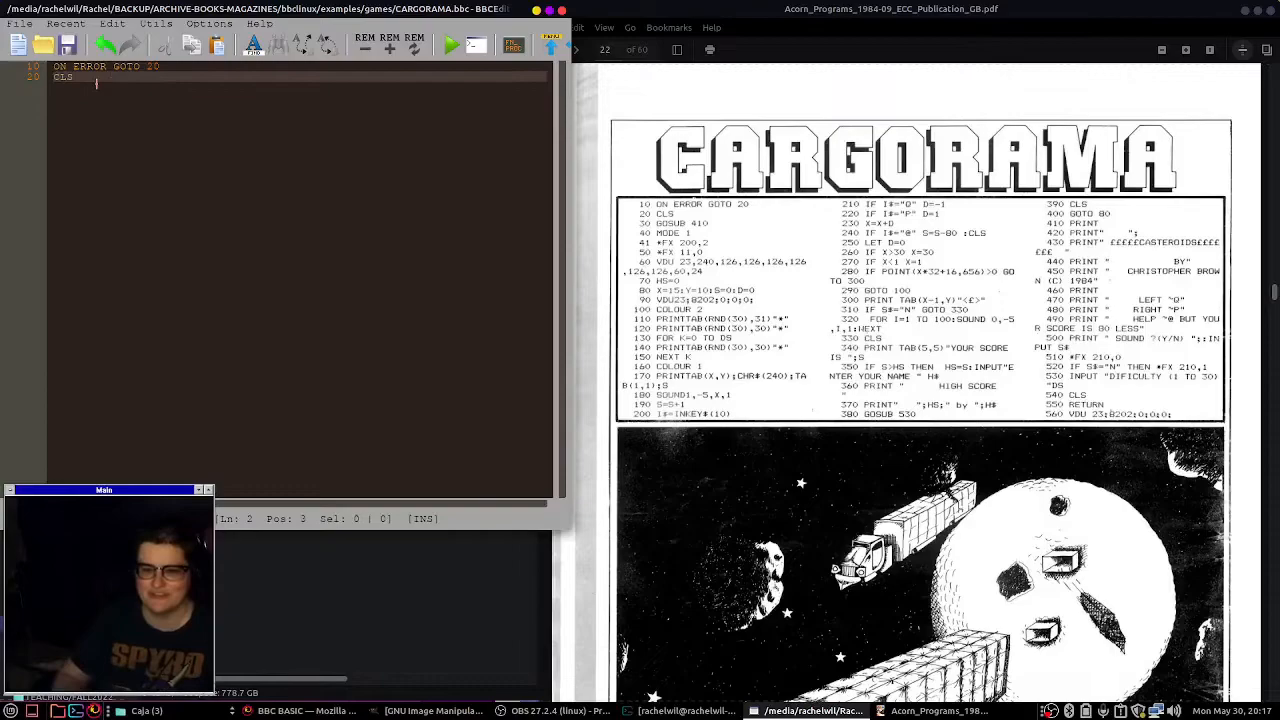
text(30 GOSUB 410)
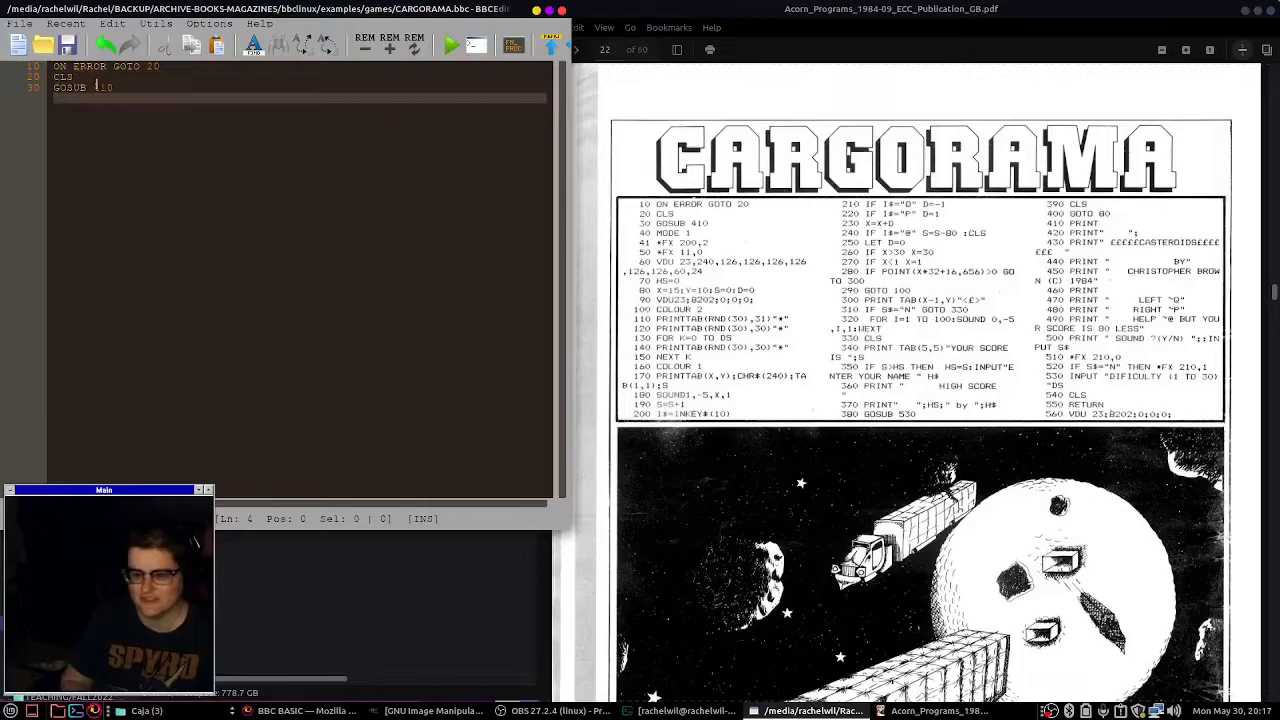
text(40 MOD 1)
text(VDU 23,)
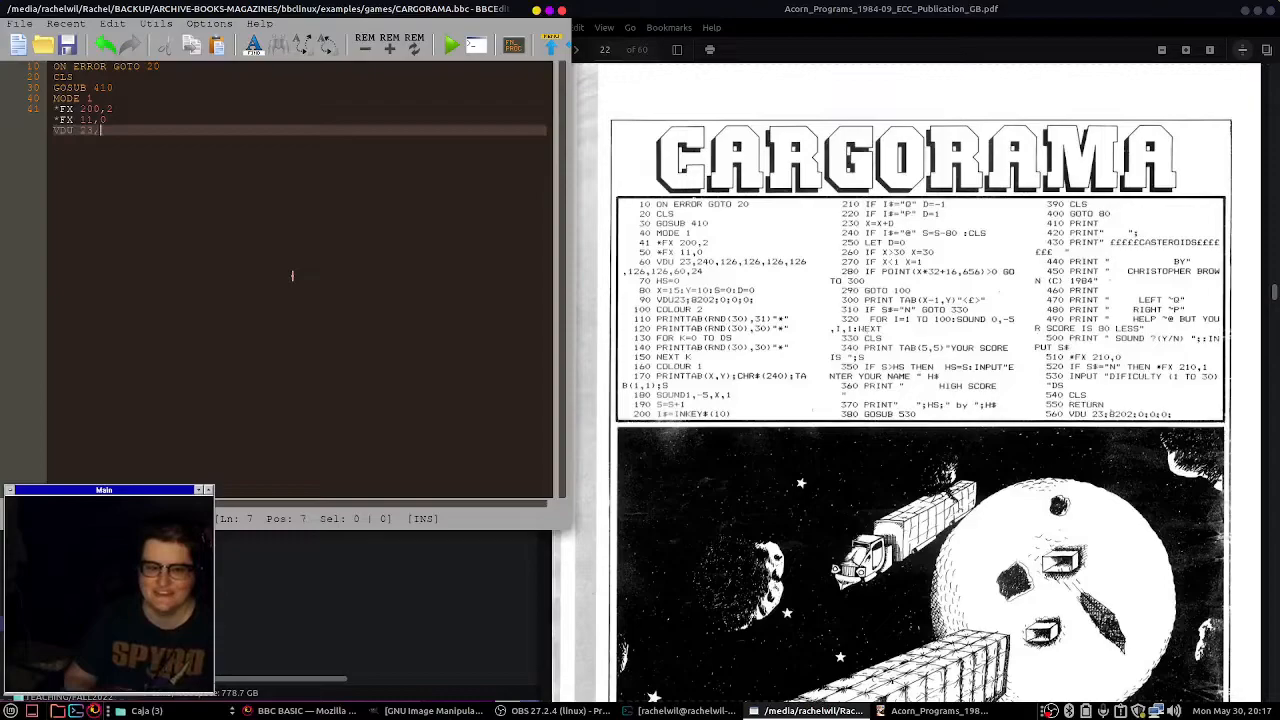
text(240,126,126,126,126,126,126,60,24)
text(HS=0)
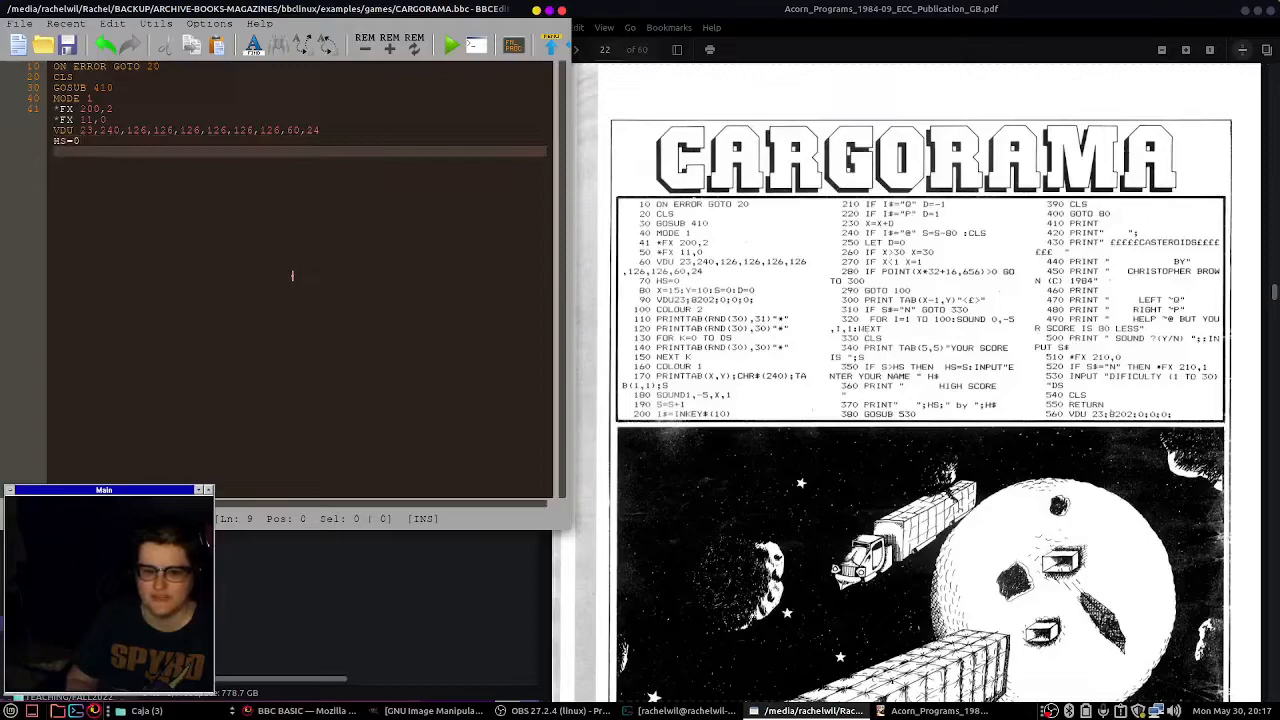
text(X=15:Y=10:S=0:D=0)
text(VDU23)
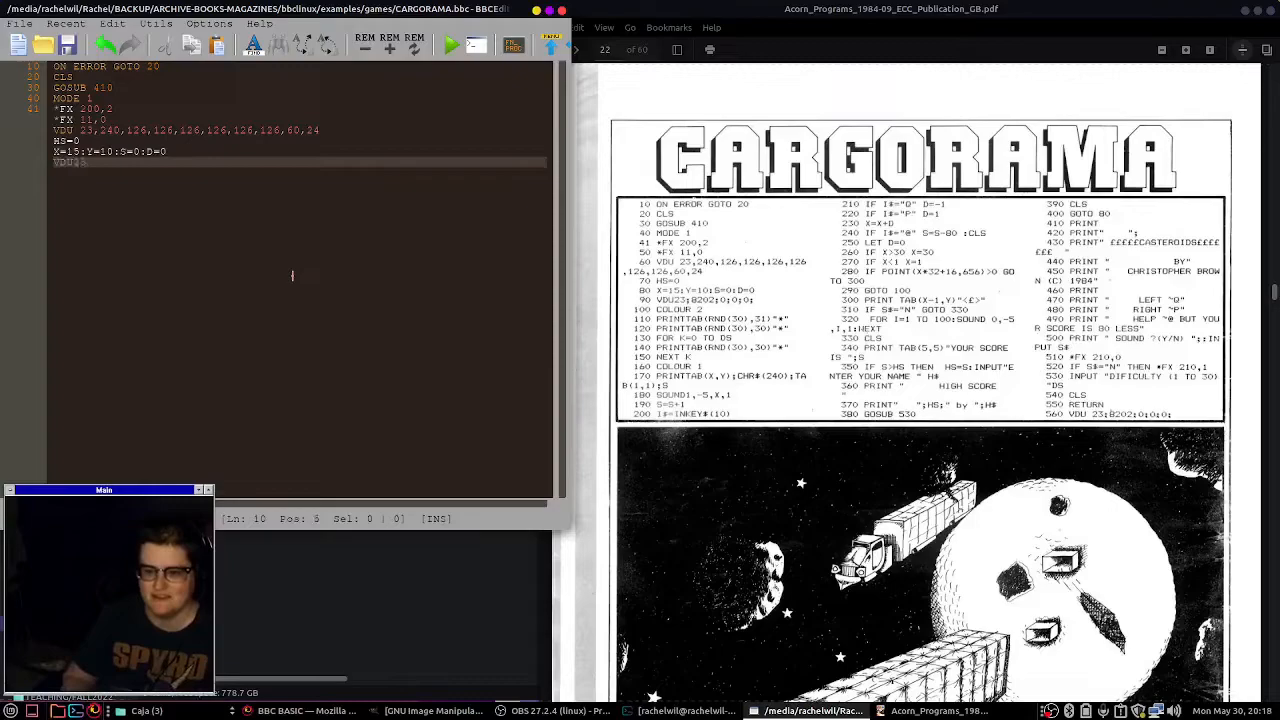
text(COLOU)
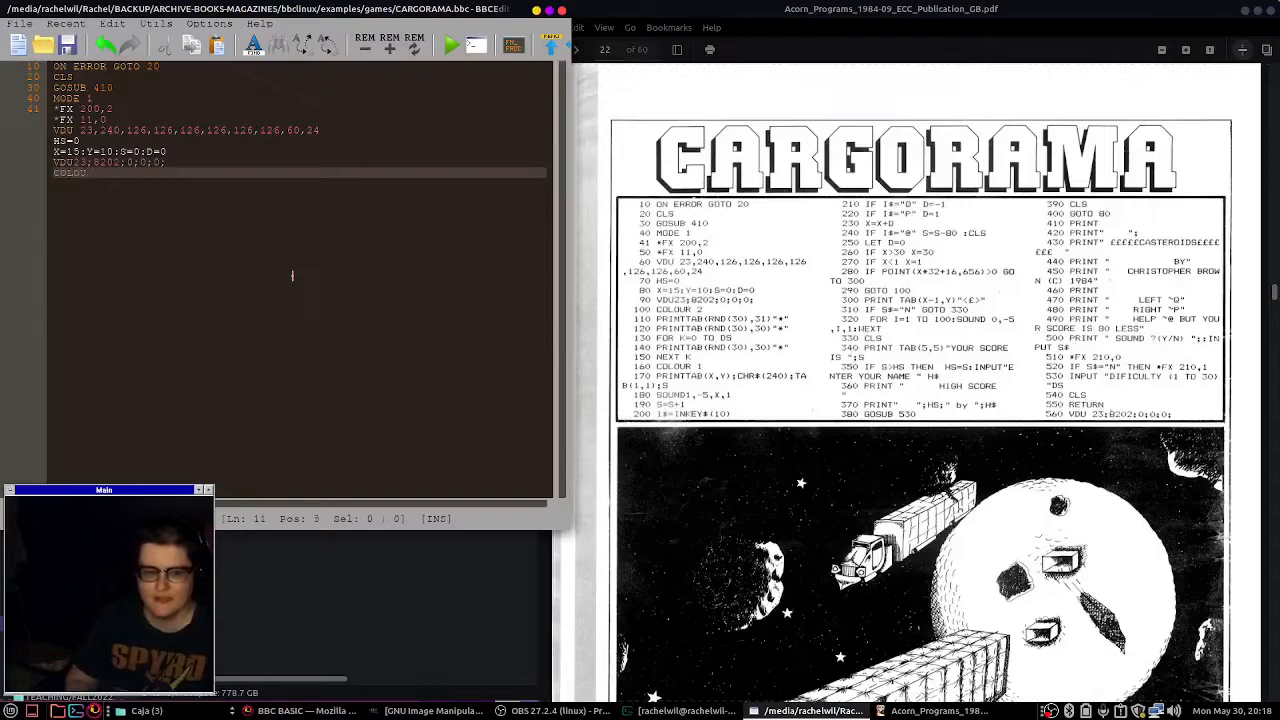
text(PRINTTAB(RND(30),31)"*)
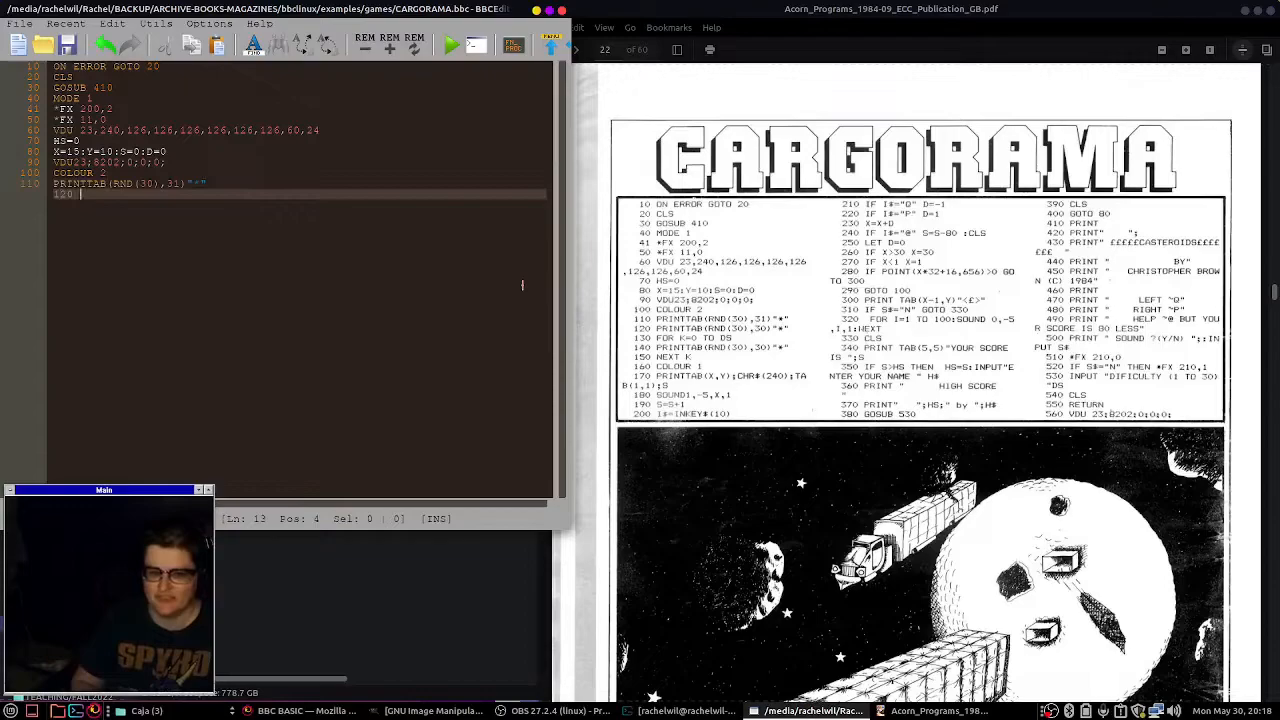
Type line 120 and the FOR K=0 TO DS loop printing at TAB(RND(30),30).
text(120 PRINTTAB(RND(30),30)
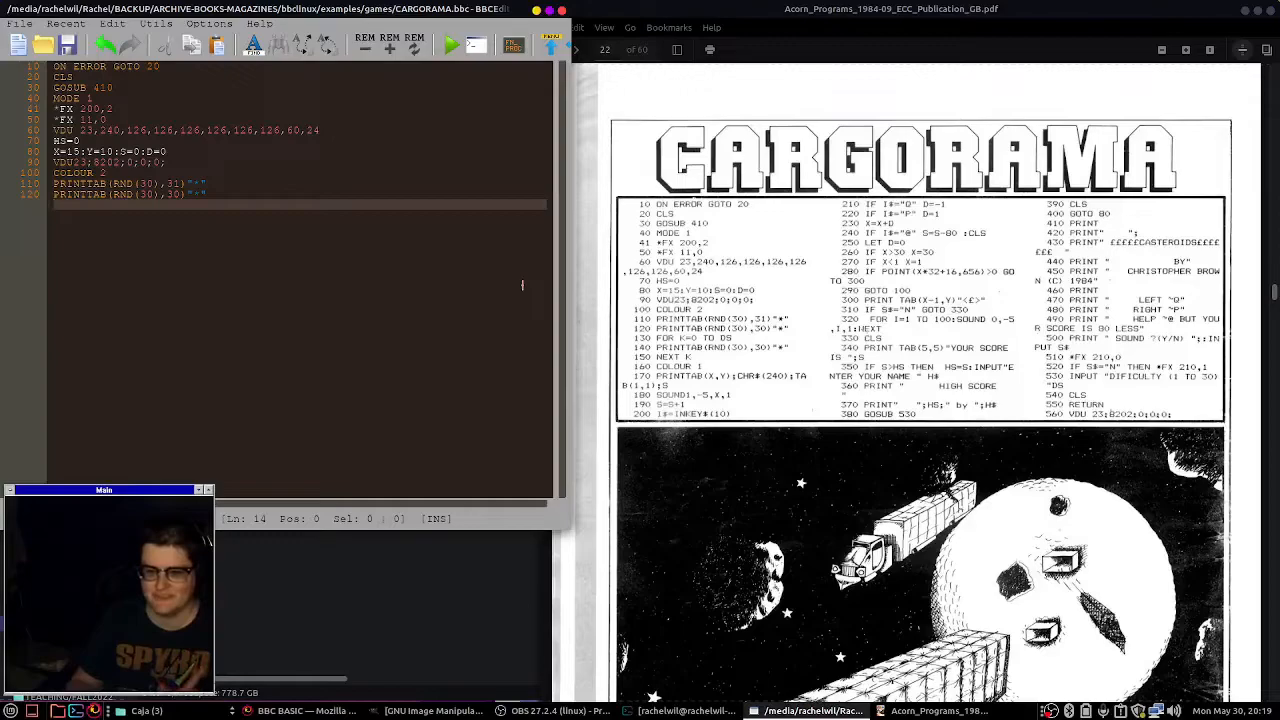
text(FOR K=0 TO DS)
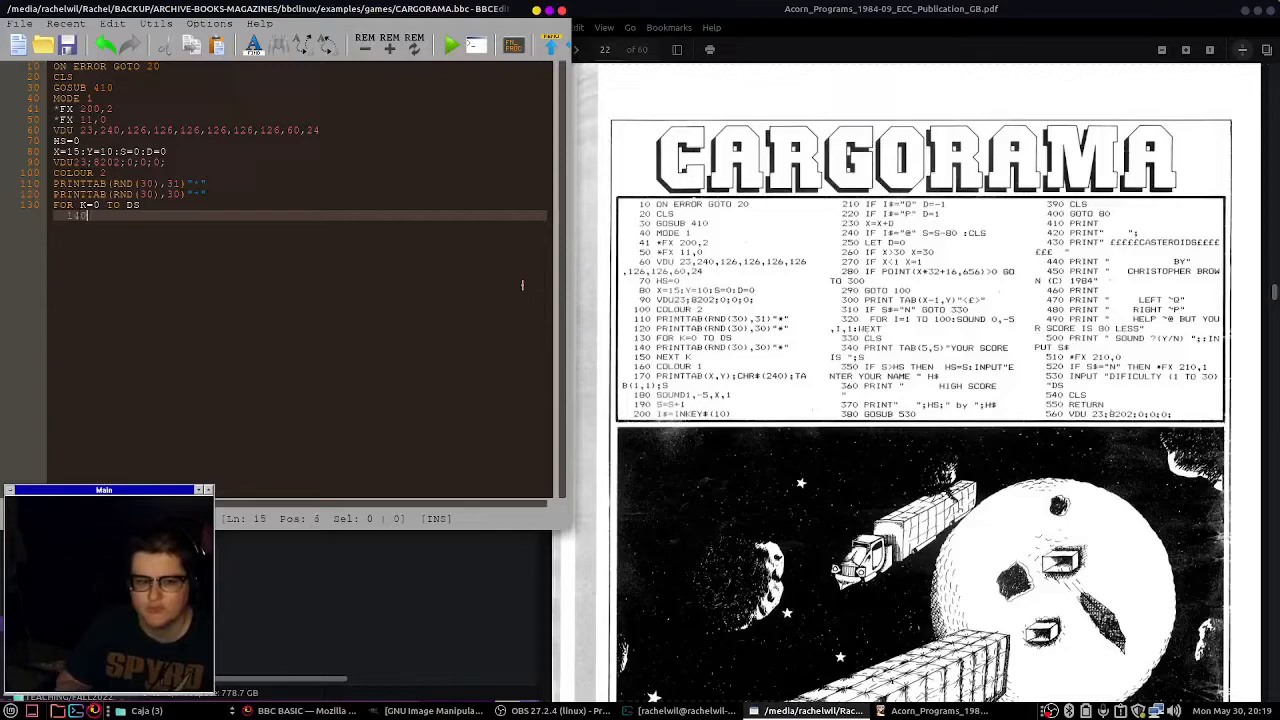
text(PRINTTAB(RND(30),30))
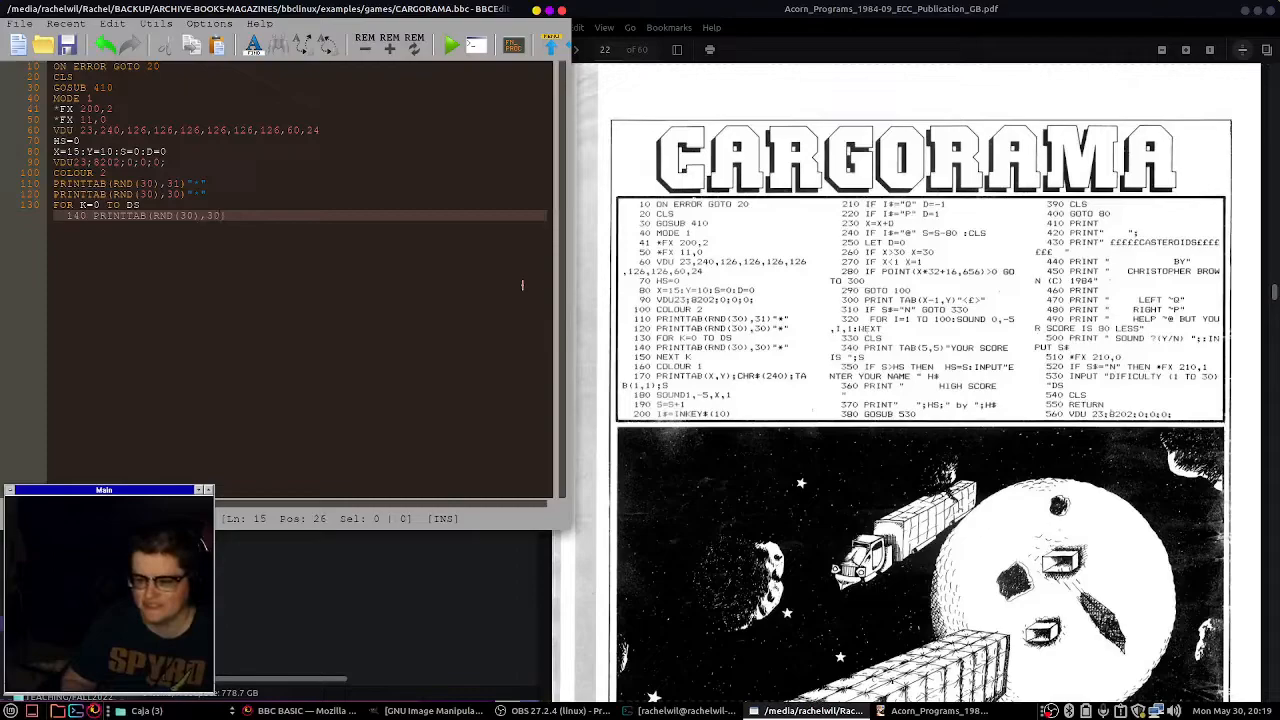
text(NEXT K)
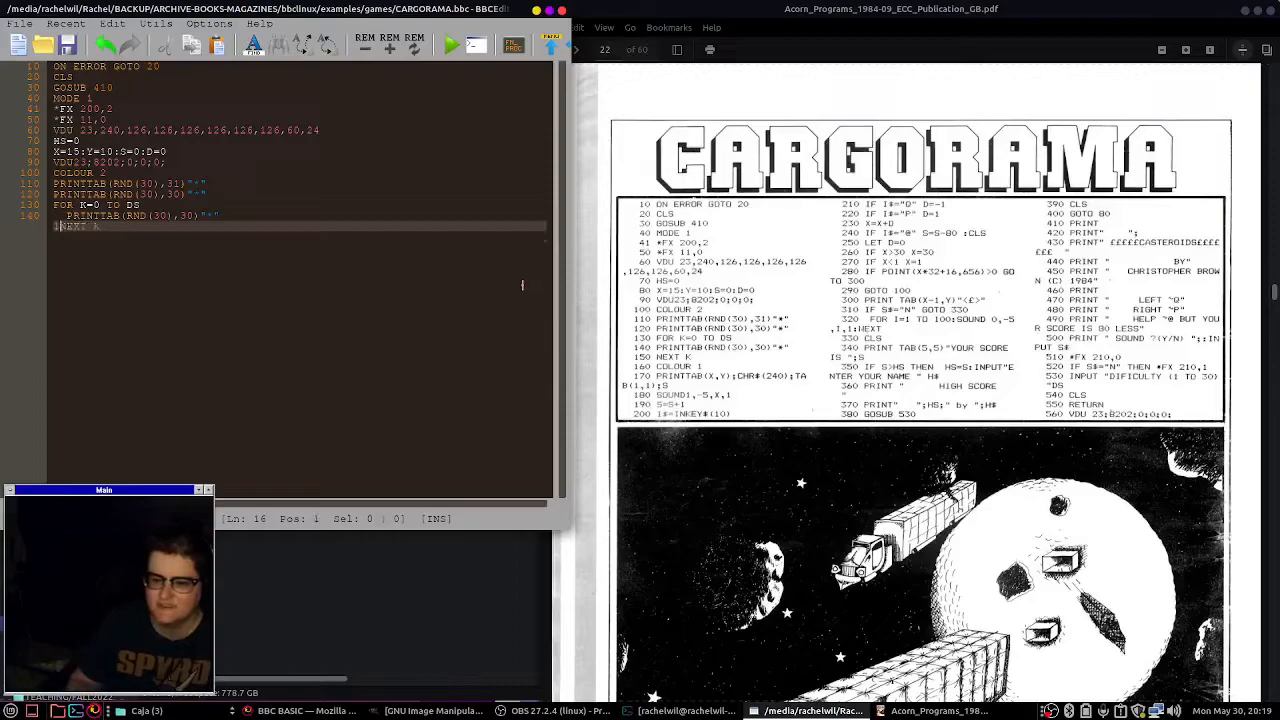
Type the COLOUR 1 ship line printing CHR$(240) and score S at TAB(1,1).
text(COLOUR 1)
text(170 PRINTTAB(X,Y)
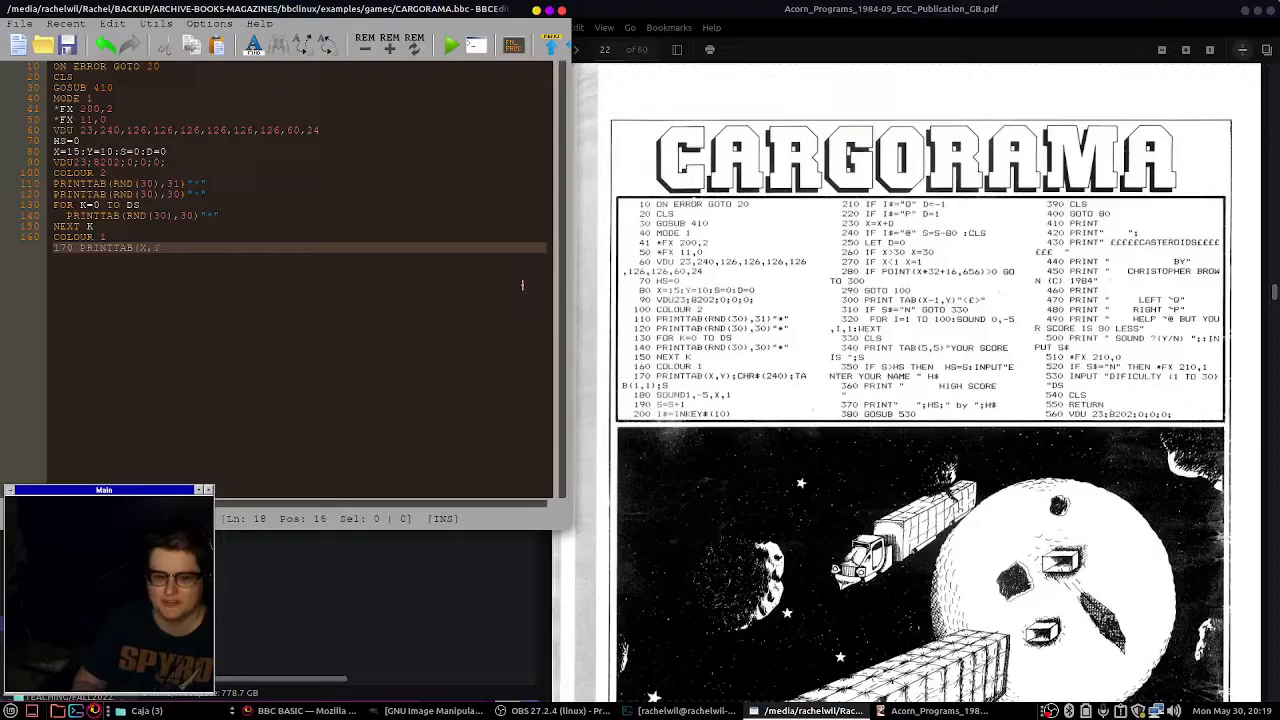
text(;CHR$(240);)
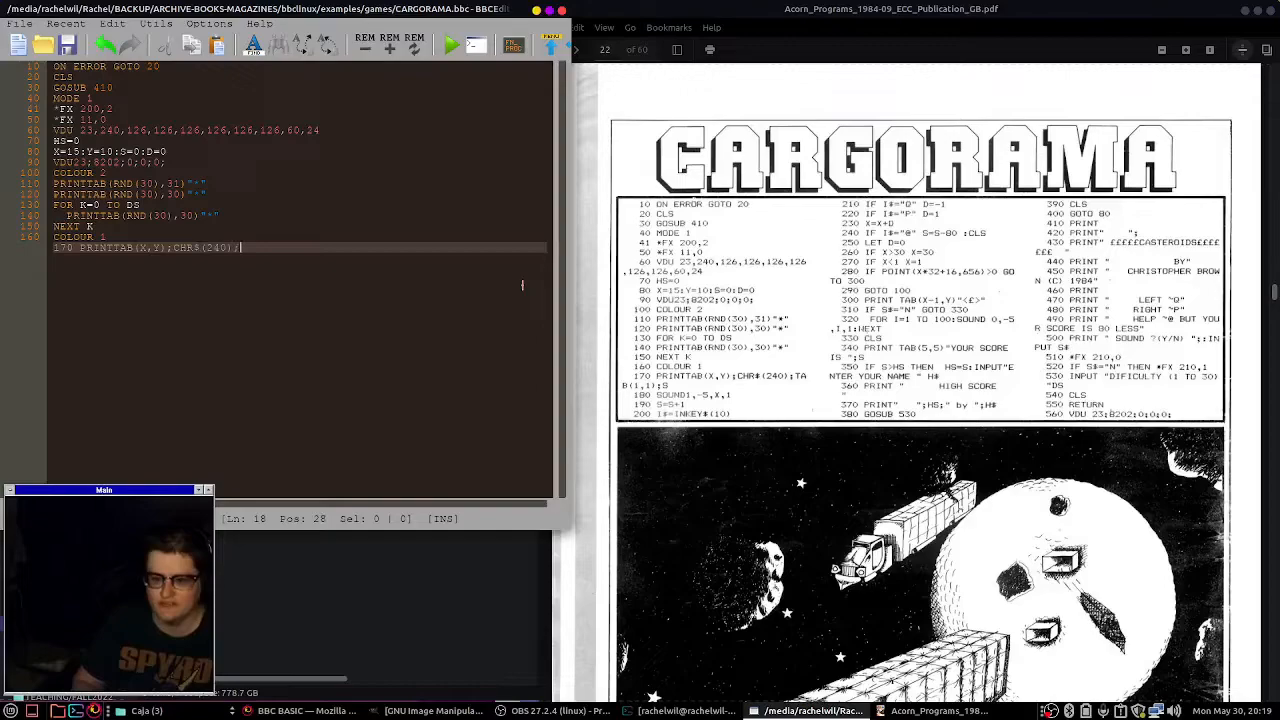
text(;TAB(1,1);S)
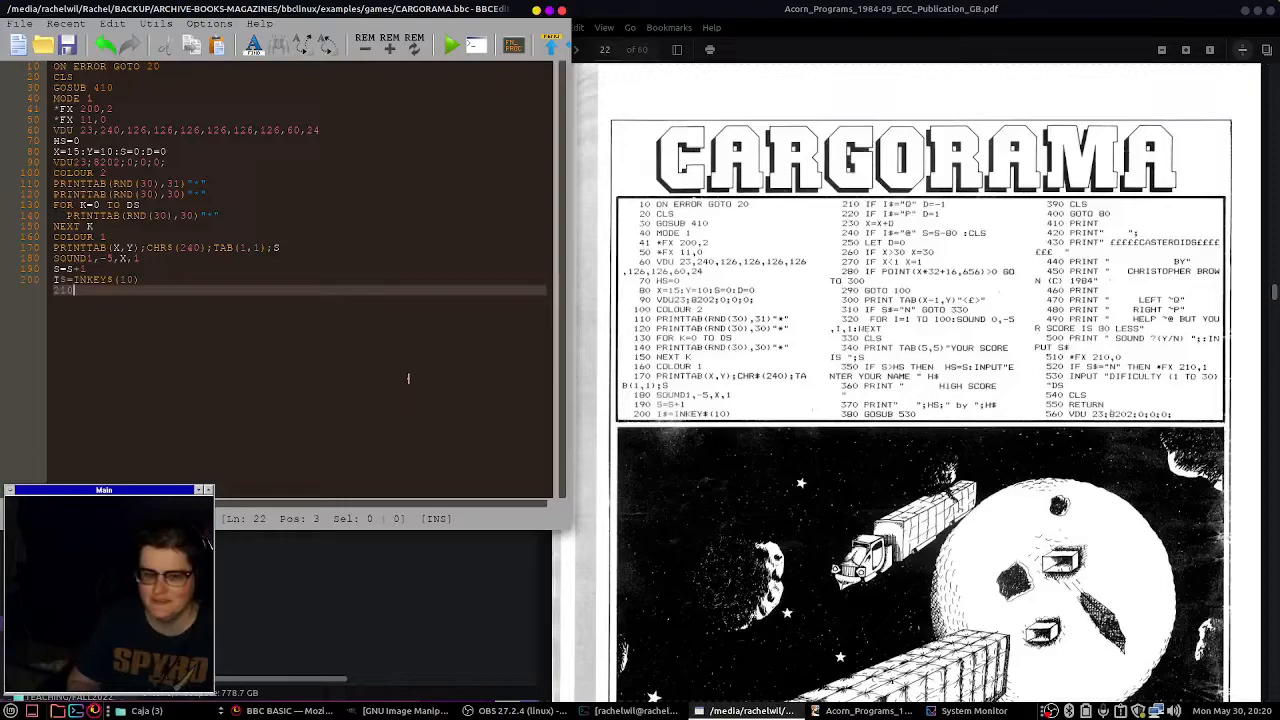
Type lines 210–240: the IF I$ direction checks, X=X+D and the @ penalty.
text(210 IF I$="q)
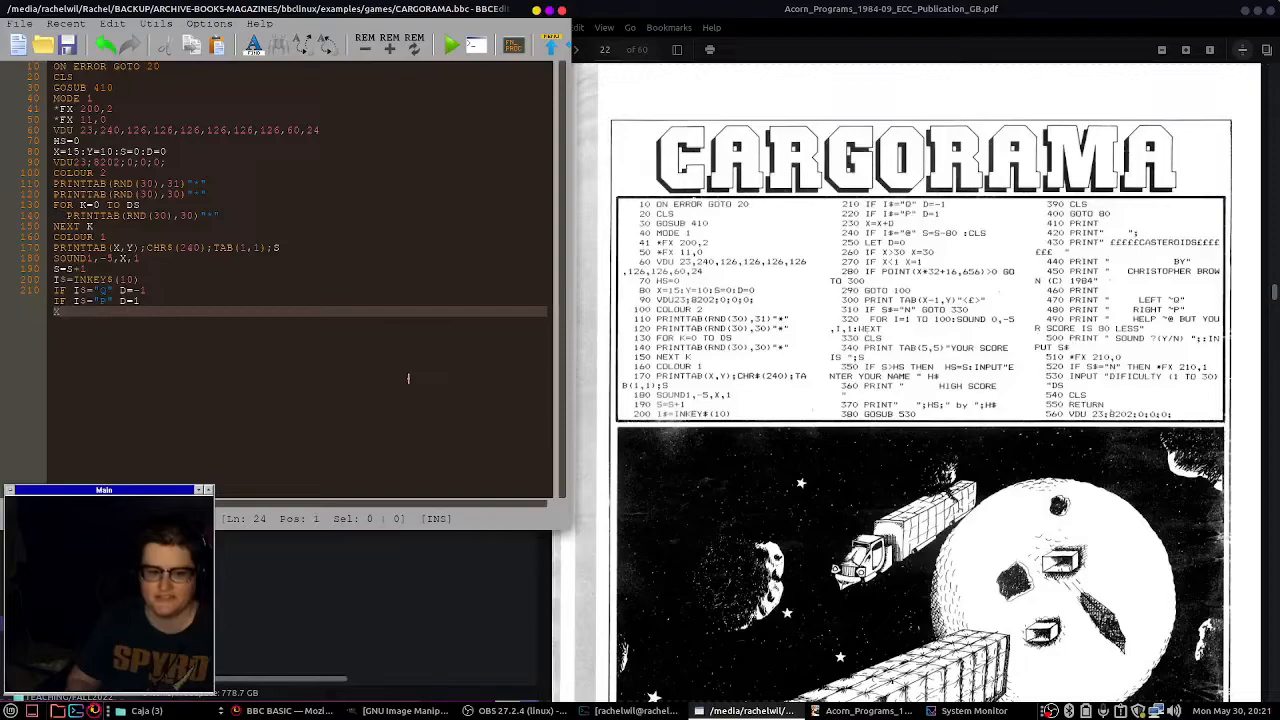
text(X=X+D)
text(IF I$="@" S=S-80 : CLS)
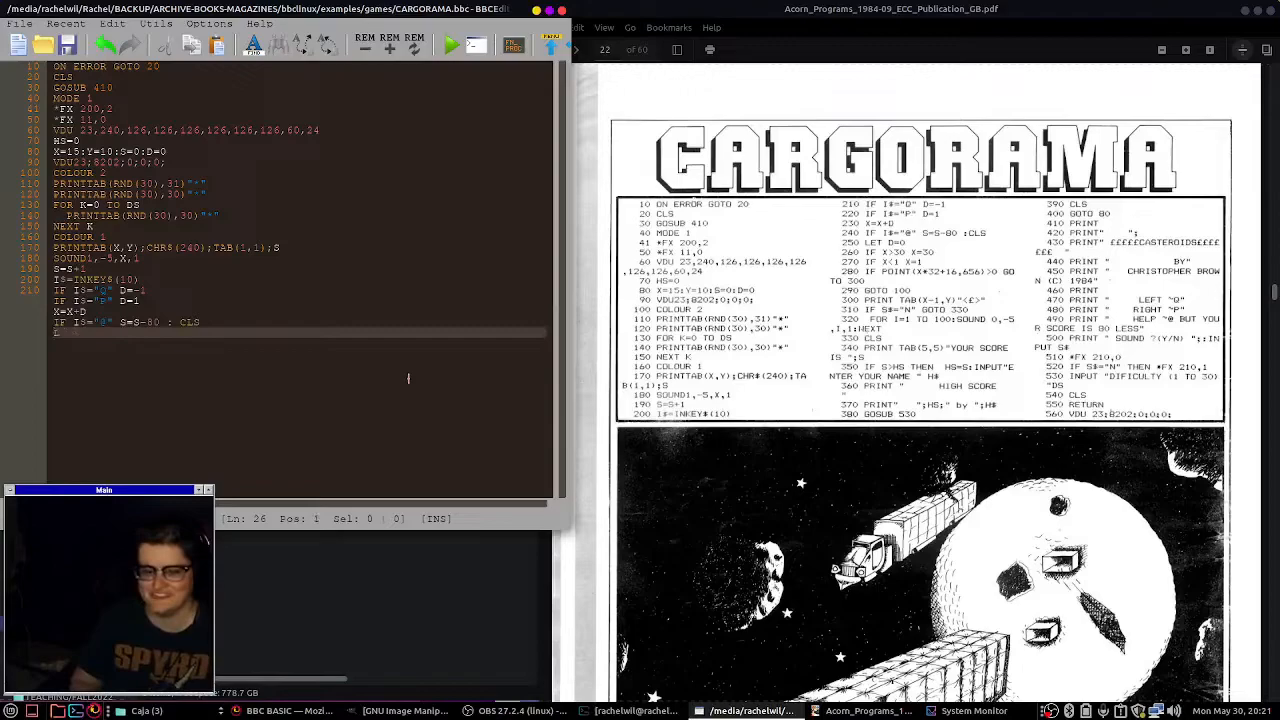
Type lines 250–290: LET D=0, X limit checks, POINT collision test and GOTO 100.
text(LET D=0)
text(PRINT TAB(X-1,Y)"<£>)
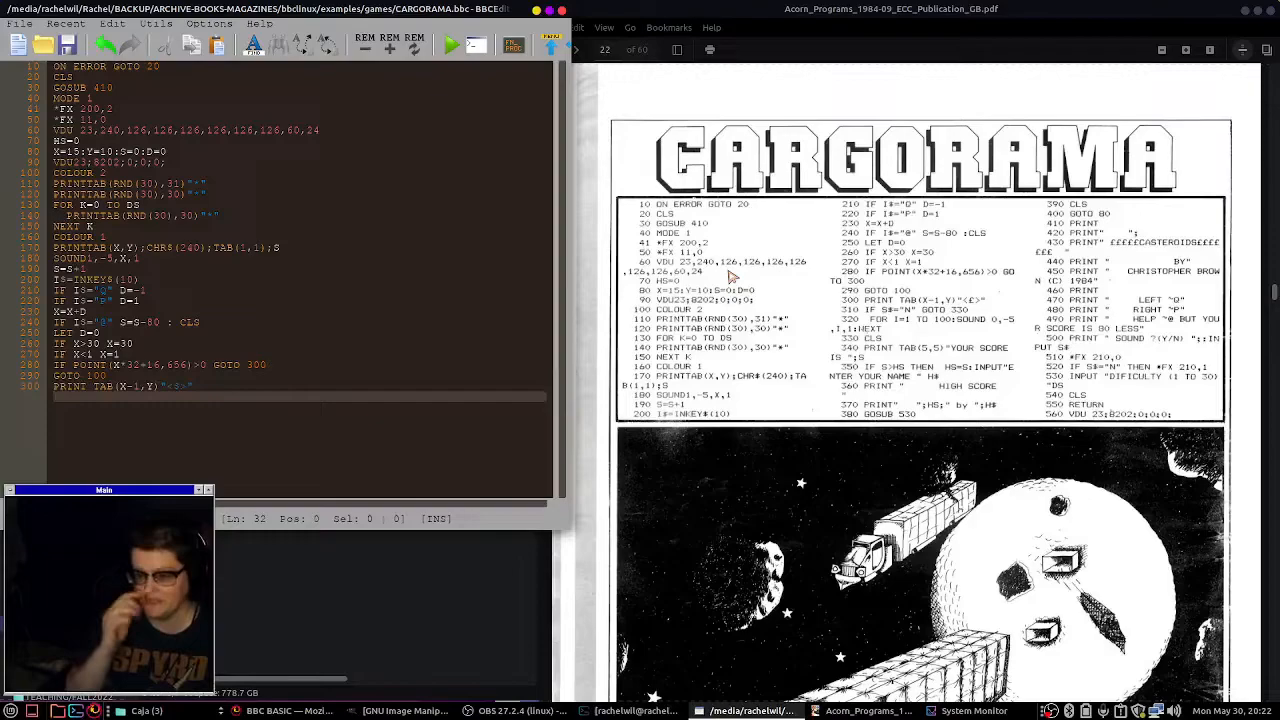
Type IF S$="N" GOTO 330 and the FOR I=1 TO 100 crash sound loop.
text(IF S$="N" GOTO 330)
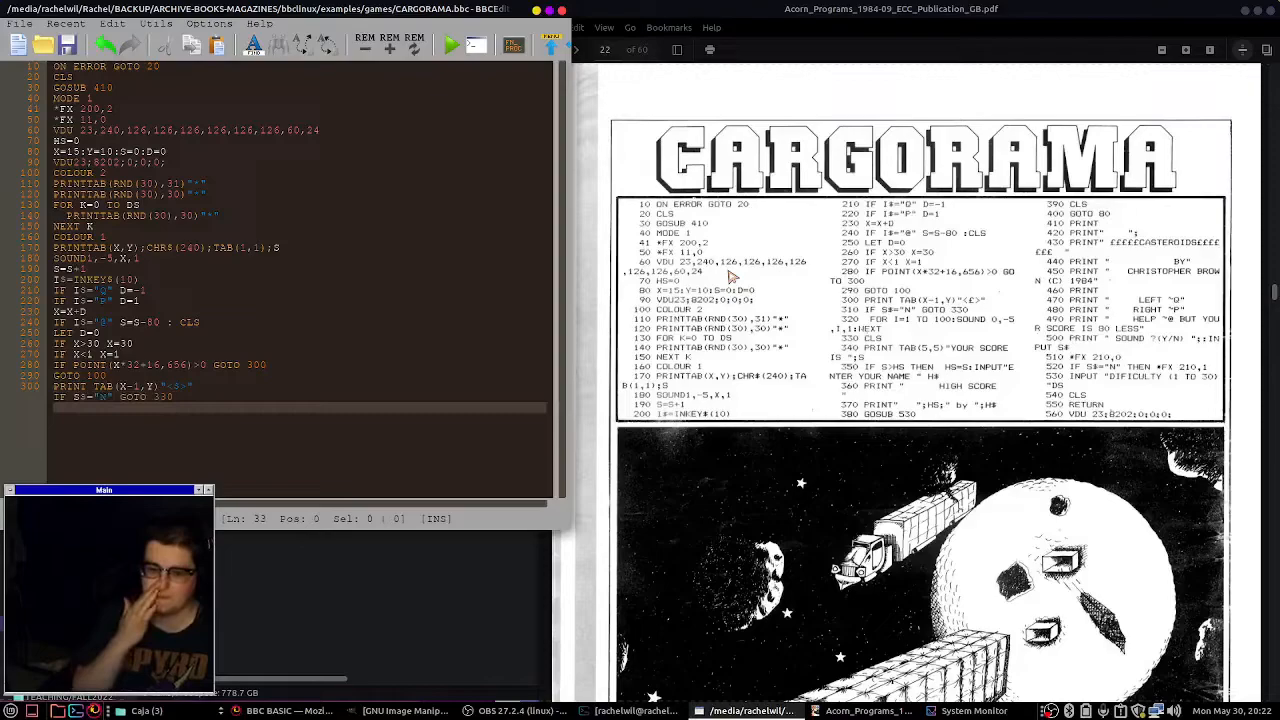
text(FOR)
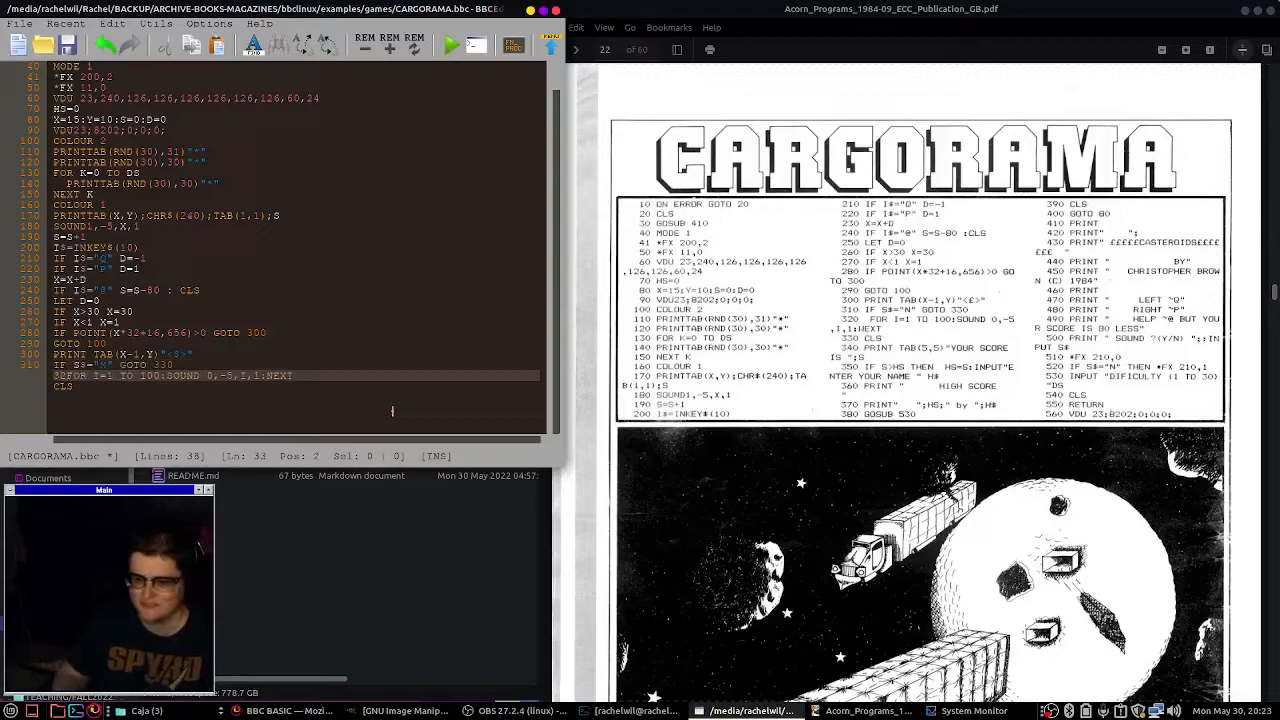
Type lines 340–390: YOUR SCORE IS, IF S>HS THEN name input, GOSUB 530.
text(340 PRINT TAB(5,5) "YOUR SCORE IS ";S)
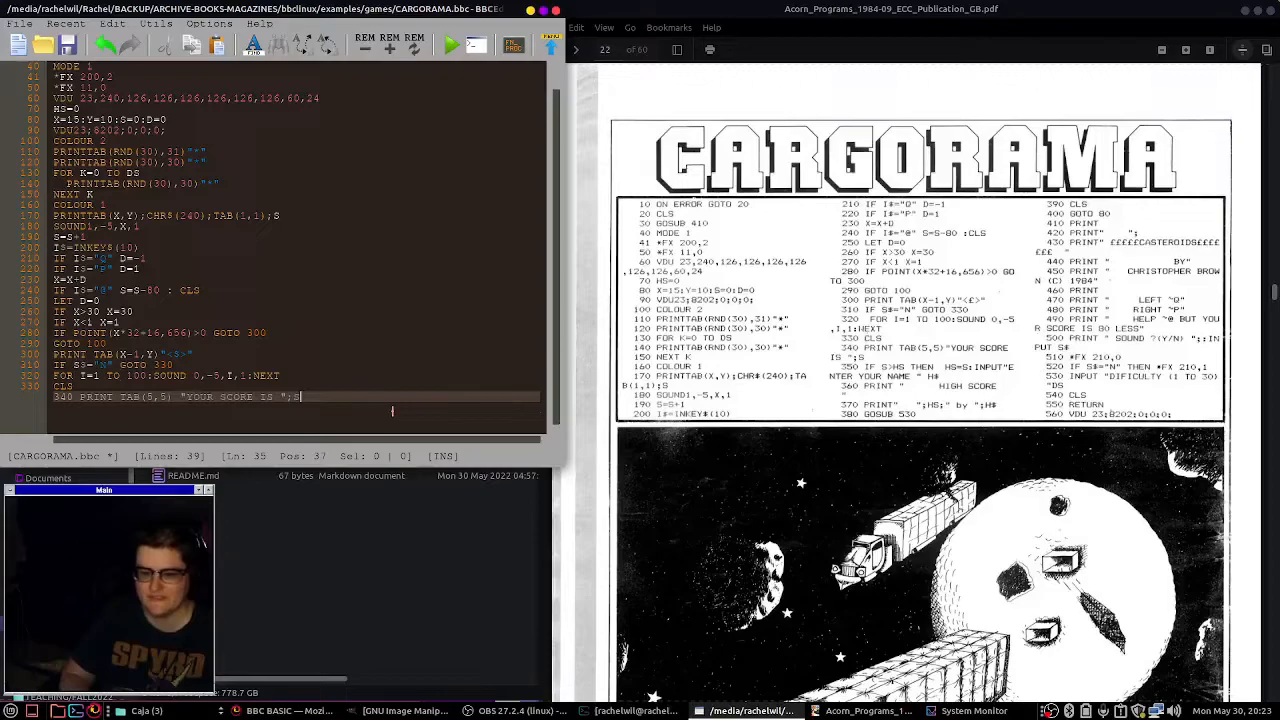
text(350 IF S>HS THEN HS=S: INPUT "ENTER YOUR N)
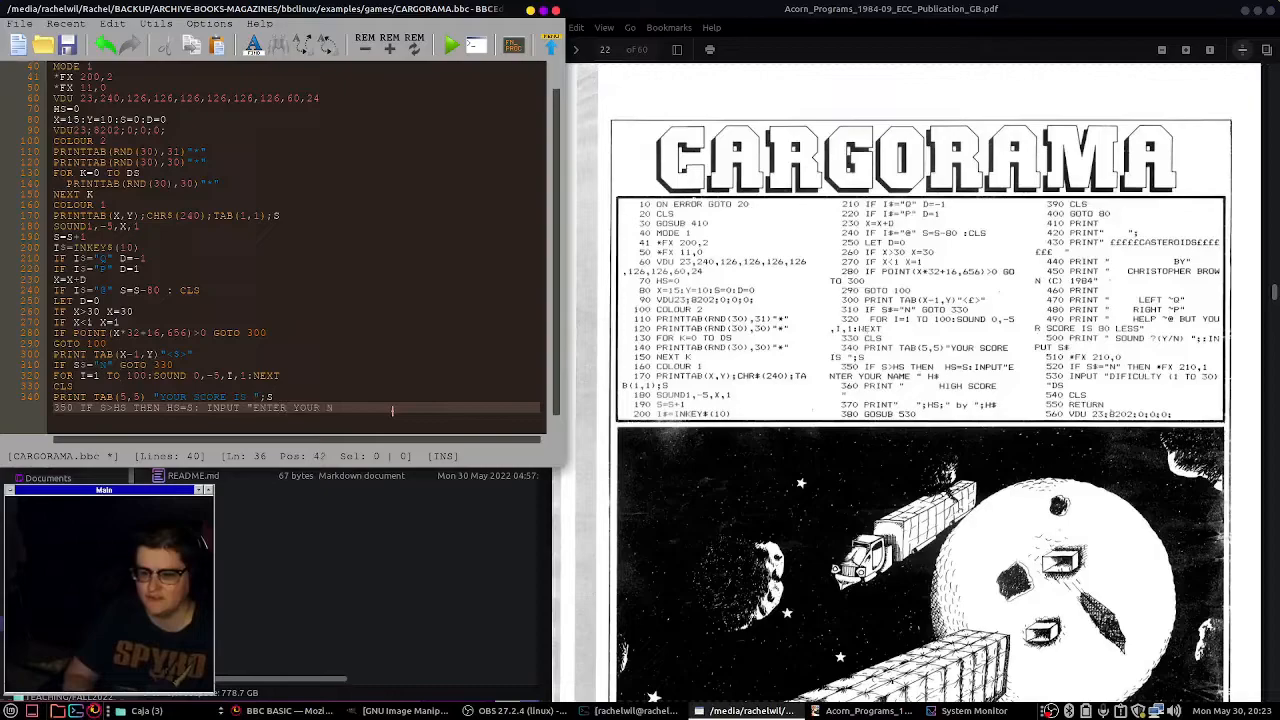
text(AME " H$)
key(Return)
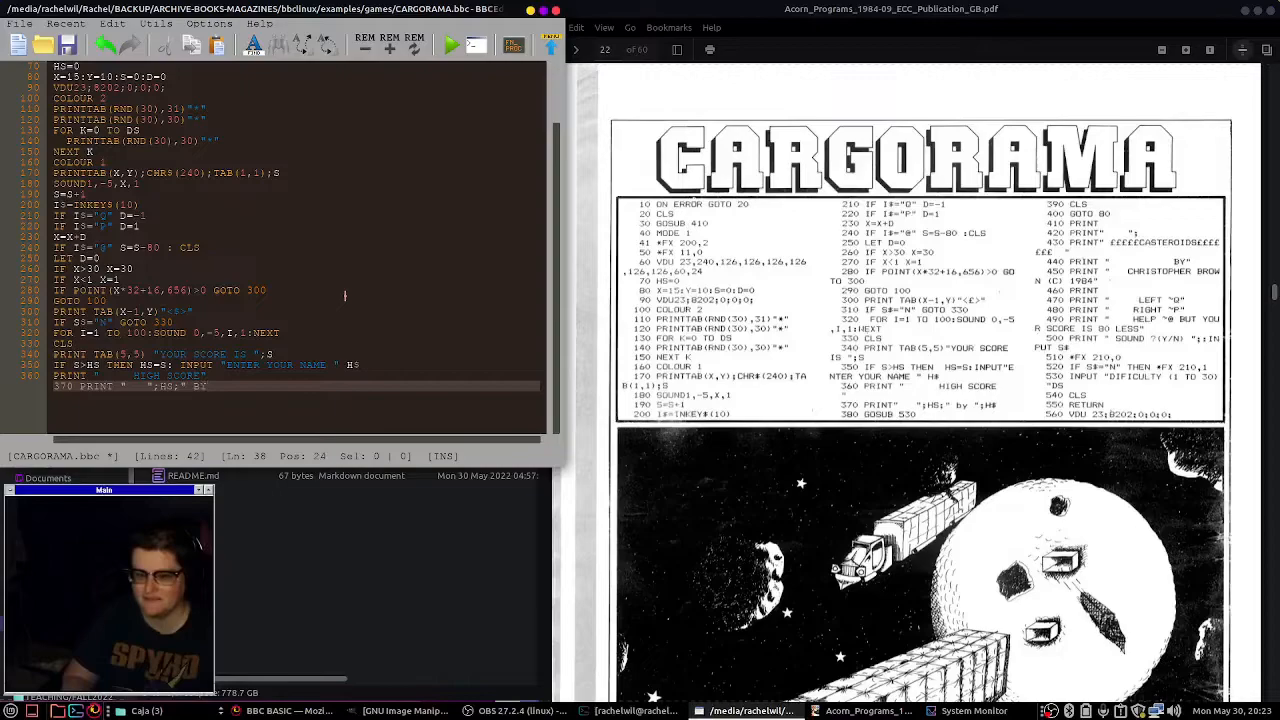
text(380 GO)
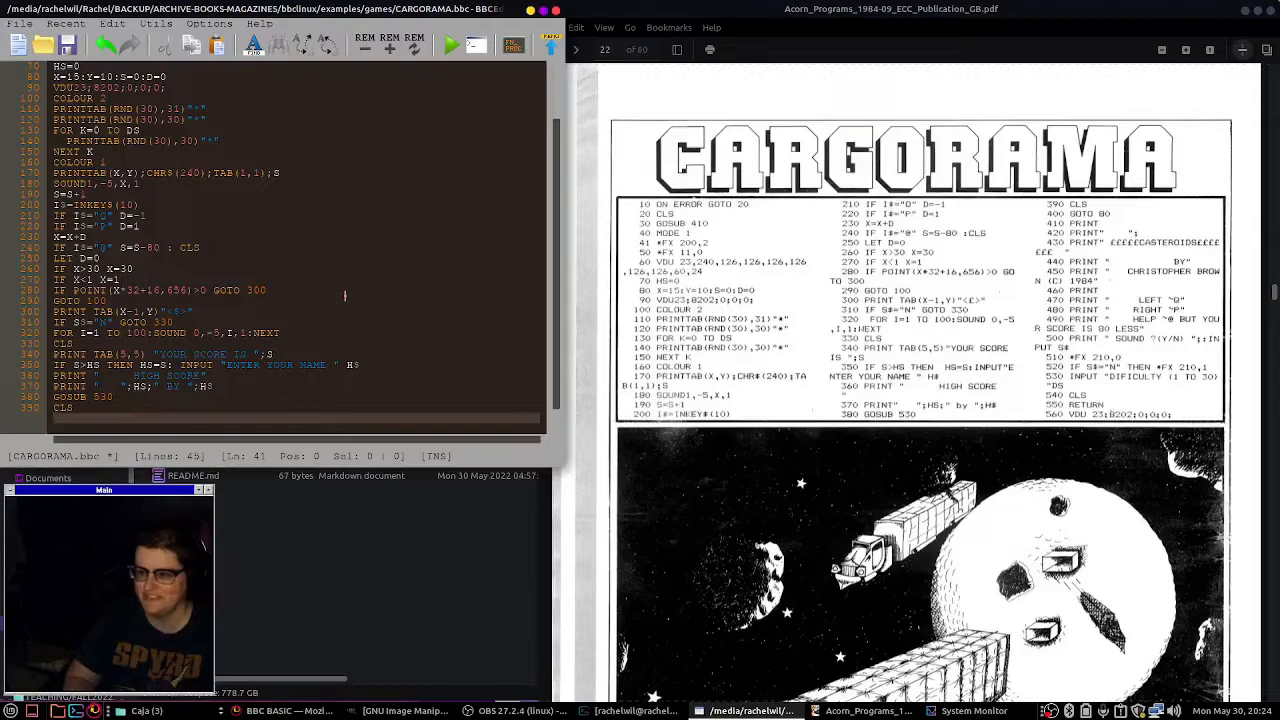
Type CARGORAMA lines 400–520: the title screen, LEFT/score instructions and the 520 IF SS sound prompt.
scroll(down, 3)
text(430 PRINT "$$$ )
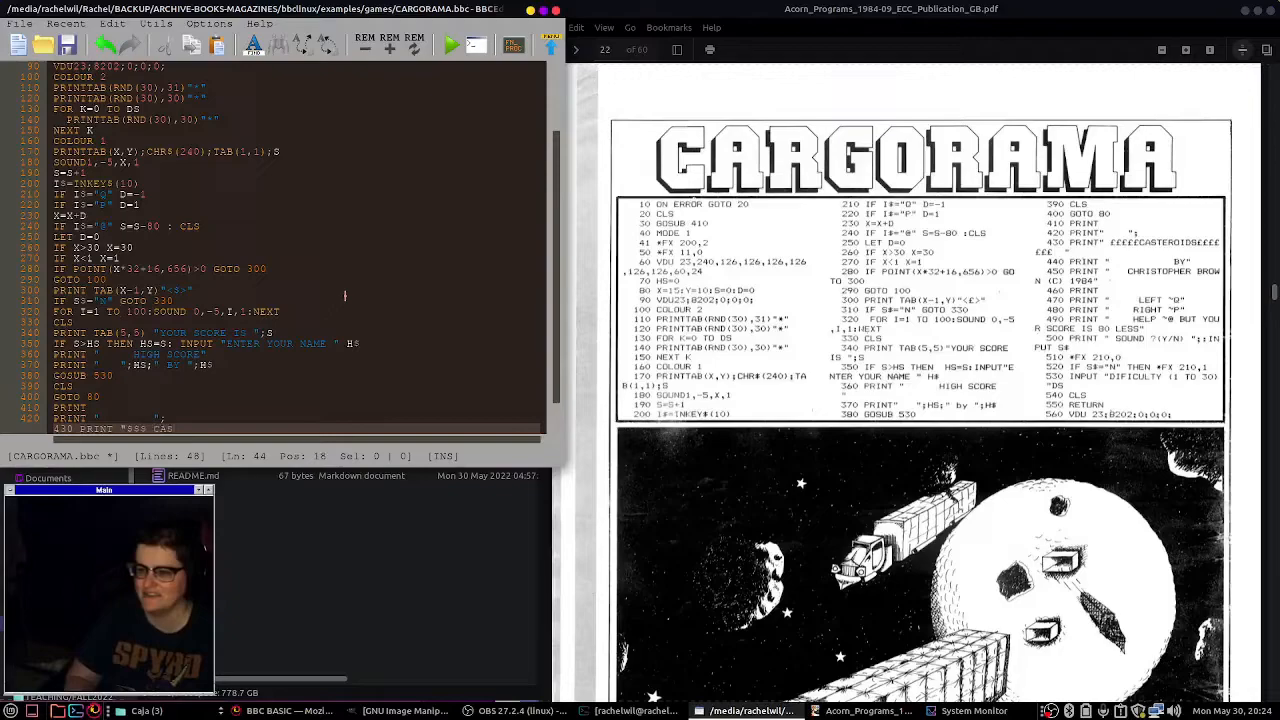
text(CASTEROIDS $$$")
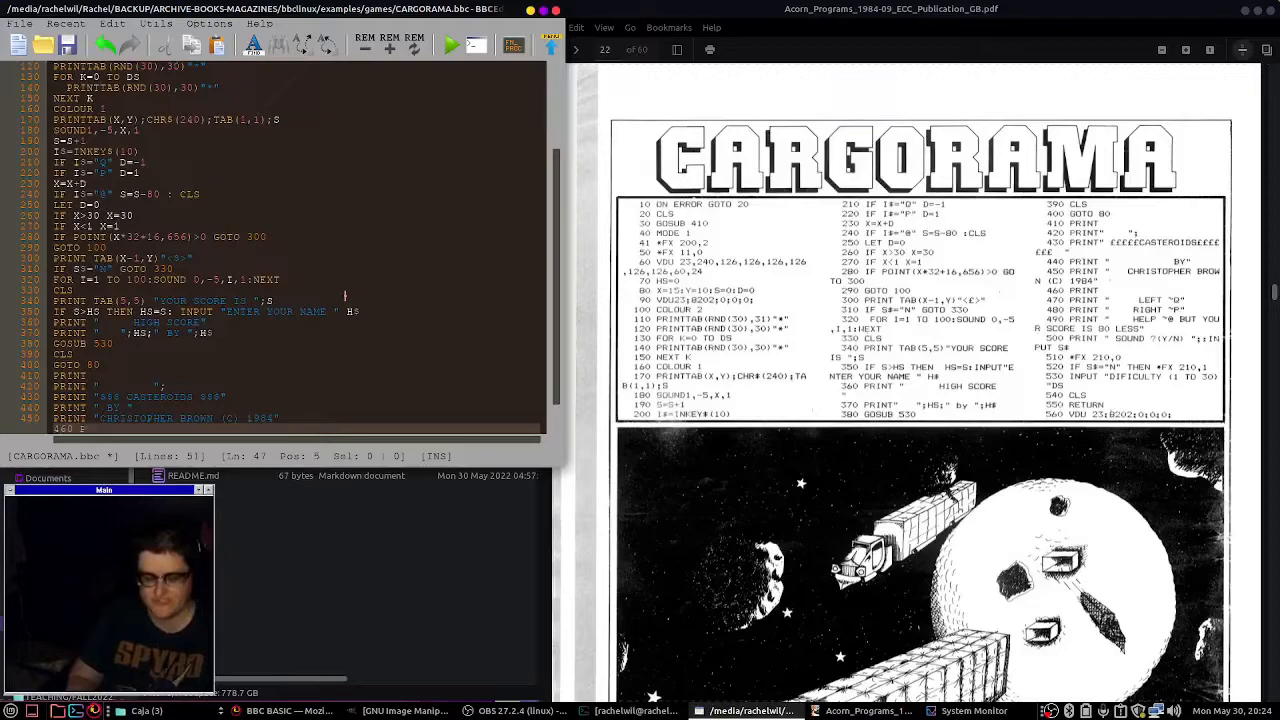
text(470 PRINT " LEFT ")
text(490 PRINT " HELP ~@ BUT YOUR)
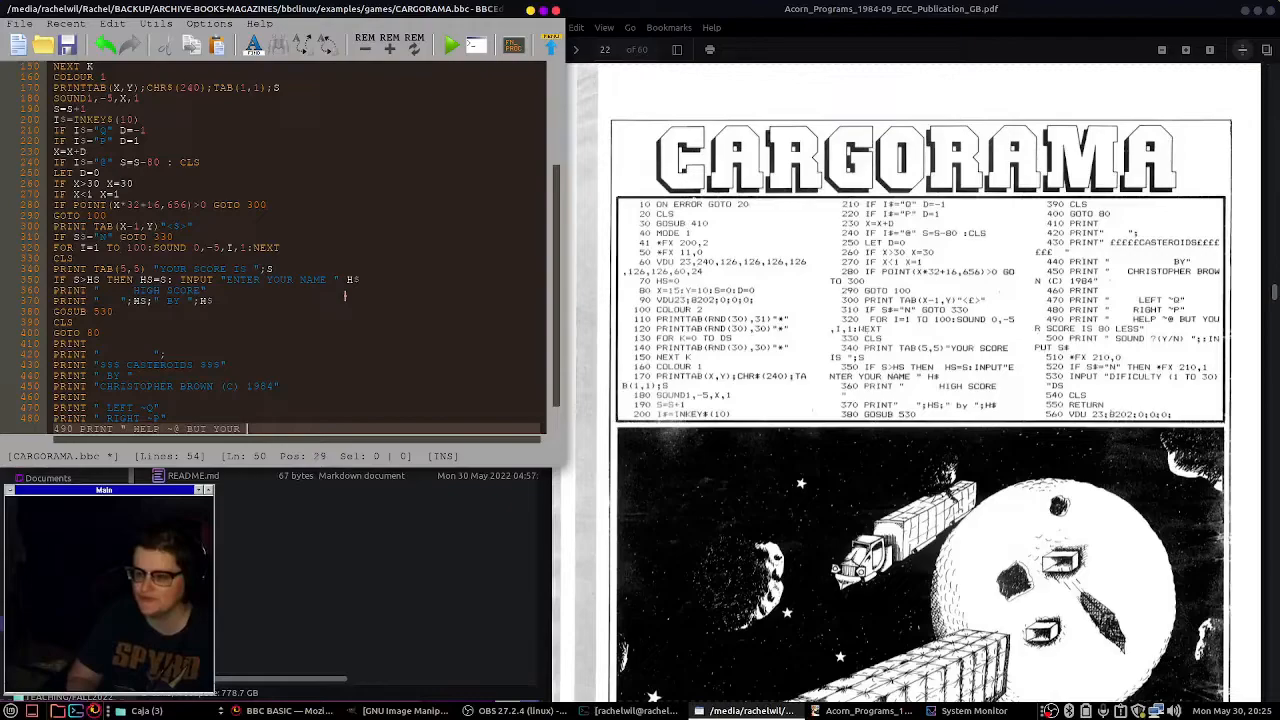
text(SCORE IS 80 LESS")
text(510 *FX)
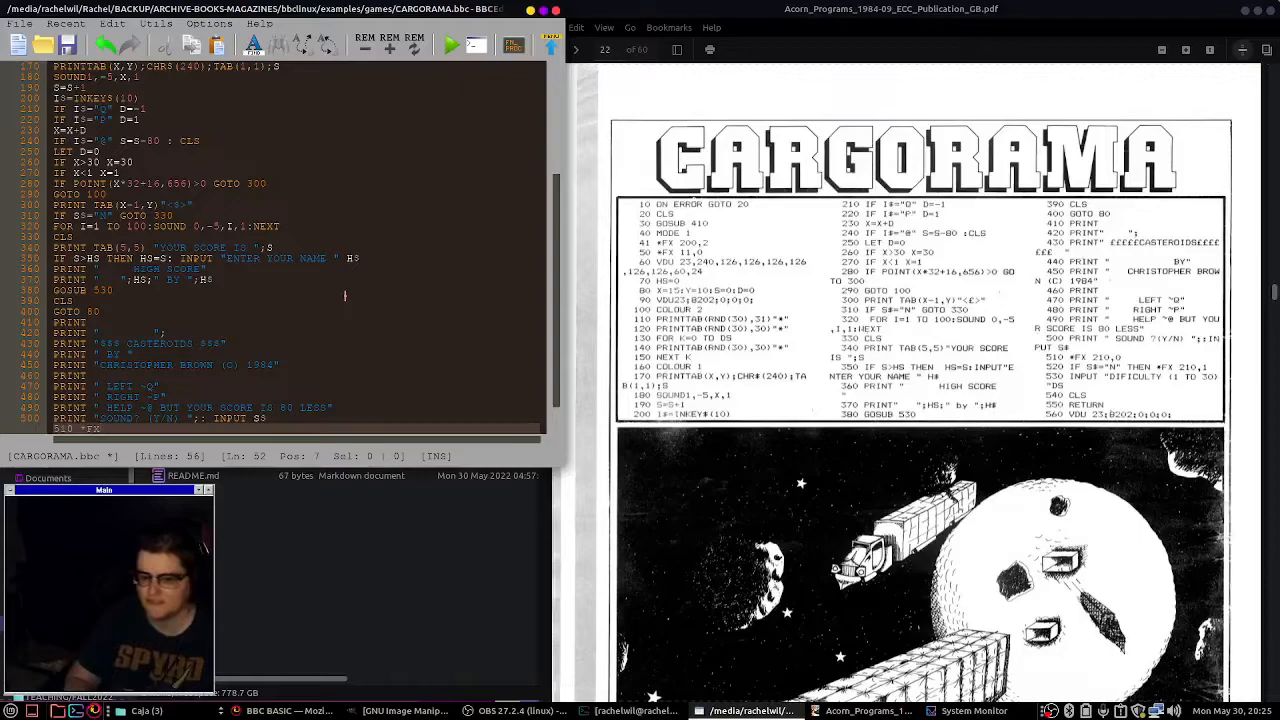
text(520 IF SS)
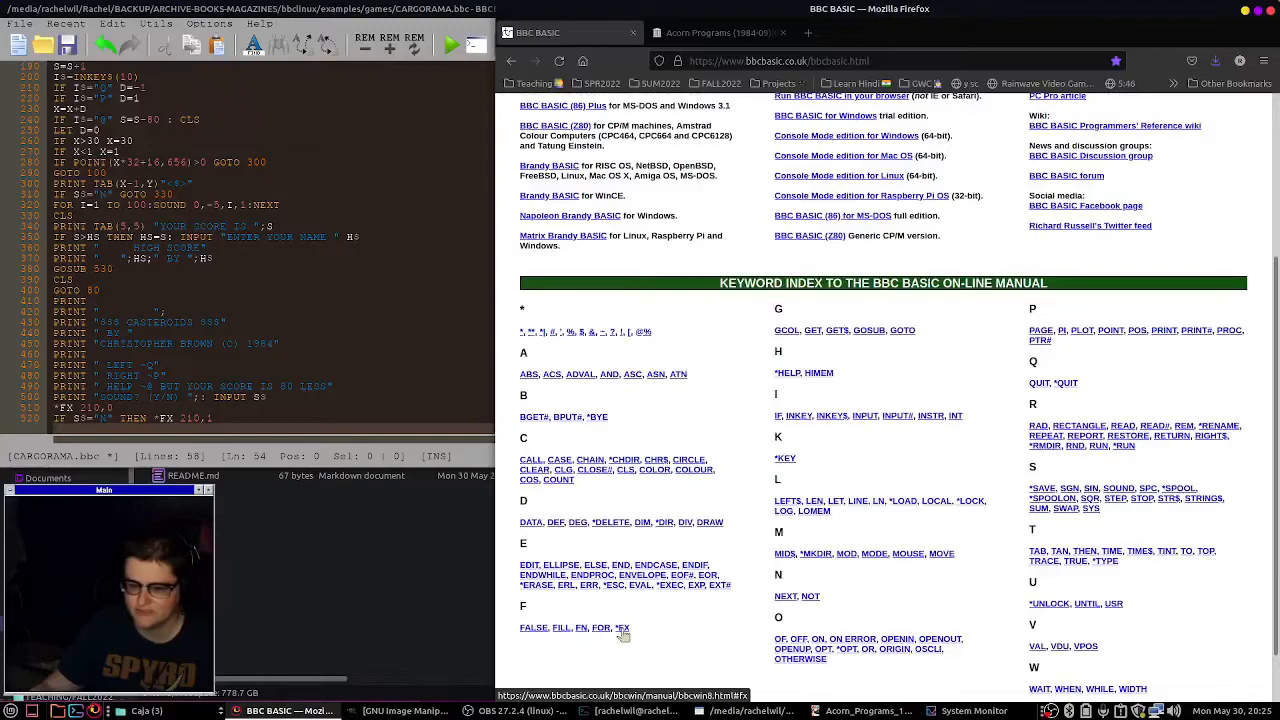
Open the *FX entry from the BBC BASIC manual's keyword index.
click(621, 628)
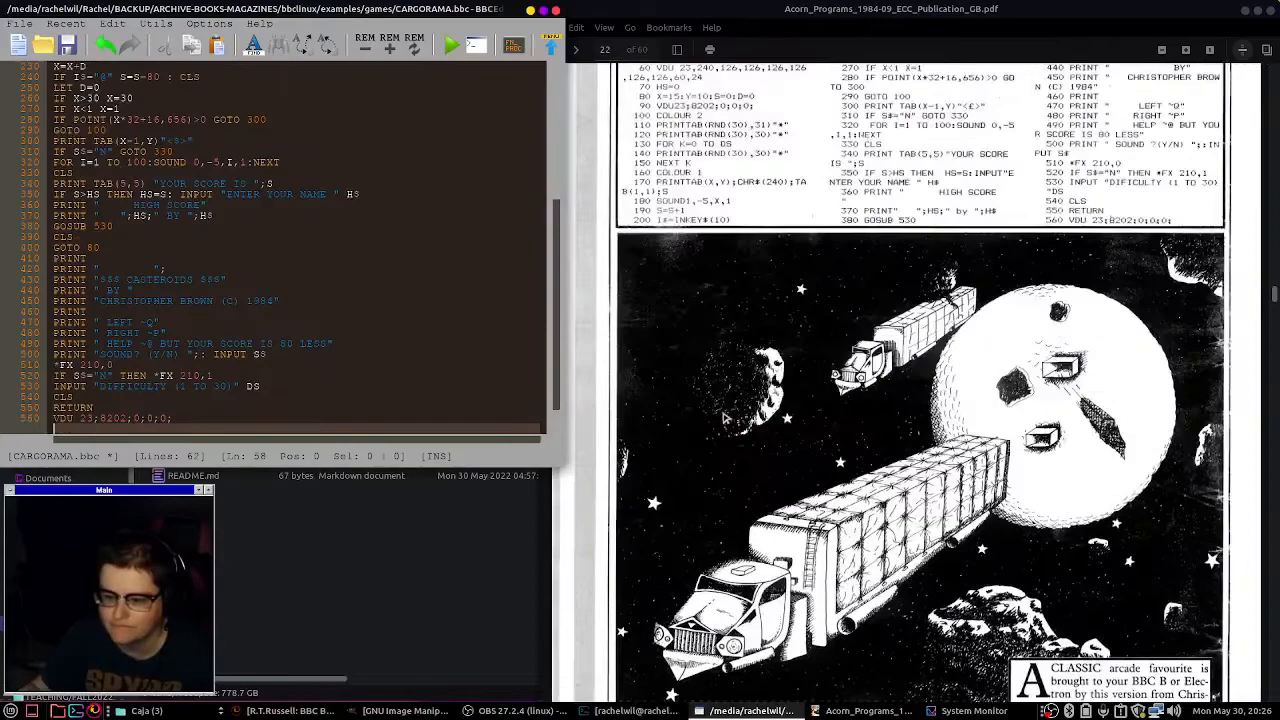
Change the PRINTTAB star statements on lines 110–140 from RND(30) to RND(10).
click(465, 44)
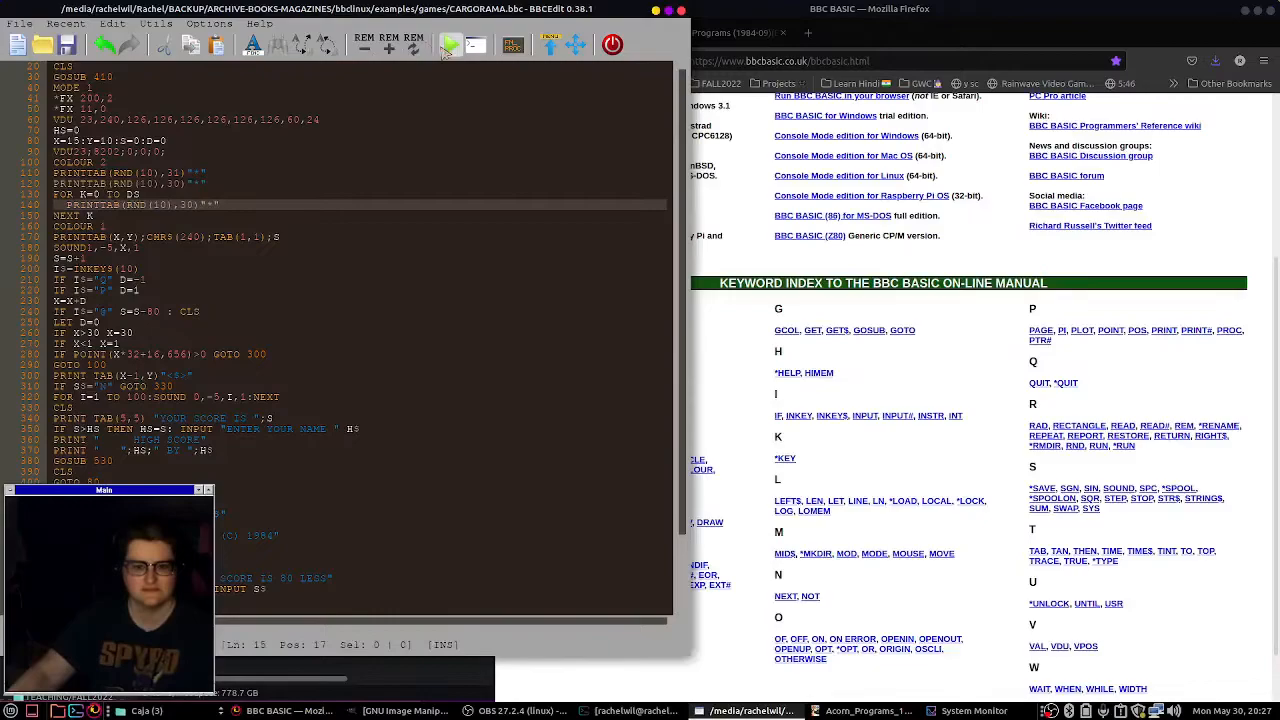
Run CARGORAMA and play until the end screen shows score 124 and the difficulty prompt.
click(442, 44)
text(RACHEL)
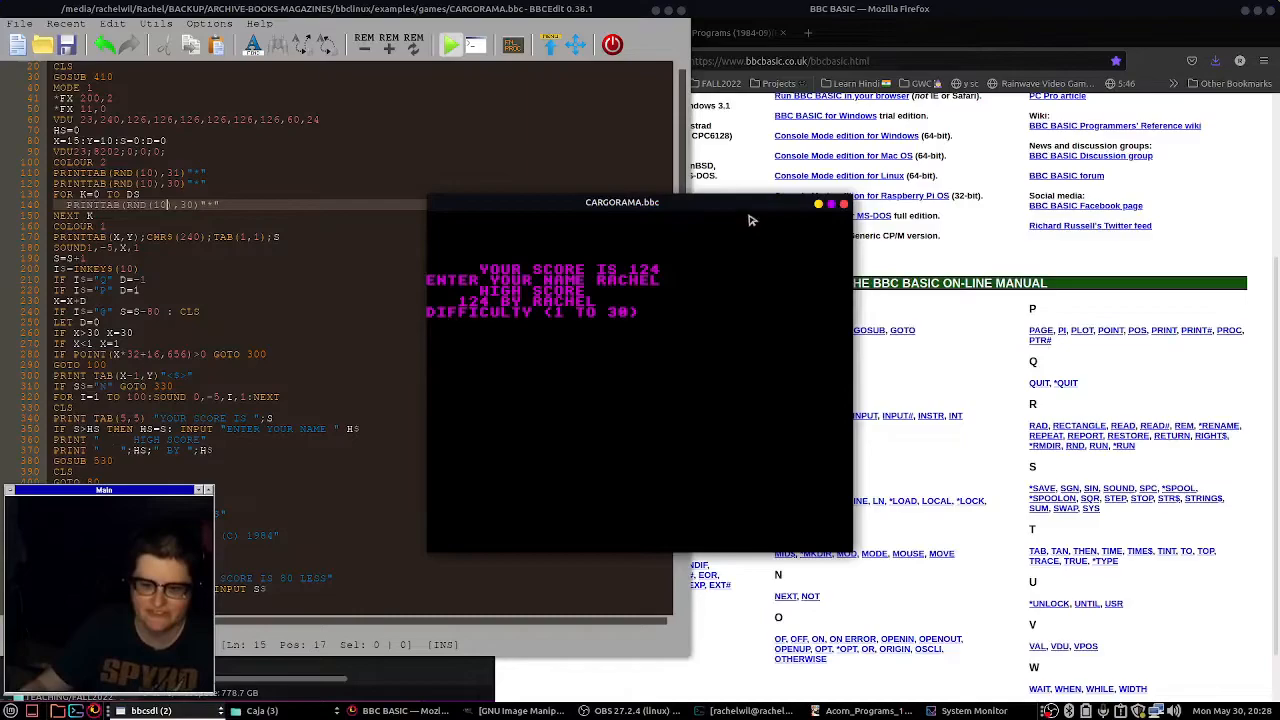
mouse_move(694, 356)
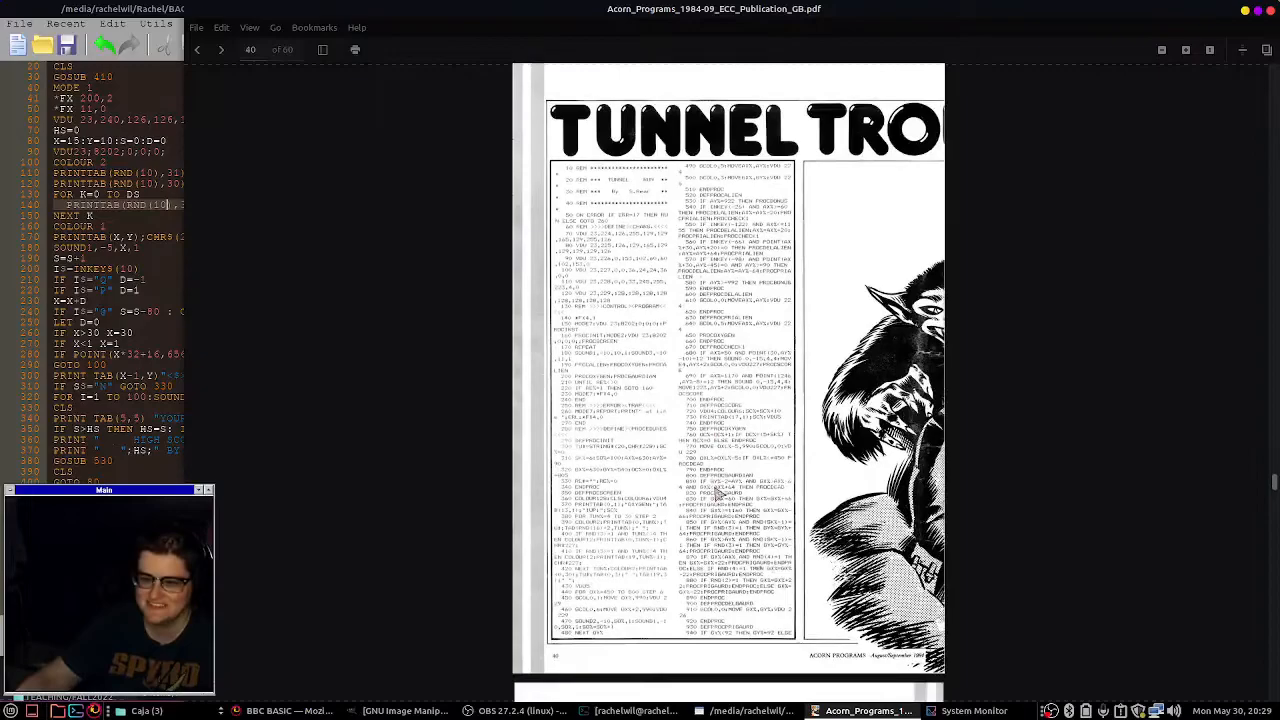
Scroll the magazine PDF from the Tunnel Trouble listing onward toward page 48.
click(221, 49)
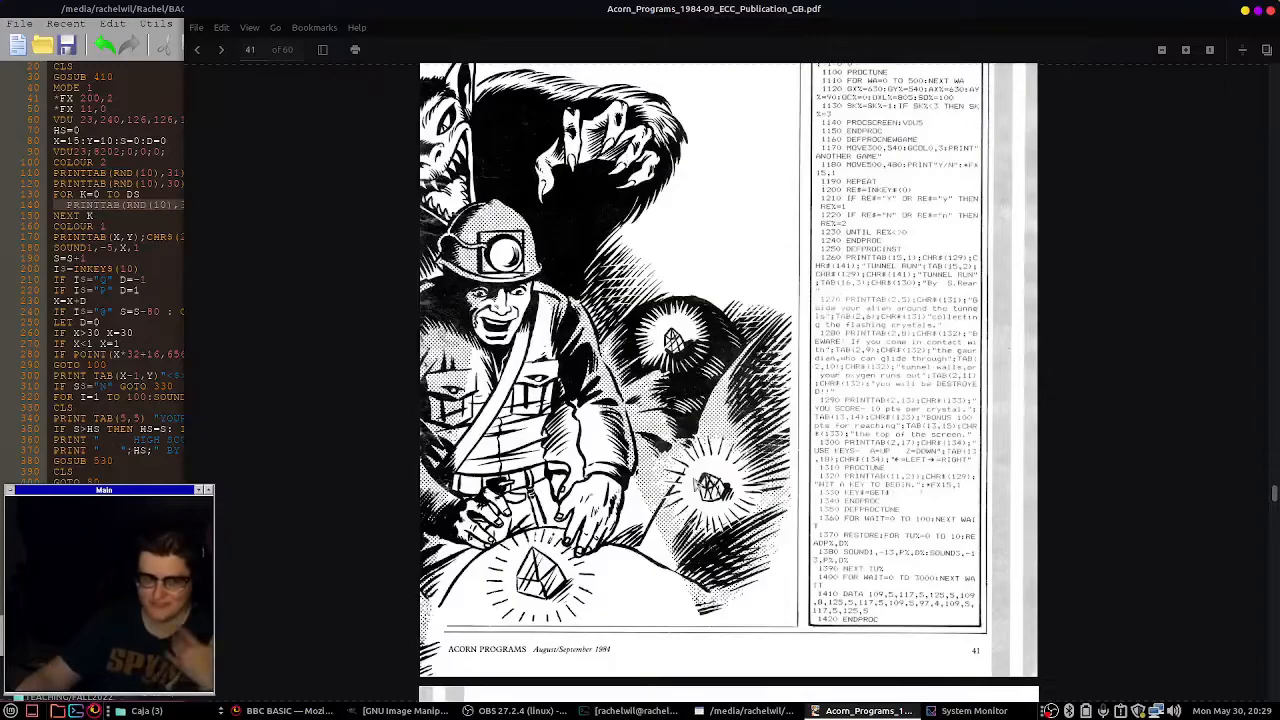
scroll(down, 3)
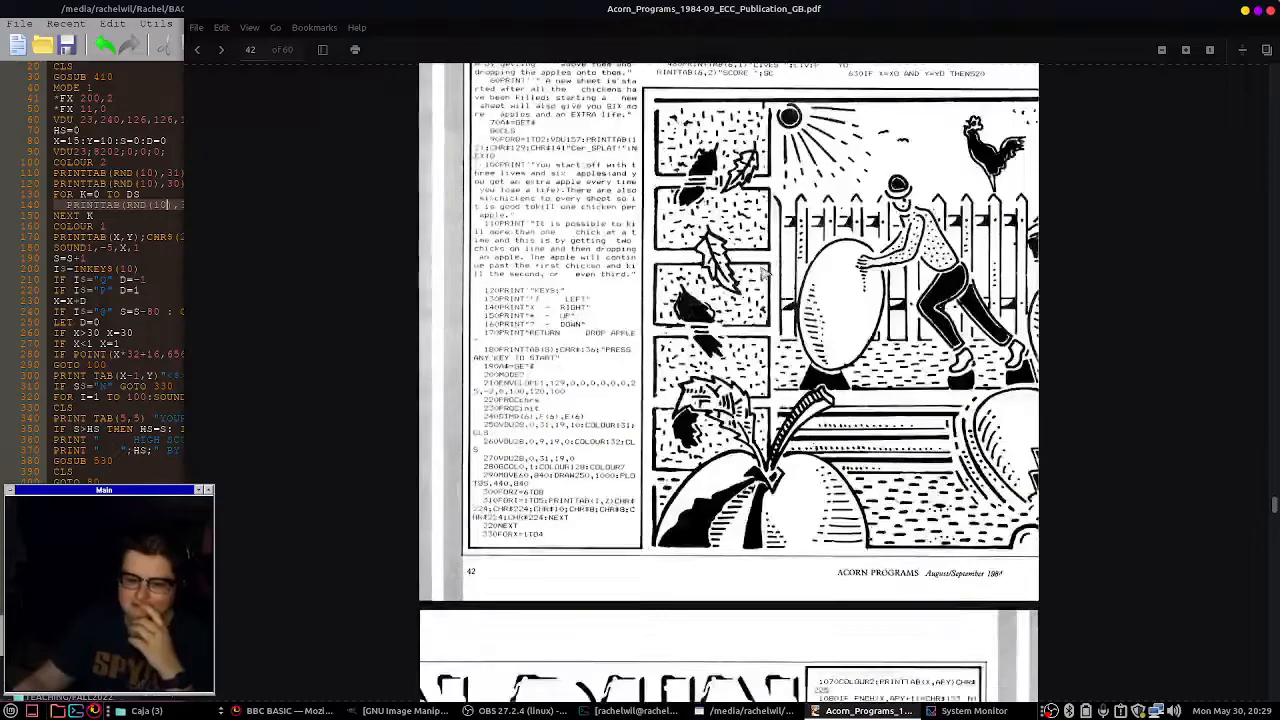
scroll(down, 3)
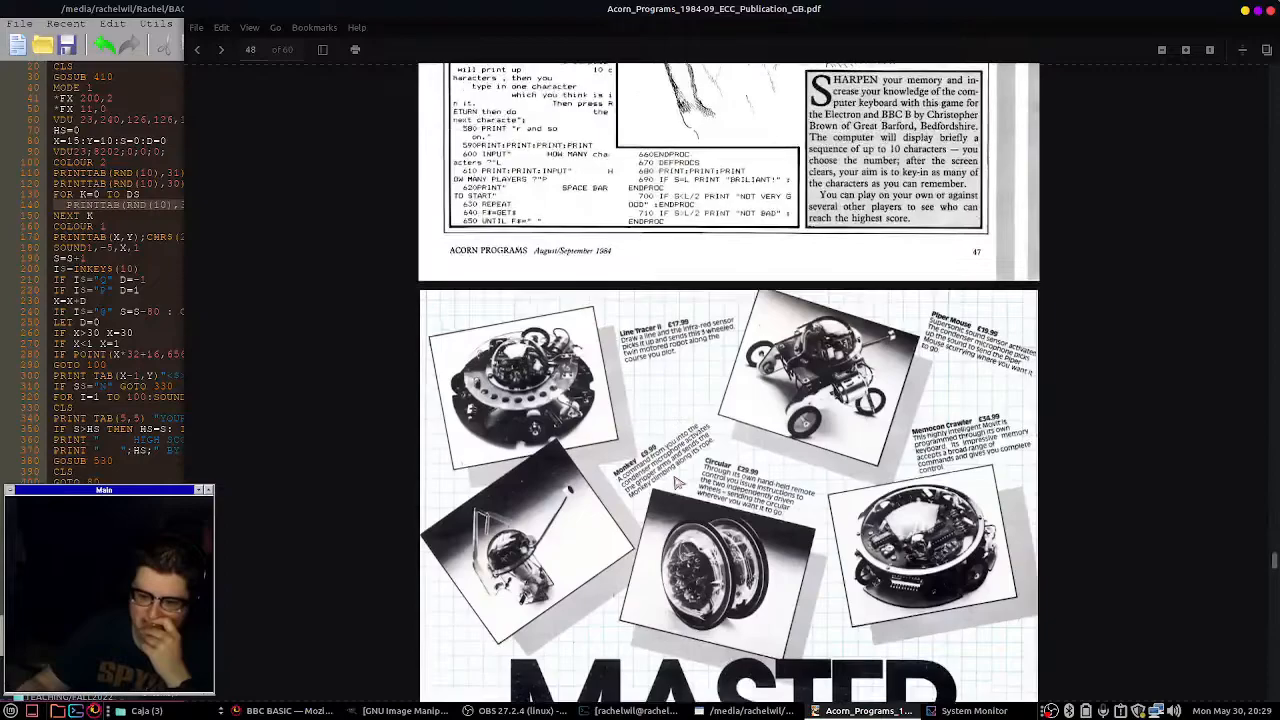
scroll(down, 3)
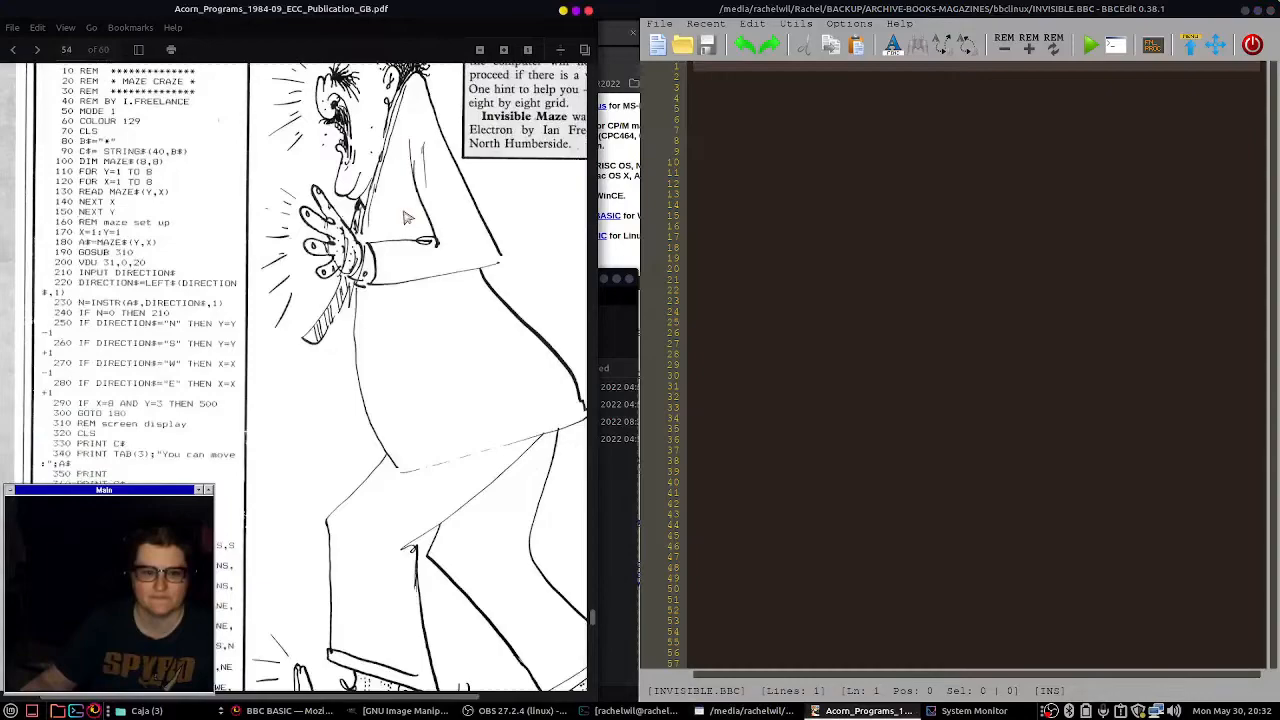
Type the banner lines REM ****, REM * MAZE CRAZE *, REM **** into INVISIBLE.BBC.
text(REM * MAZE CRAZE *)
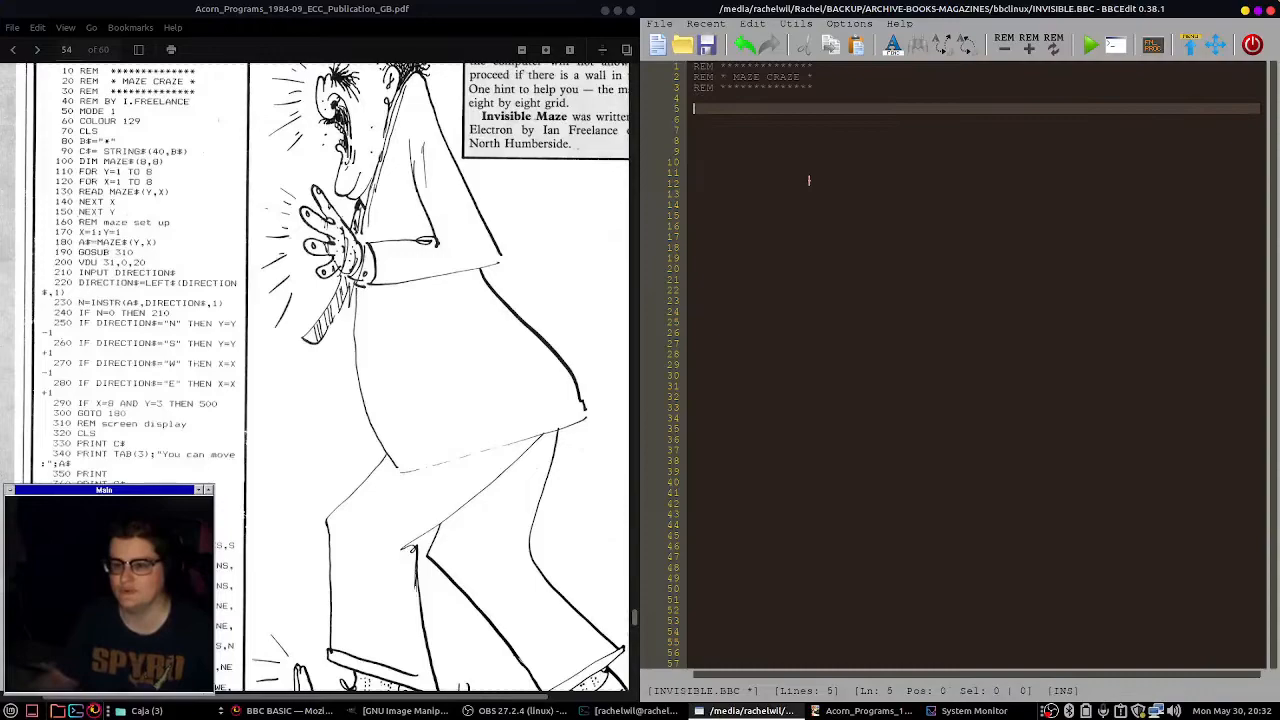
Number the REM lines 10–30 and add the I. FREELANCE credit, MODE 1, COLOUR 129 and CLS.
click(850, 23)
text(REM BY I. FREELANCE)
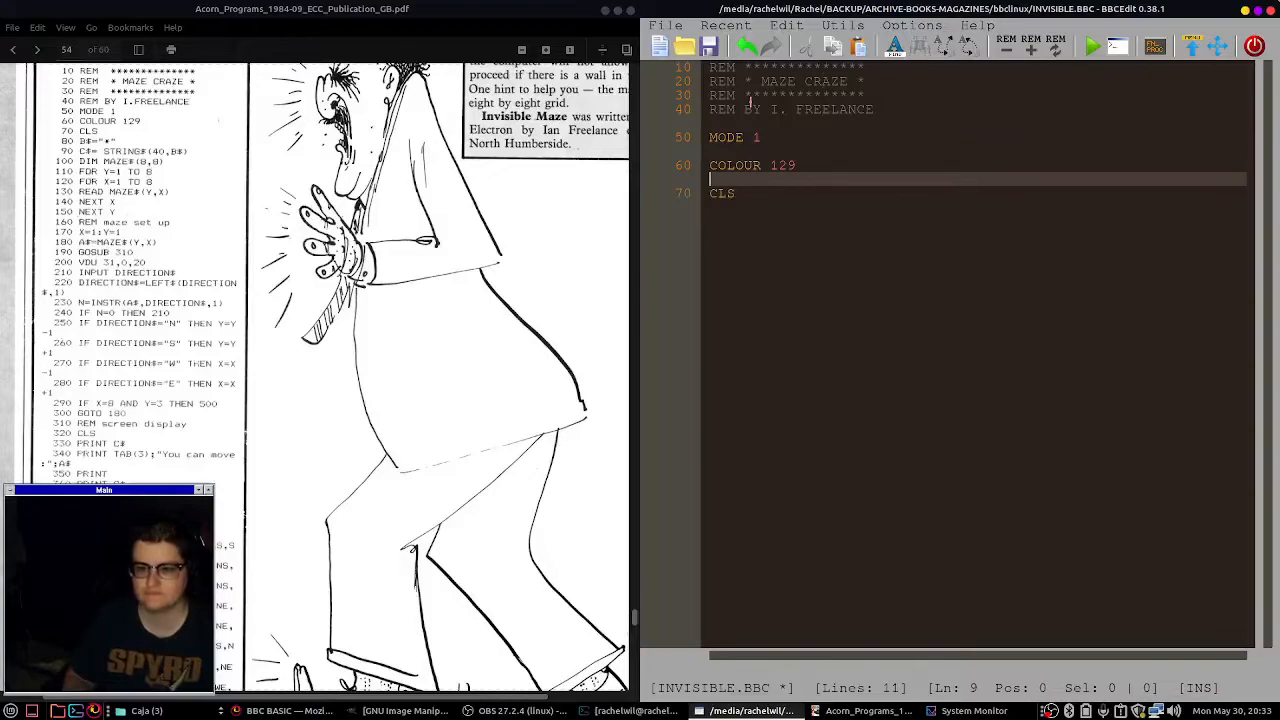
Remove blank lines and add the setup lines: B$="*", C$=STRING, DIM MAZE$(8,8) and the NEXT Y loop.
key(BackSpace)
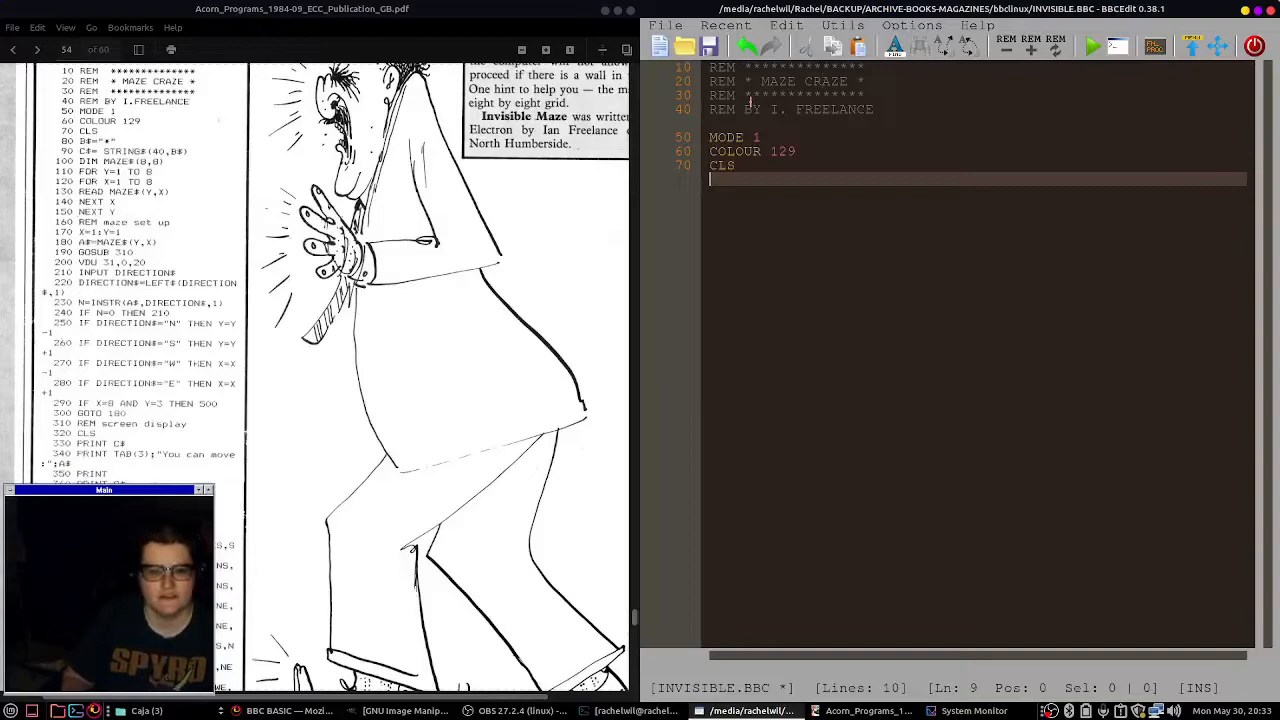
text(80 B$="*")
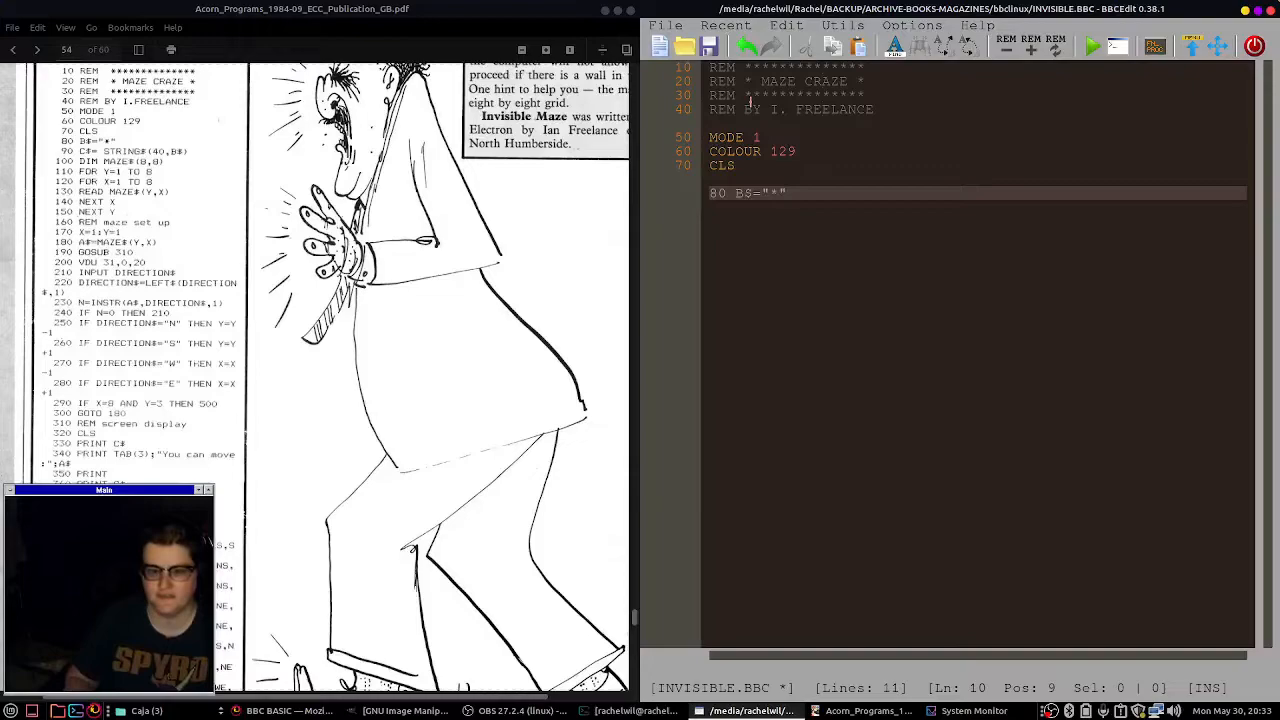
text(C$=STRING$(40,B$)
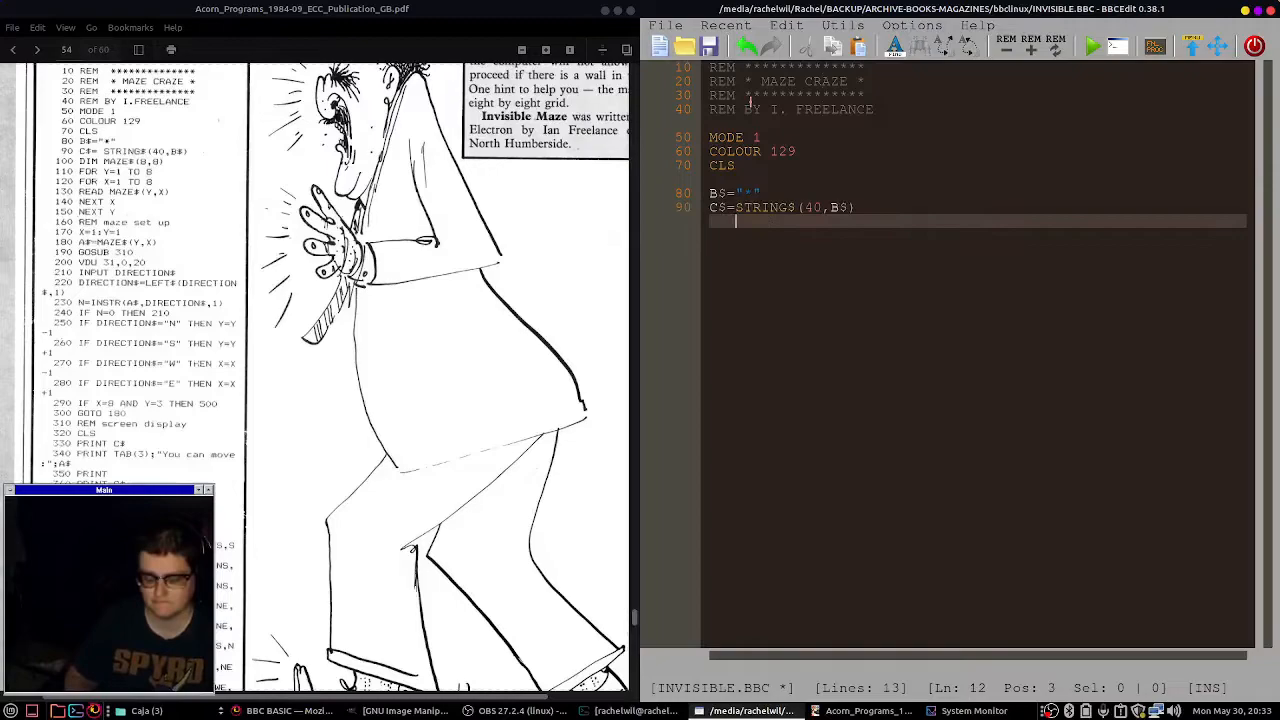
text(DIM MAZE$(8,8))
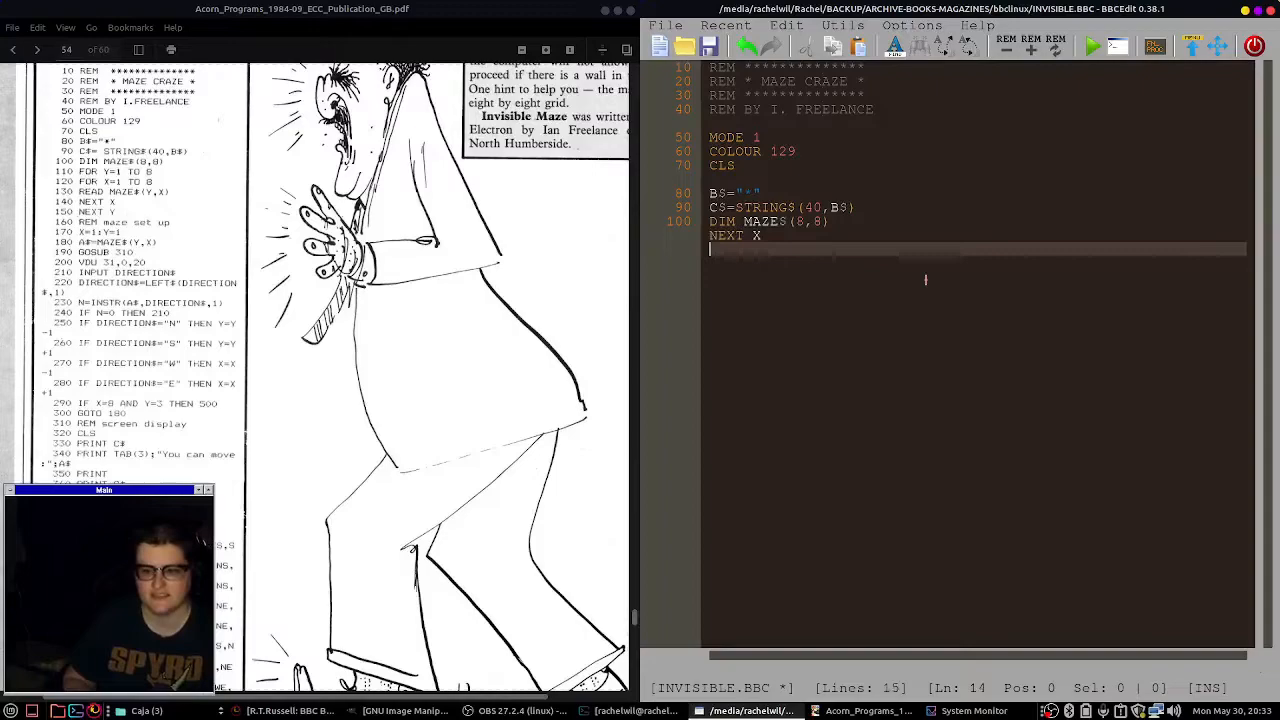
text(NEXT Y)
text(A$=MAZE$(Y,X)
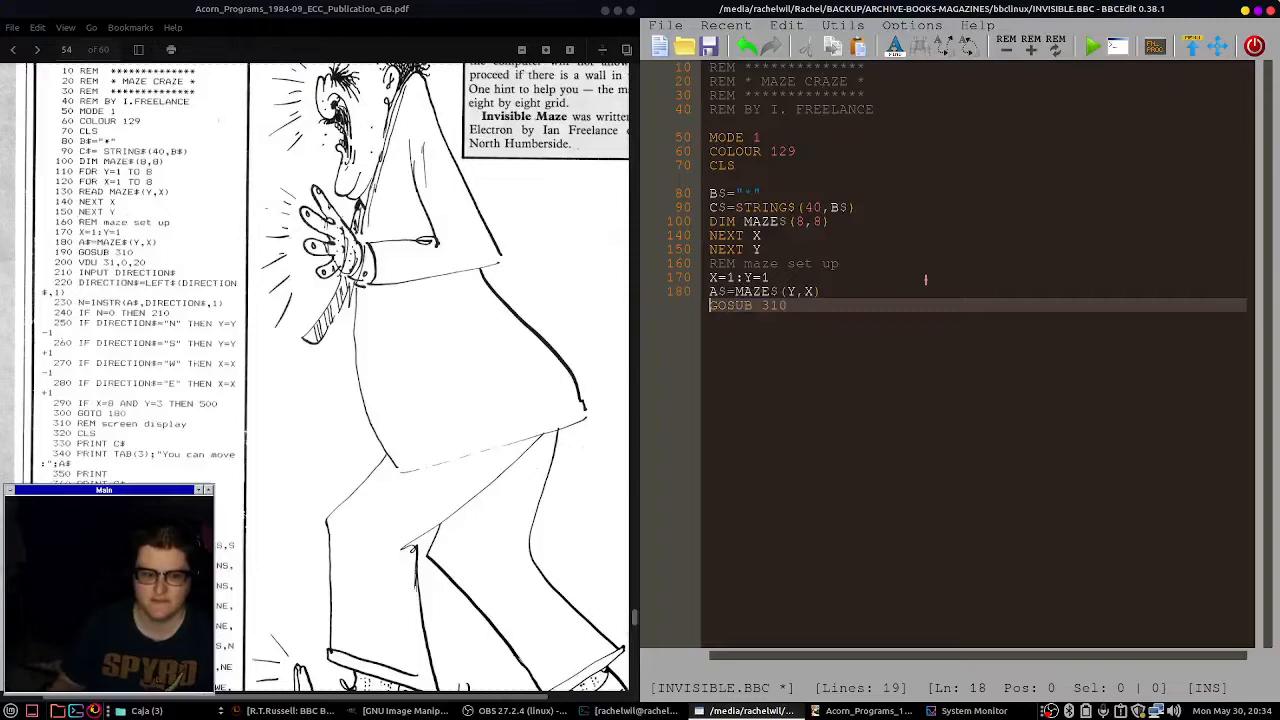
Add lines 200–250: VDU 31,0,20, direction input, INSTR check with IF N=0 THEN 210, and north move.
text(200 VDU 31,0,20)
text(INPUT DIRECTION$)
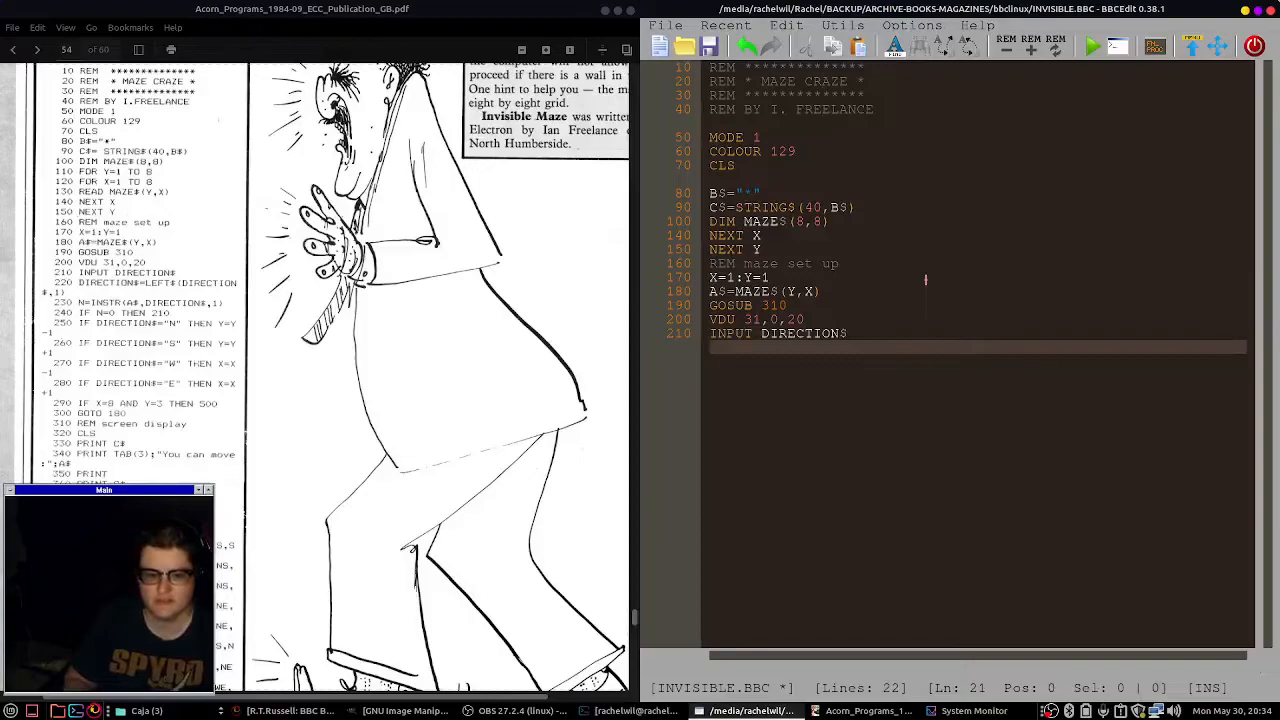
text(220 DIRECTIONS=LE)
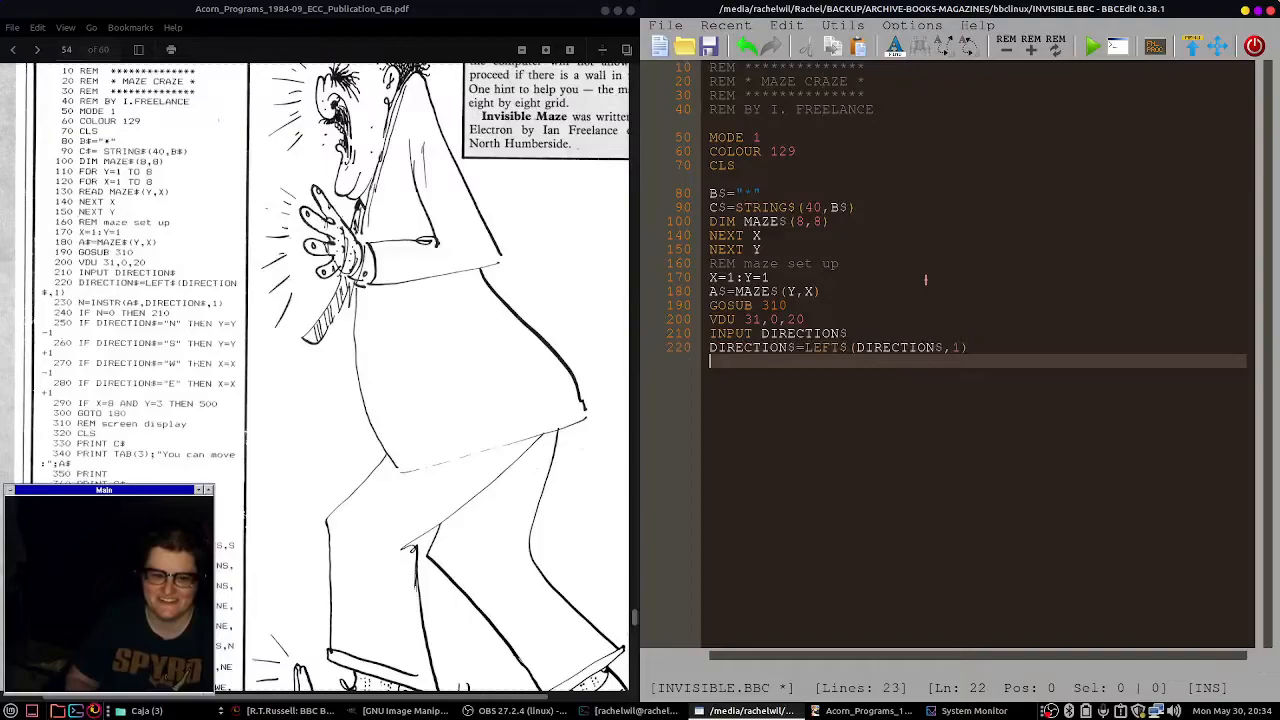
text(230 N=INSTR(A$,DIRECTION$,1)
text(240)
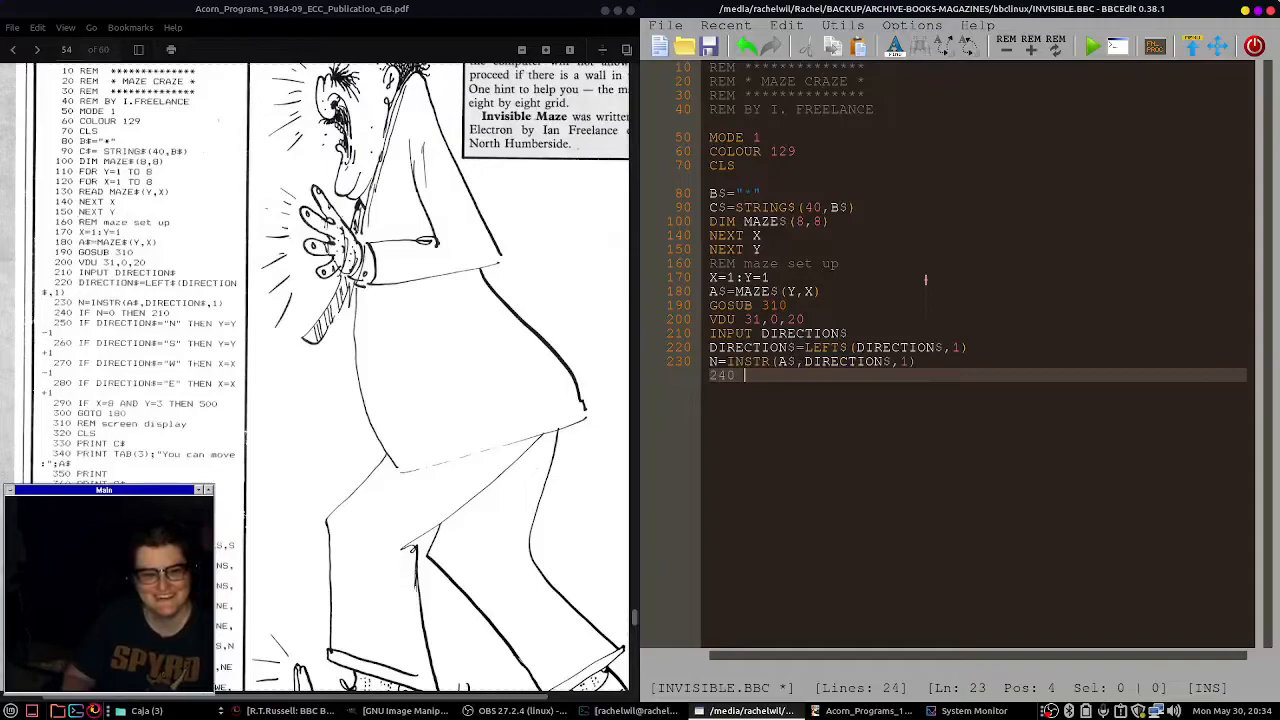
text(IF N=0 THEN 210)
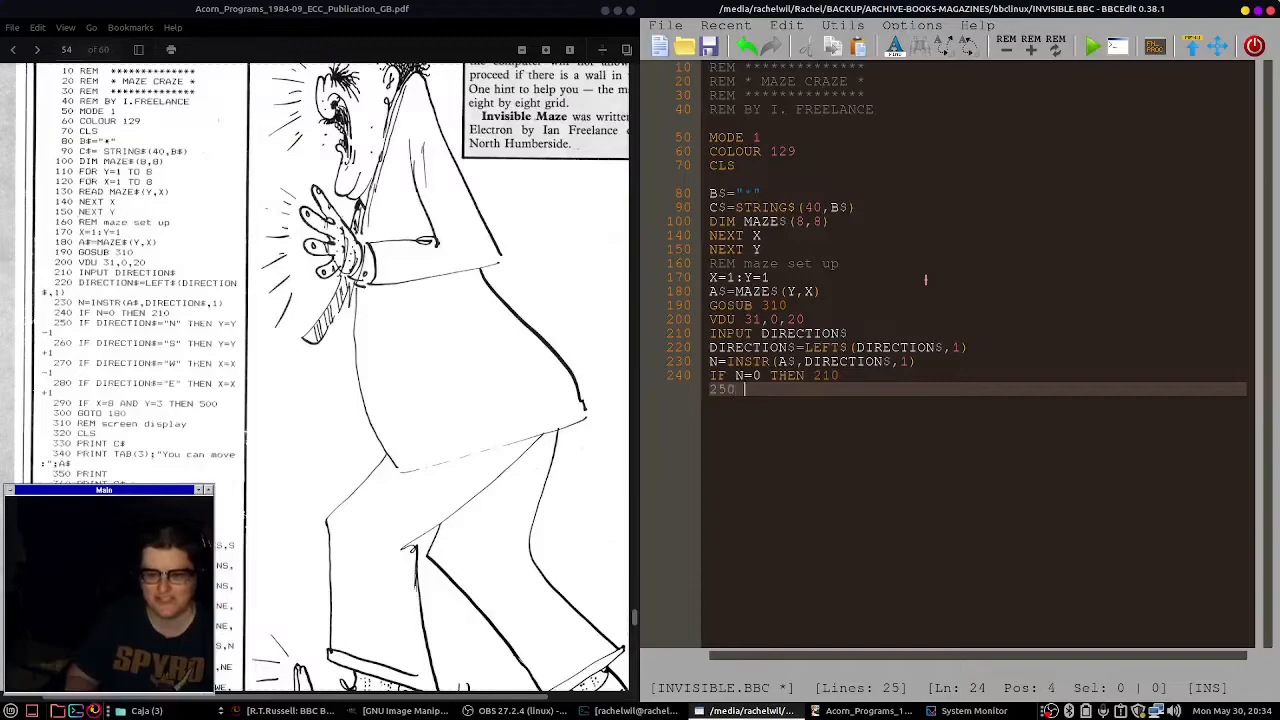
text(IF DIRECTION$=1)
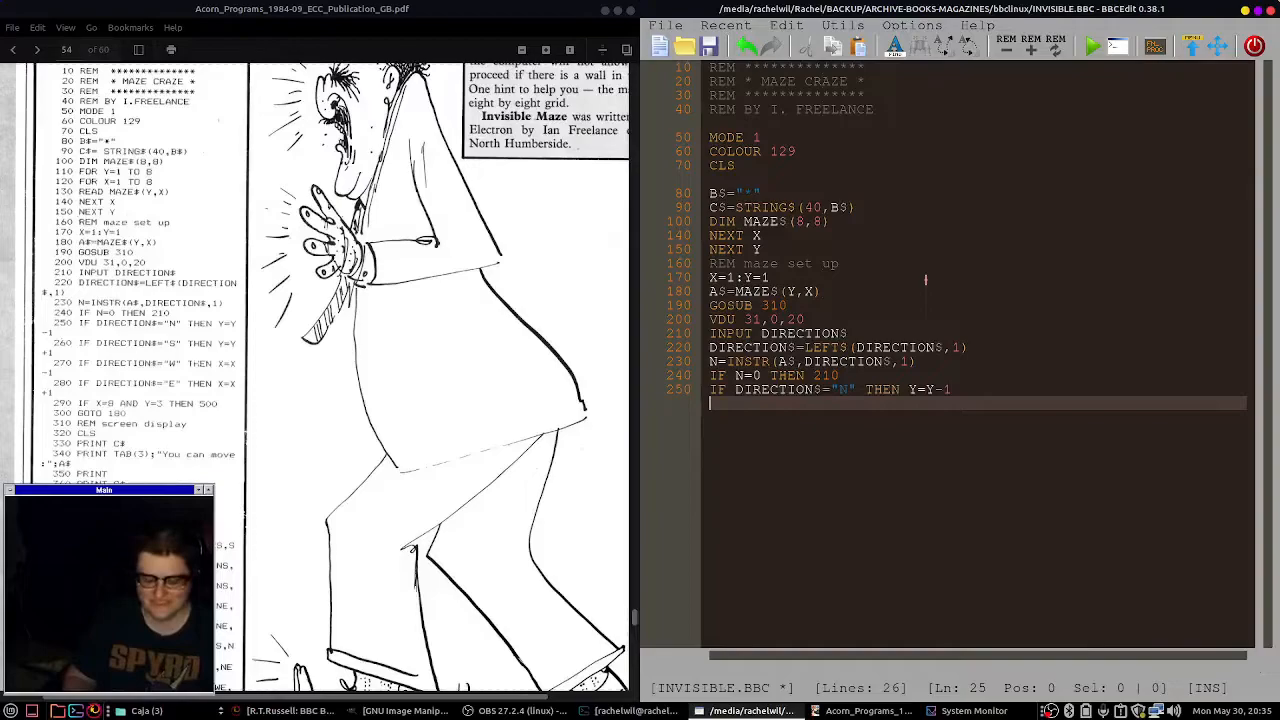
Type the S, W and E move lines, the X=8 AND Y=3 exit check, GOTO 180, and begin the CLS display.
text(260 IF DIRECTION$="S" THEN Y=Y+1)
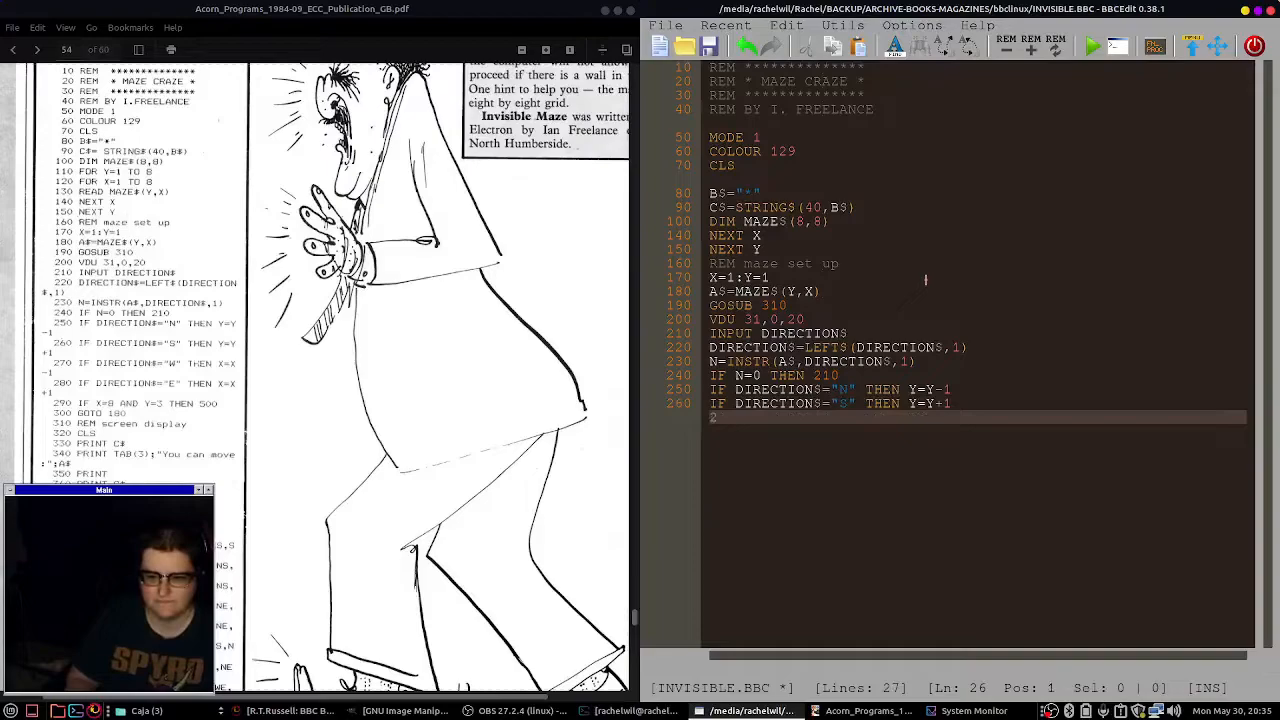
text(270 IF DIRECTIONS=")
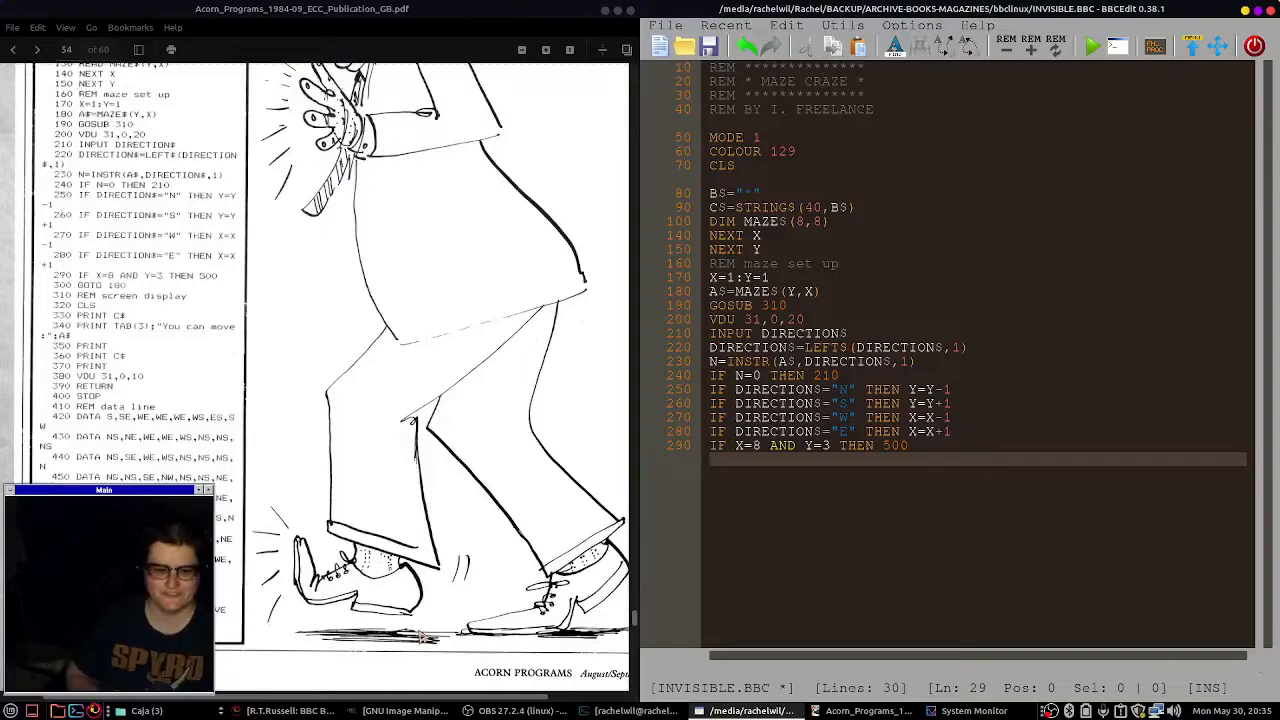
text(GOTO 180)
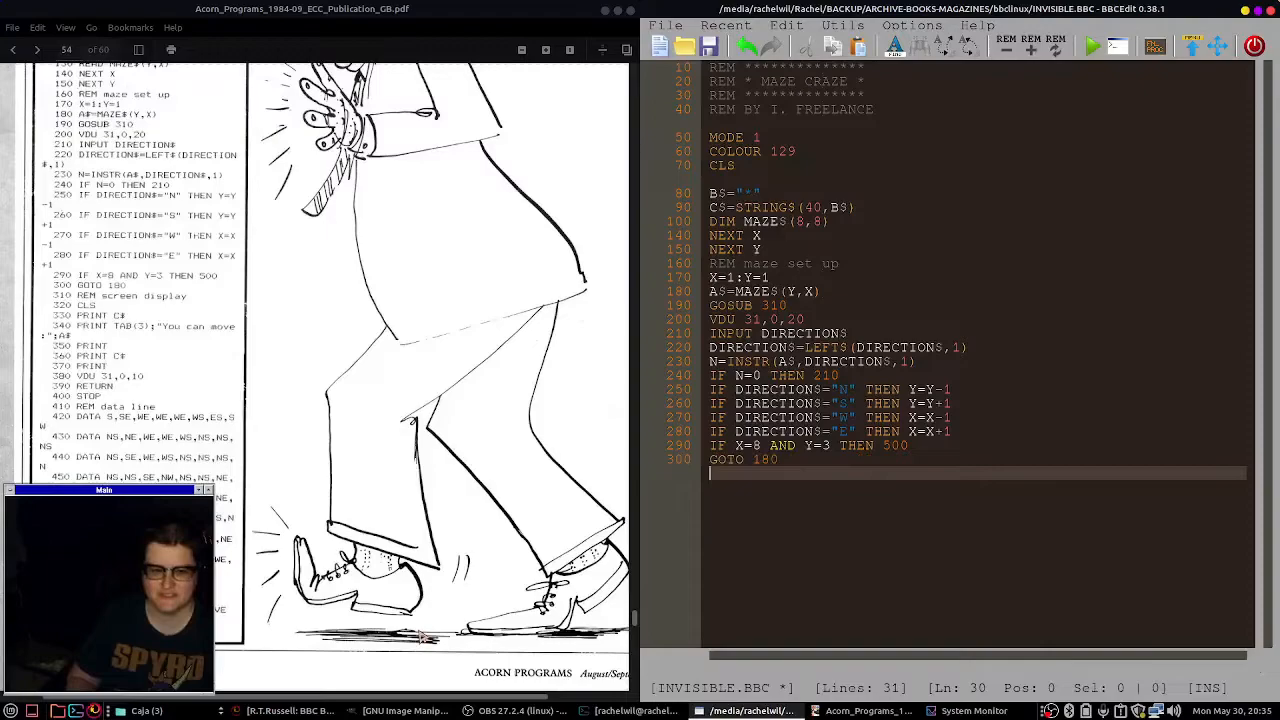
text(CLS)
text(REM data line)
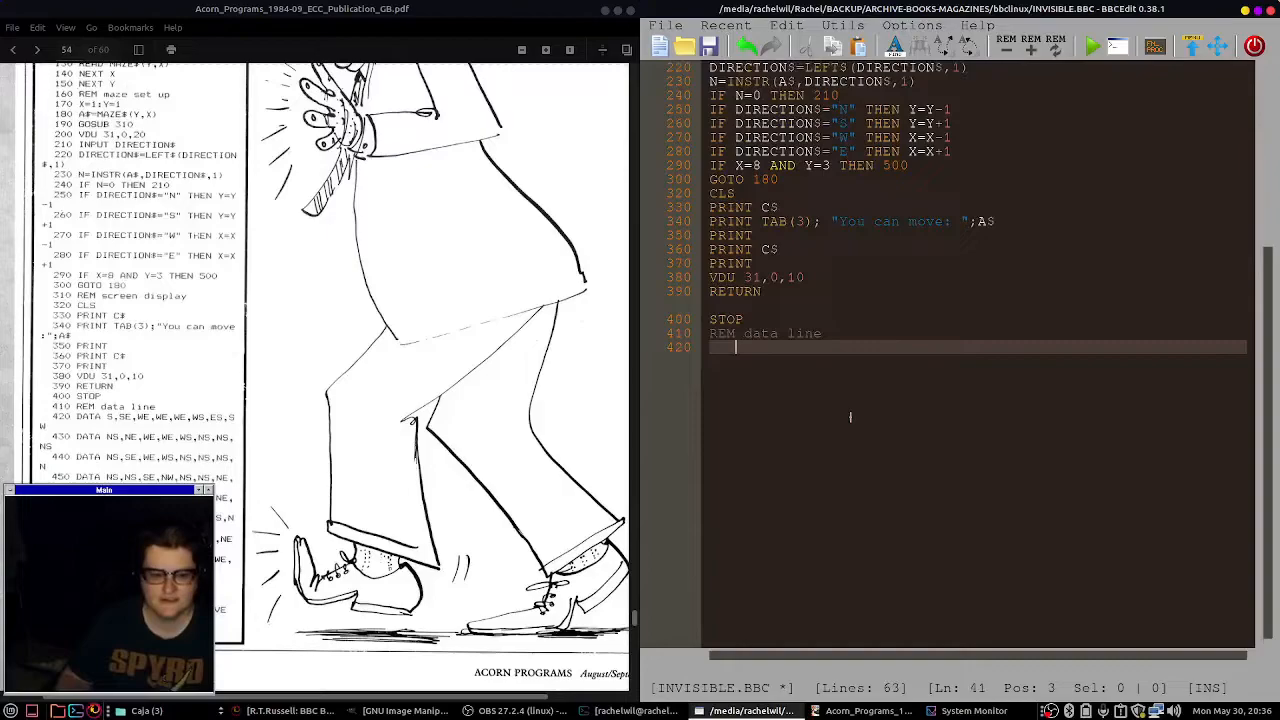
Enter maze DATA lines 420–480 (S,SE,WE… through NS) and begin line 490 with NW,NE,WE.
text(DATA S, SE, WE,WE,WE,WS,ES,S,W)
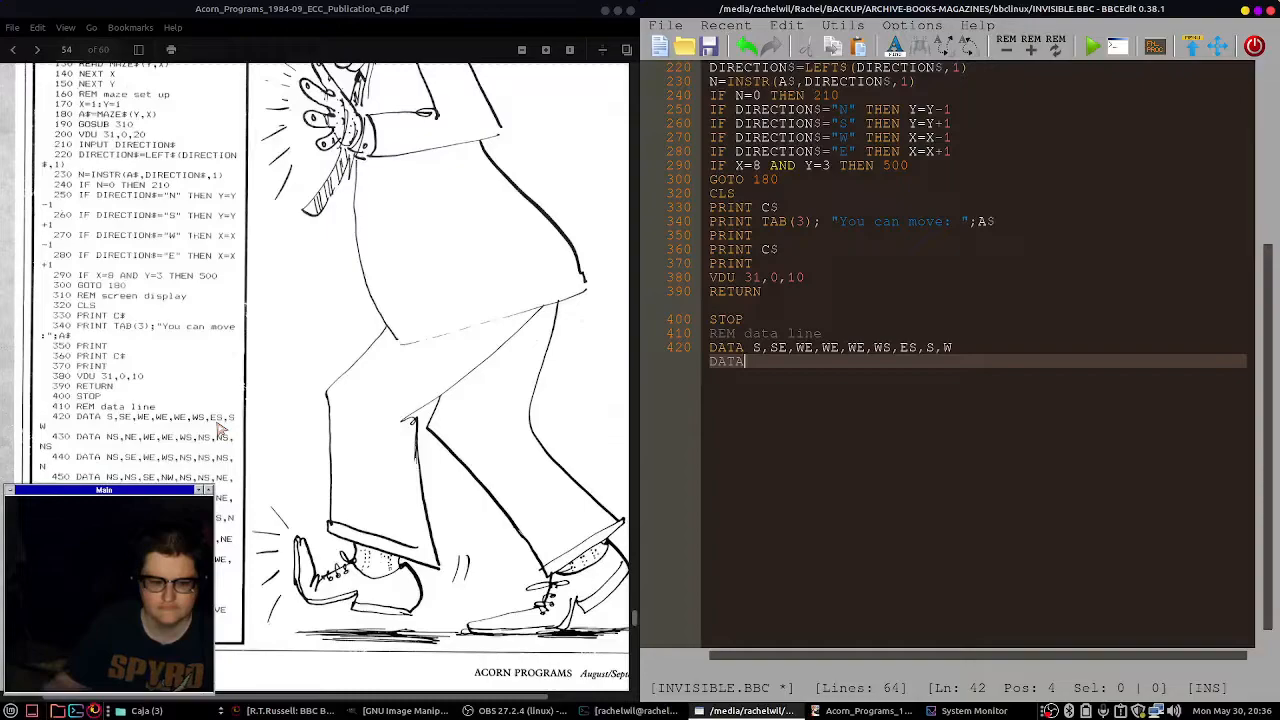
text(430 DATA NS,NE,W)
text(440 DATA)
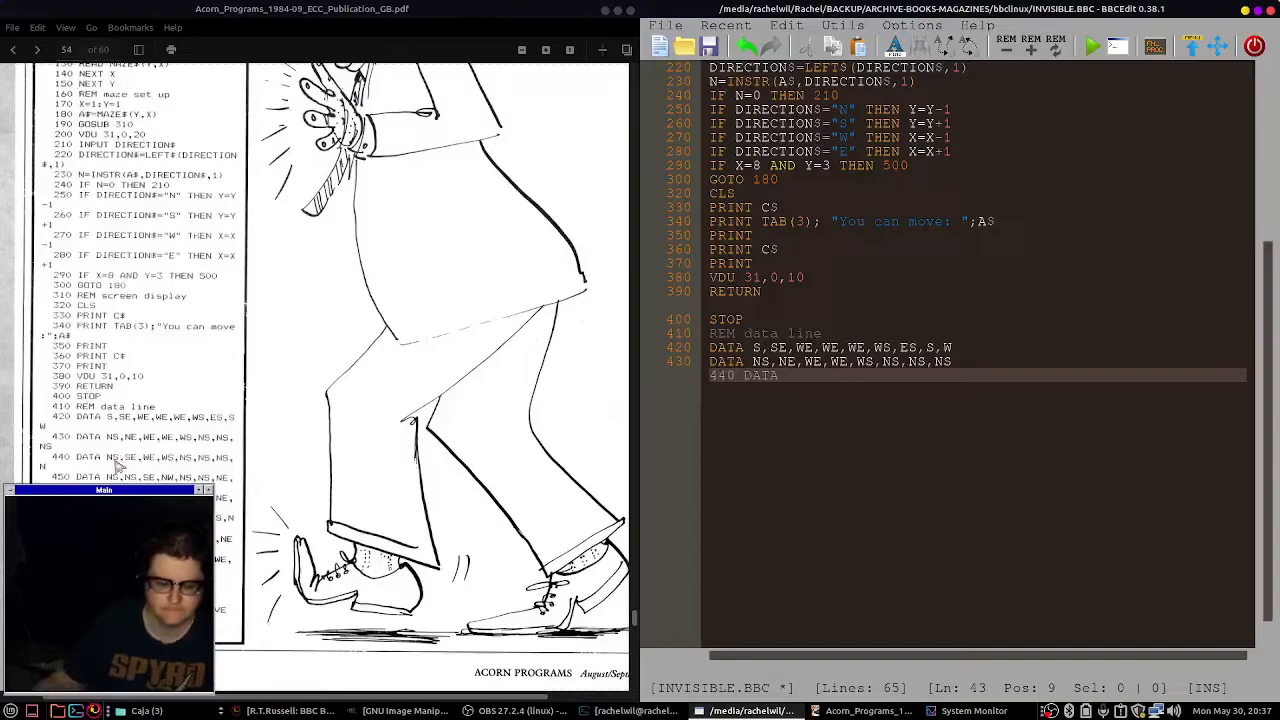
text(NS,SE,WE,WS,NS,NS,)
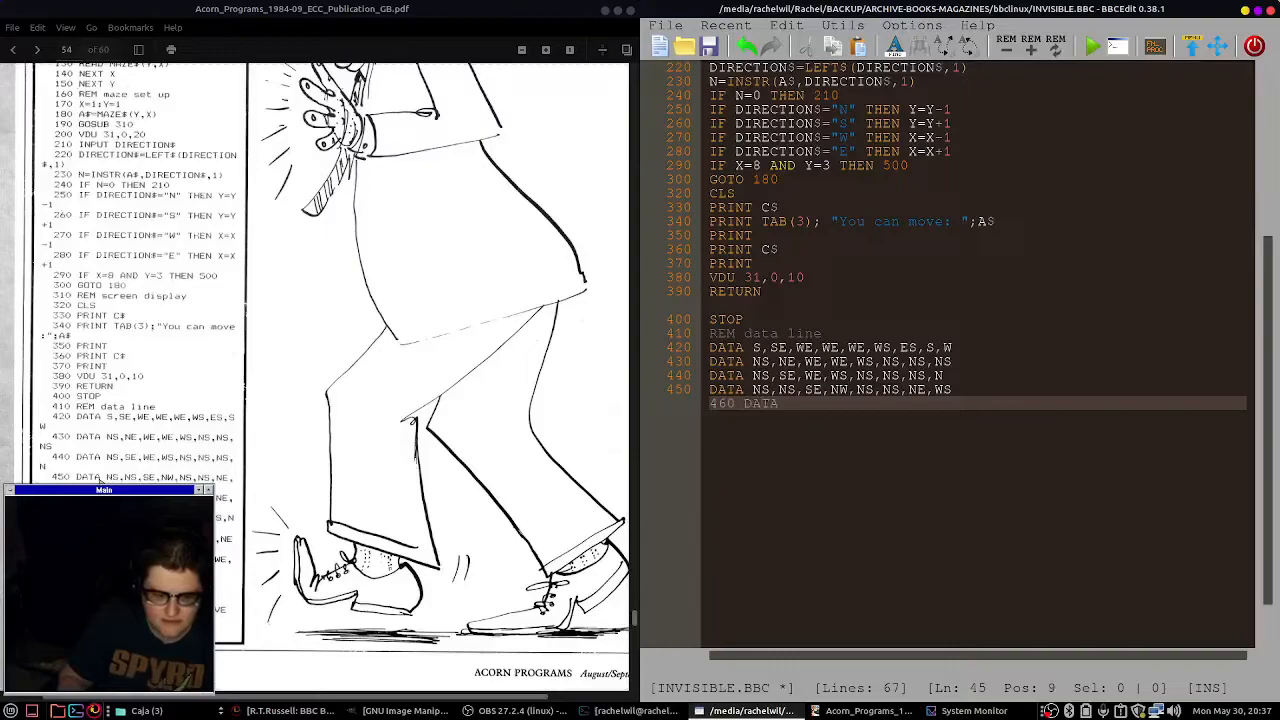
text(NSE,NSW,NE)
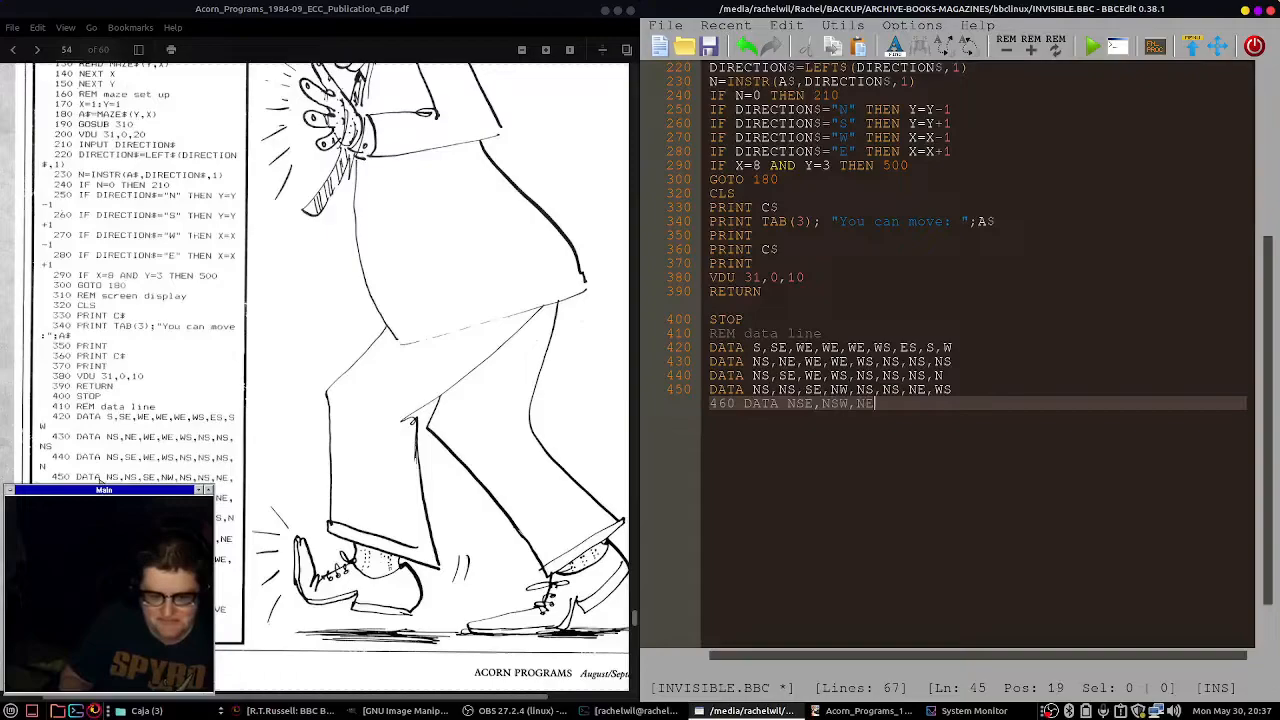
text(,WE,NSW,NE,WS,NS)
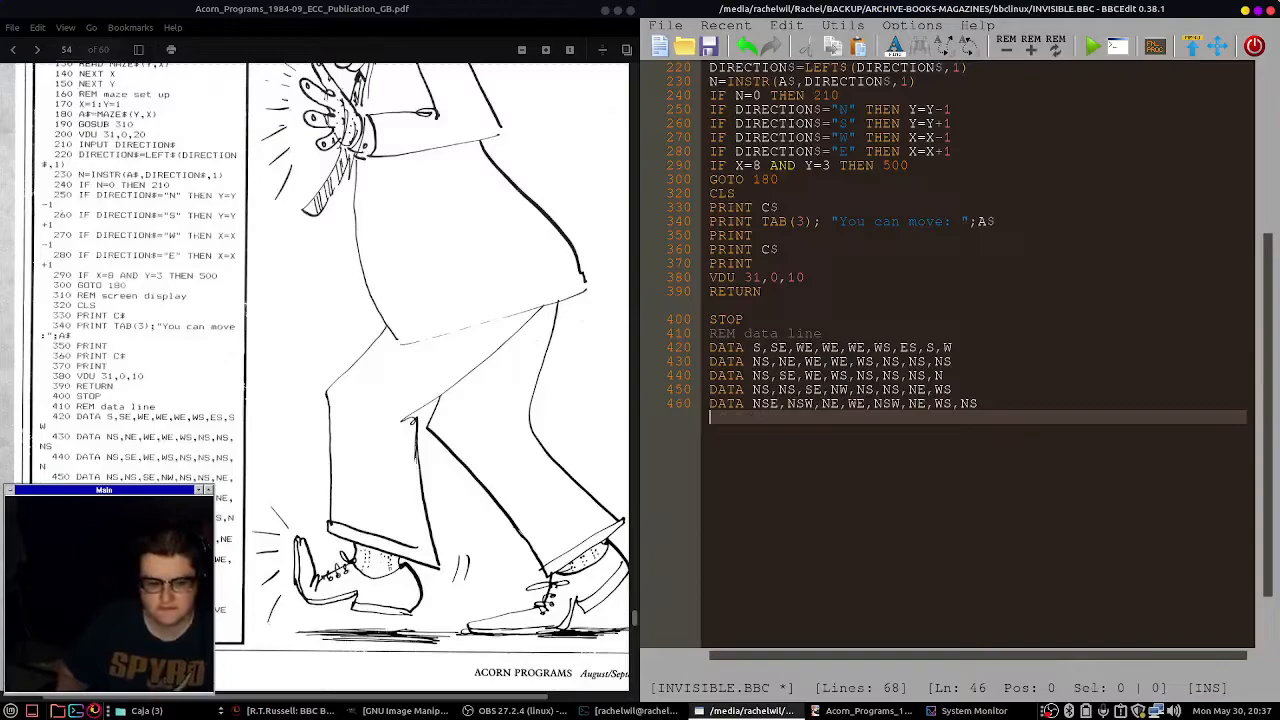
text(470 DATA NS,NS,E,WS,NE,WS,NS,NS)
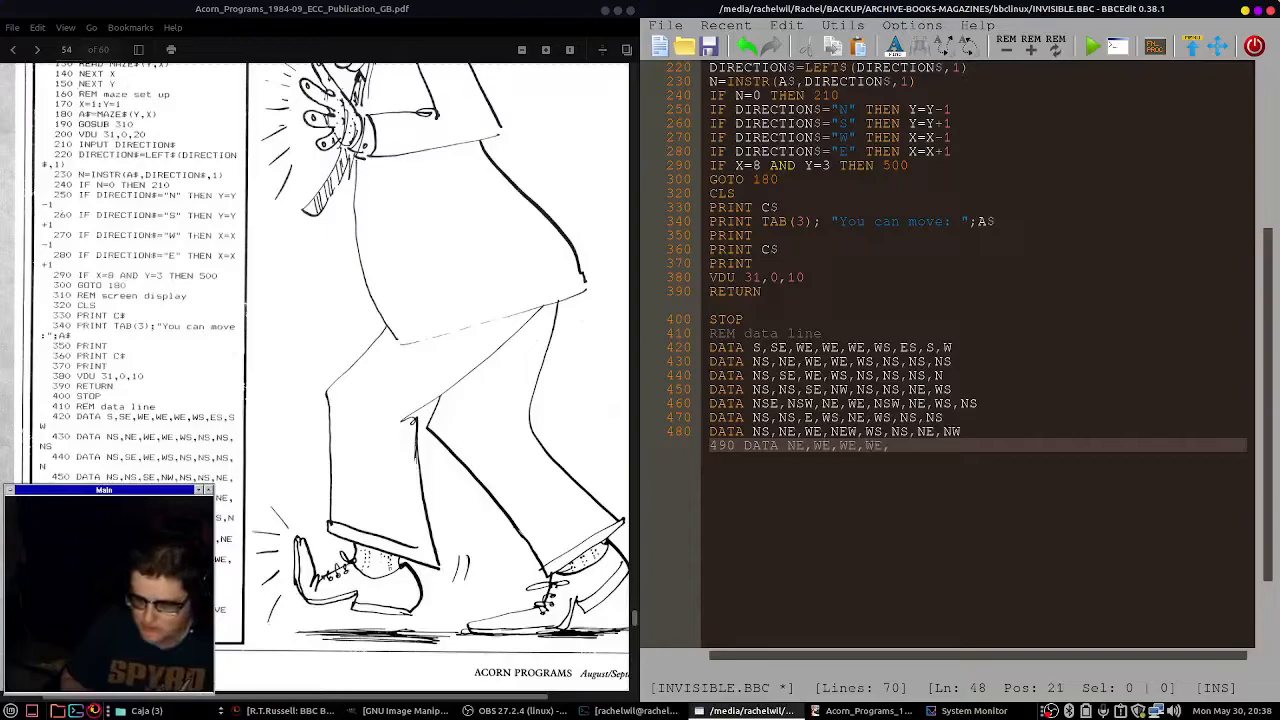
text(NW,NE,WE,W)
text(500)
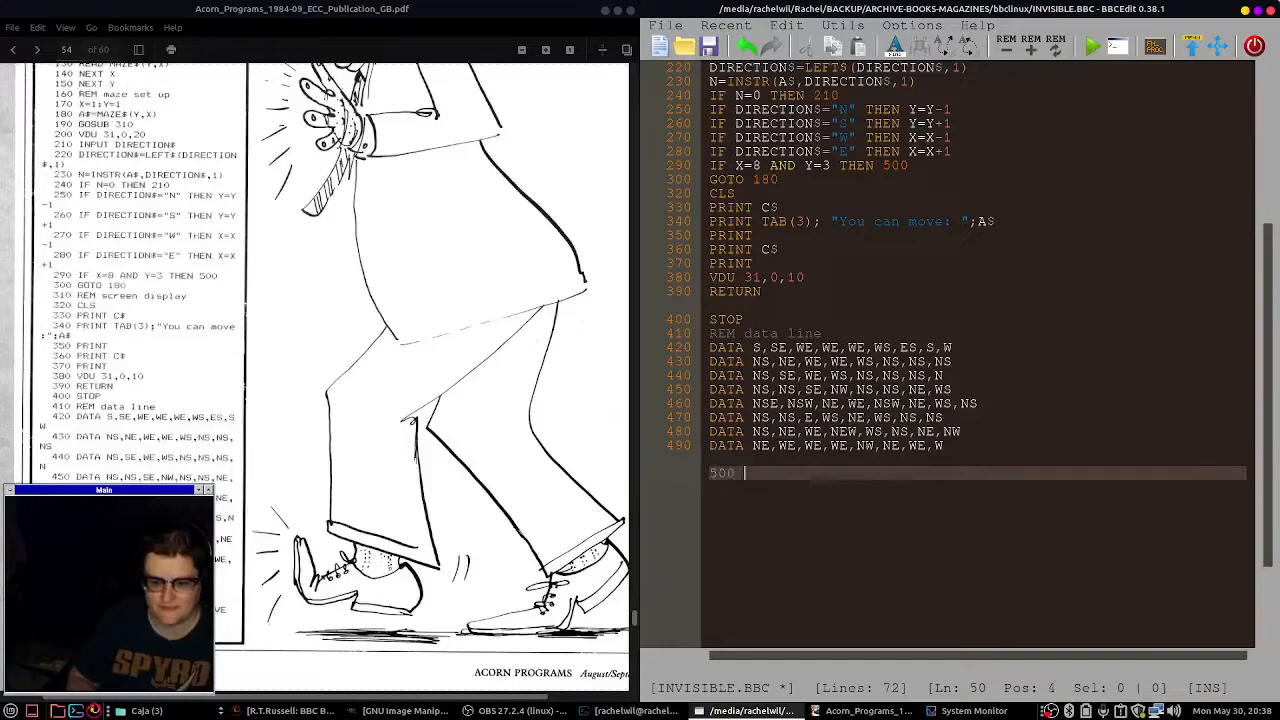
Type lines 500–540: REM maze finish, CLS, VDU 19, YOU HAVE DONE IT message, END.
text(REM maze finish)
text(PRINT TAB(11,5);"YOU HAVE DONE IT")
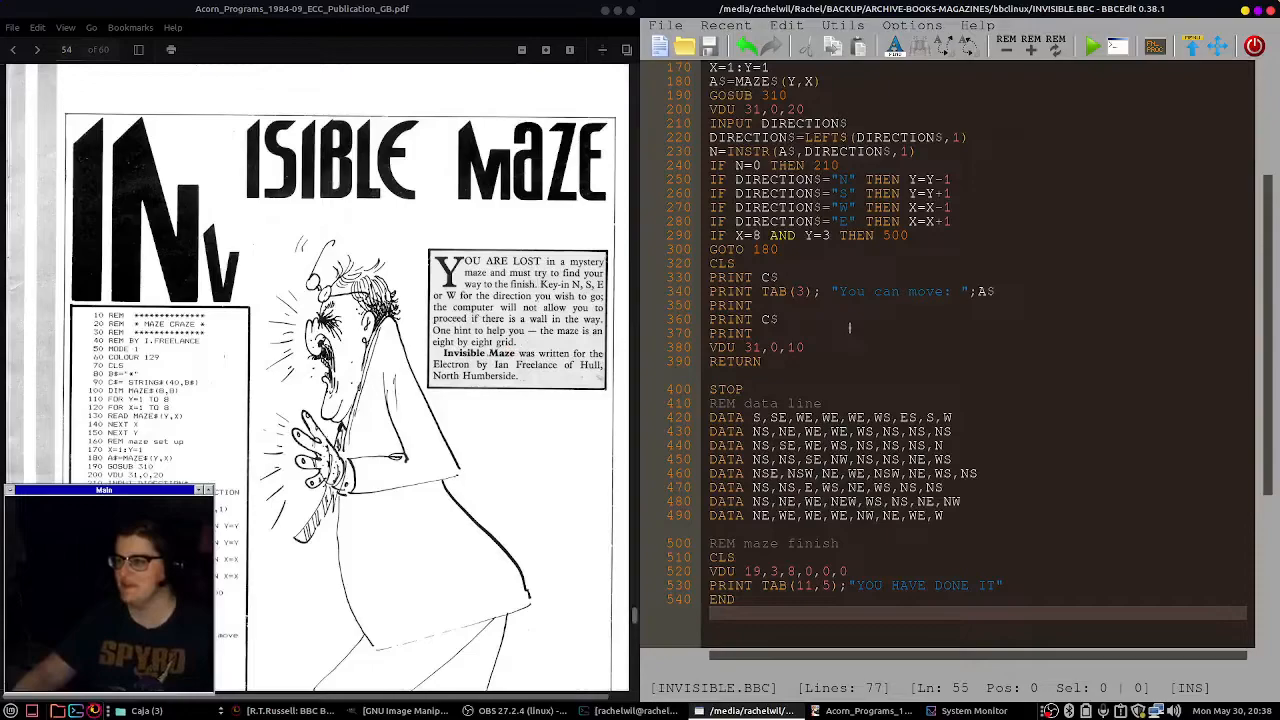
click(1092, 44)
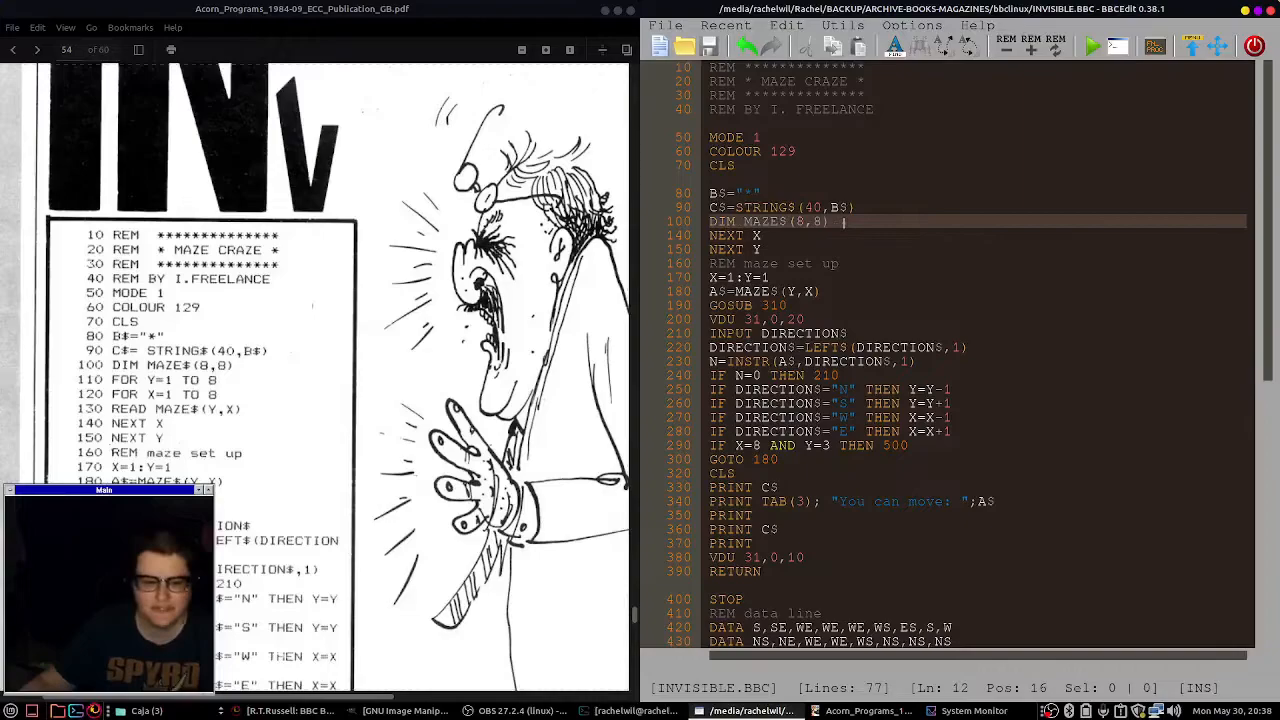
Type loop lines 110 FOR Y=1 TO 8, 120 FOR X=1 TO 8 and 130 READ MAZE$(Y,X).
text(110 for y=1 to 8)
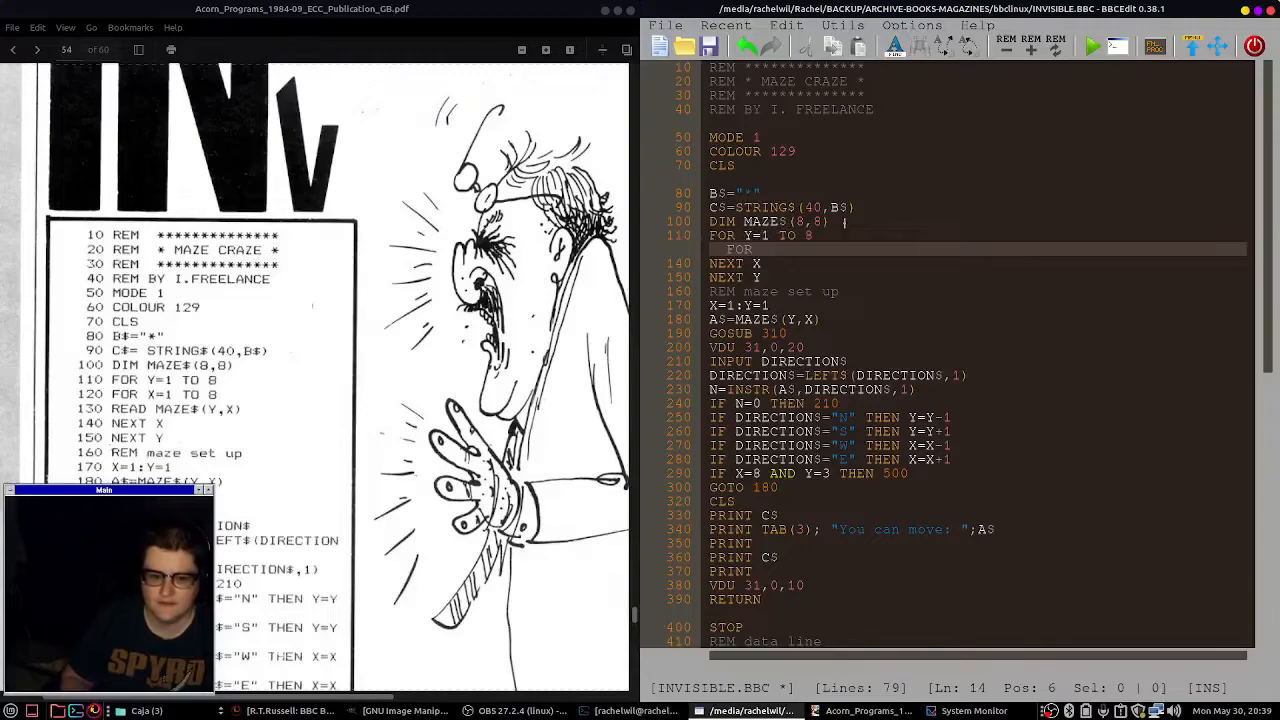
text(130 REM screen display)
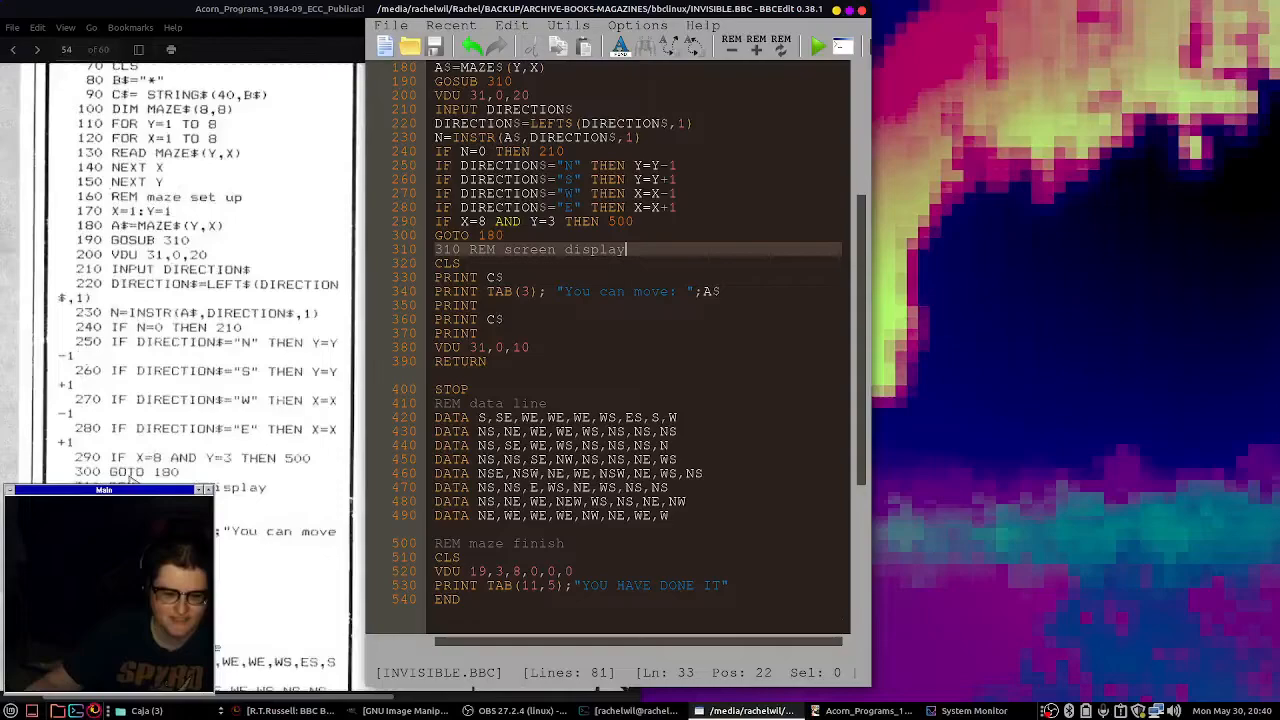
mouse_move(215, 258)
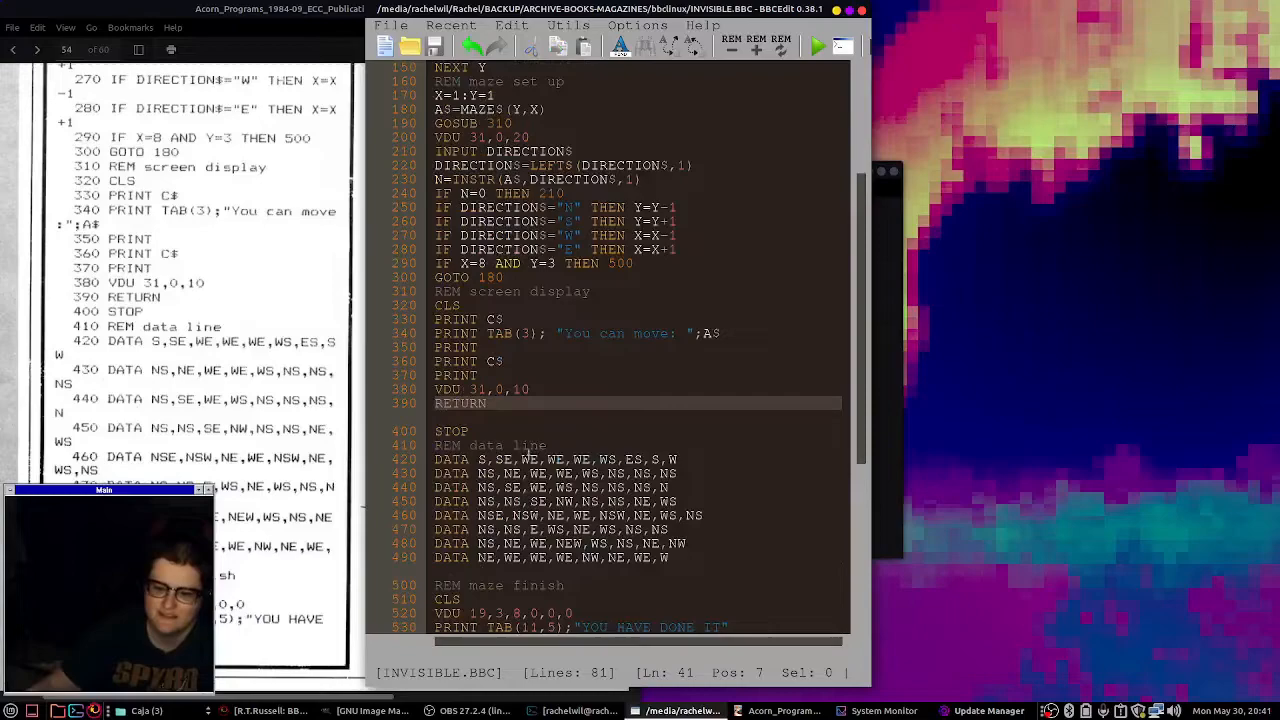
Check the INVISIBLE.BBC listing against the magazine and run it until 'You can move: S' appears.
drag(477, 459, 658, 459)
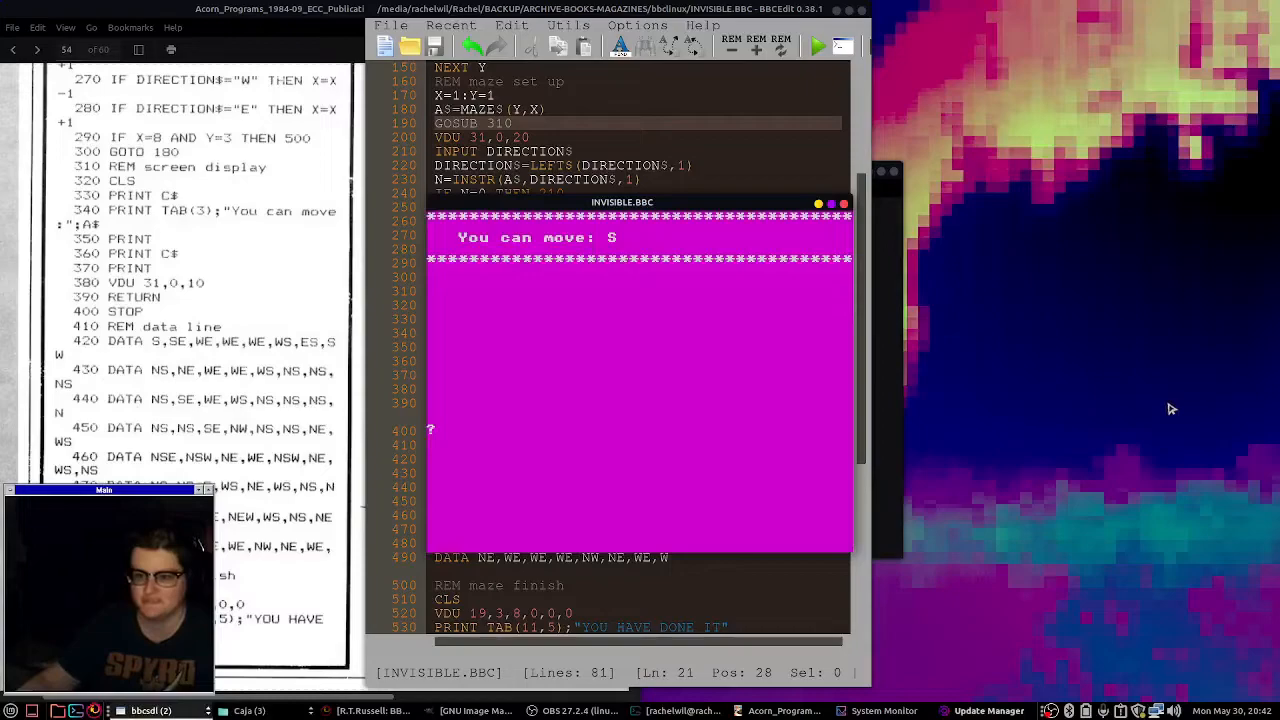
Enter the moves S and N in the maze game window.
text(S)
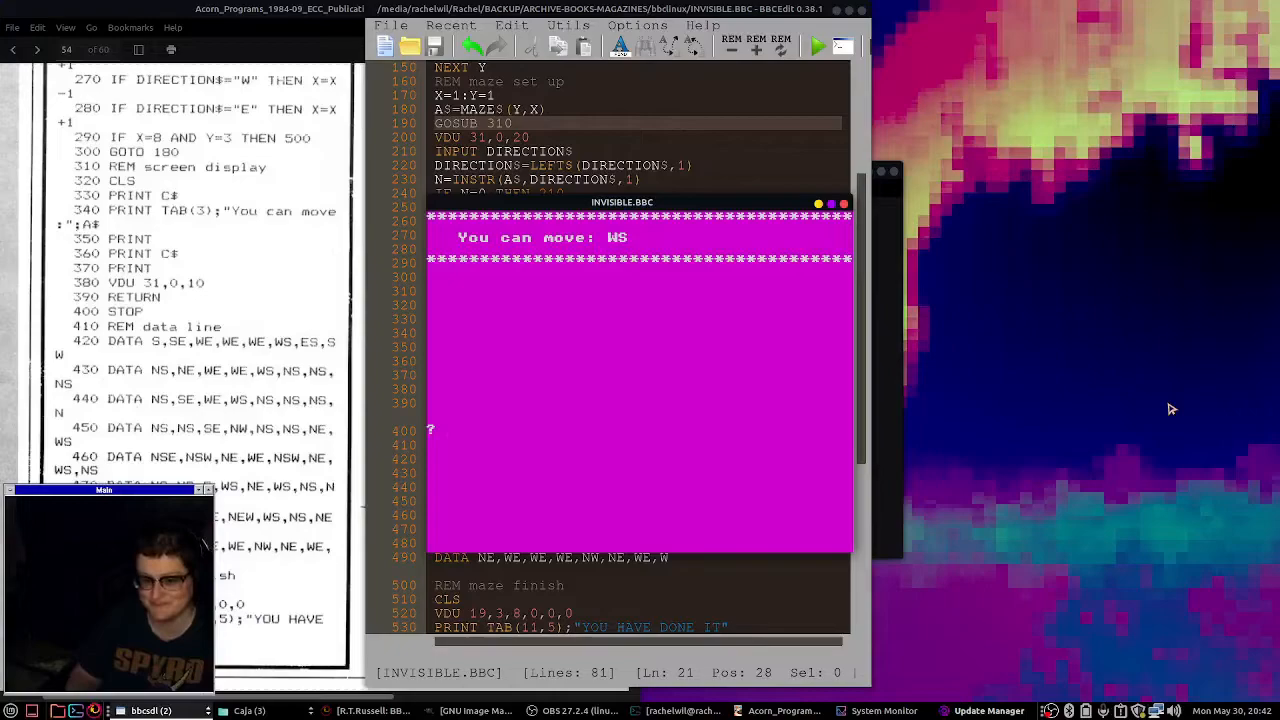
text(N)
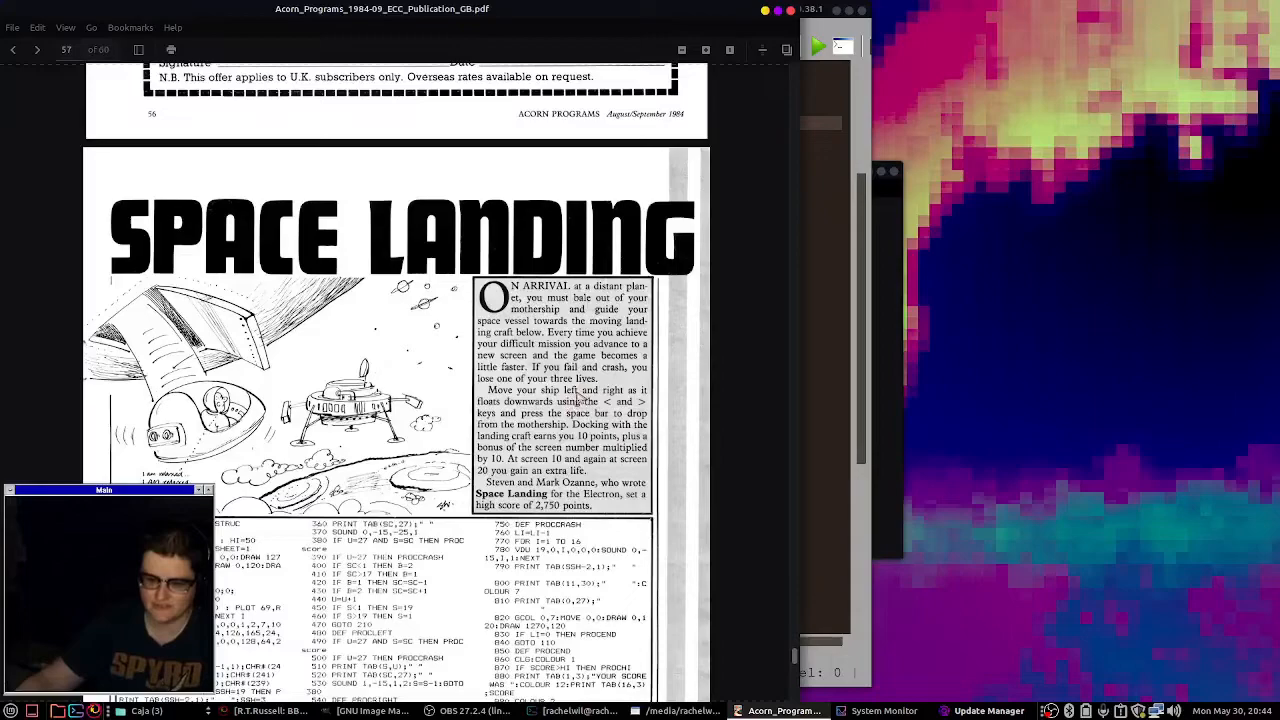
Scroll page 57 of the Acorn Programs PDF down to the Space Landing listing.
scroll(down, 3)
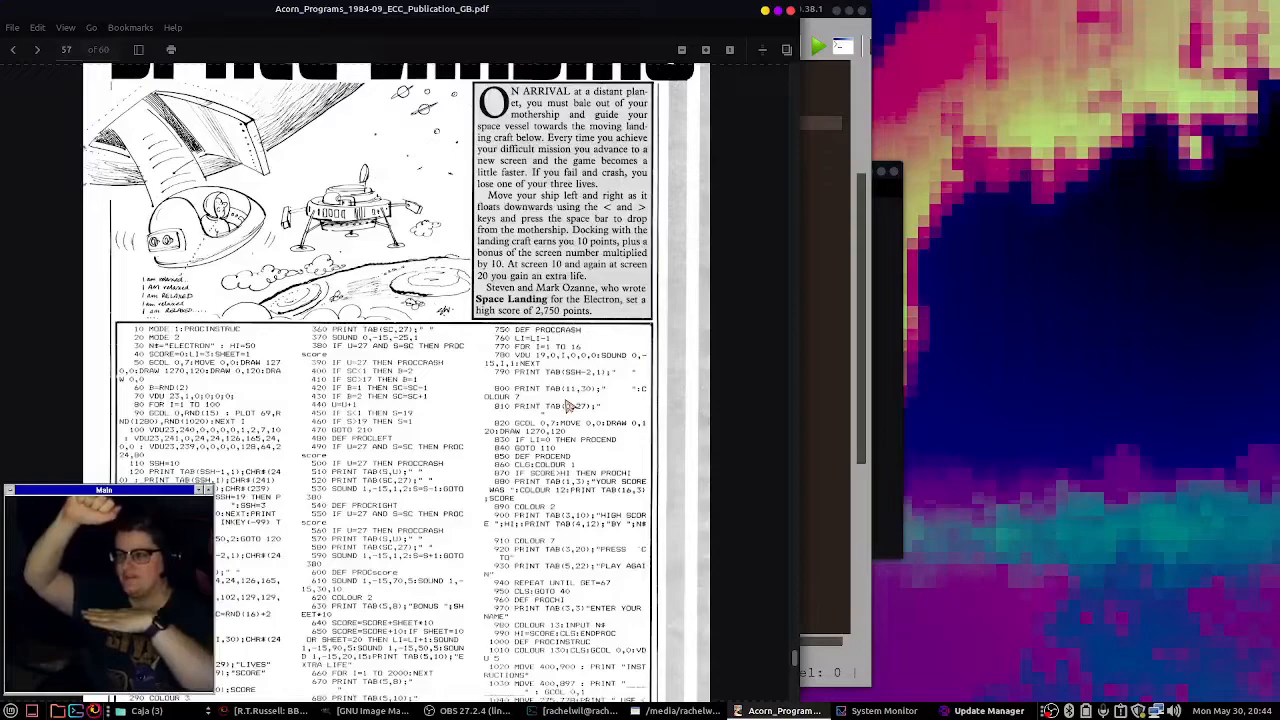
scroll(down, 3)
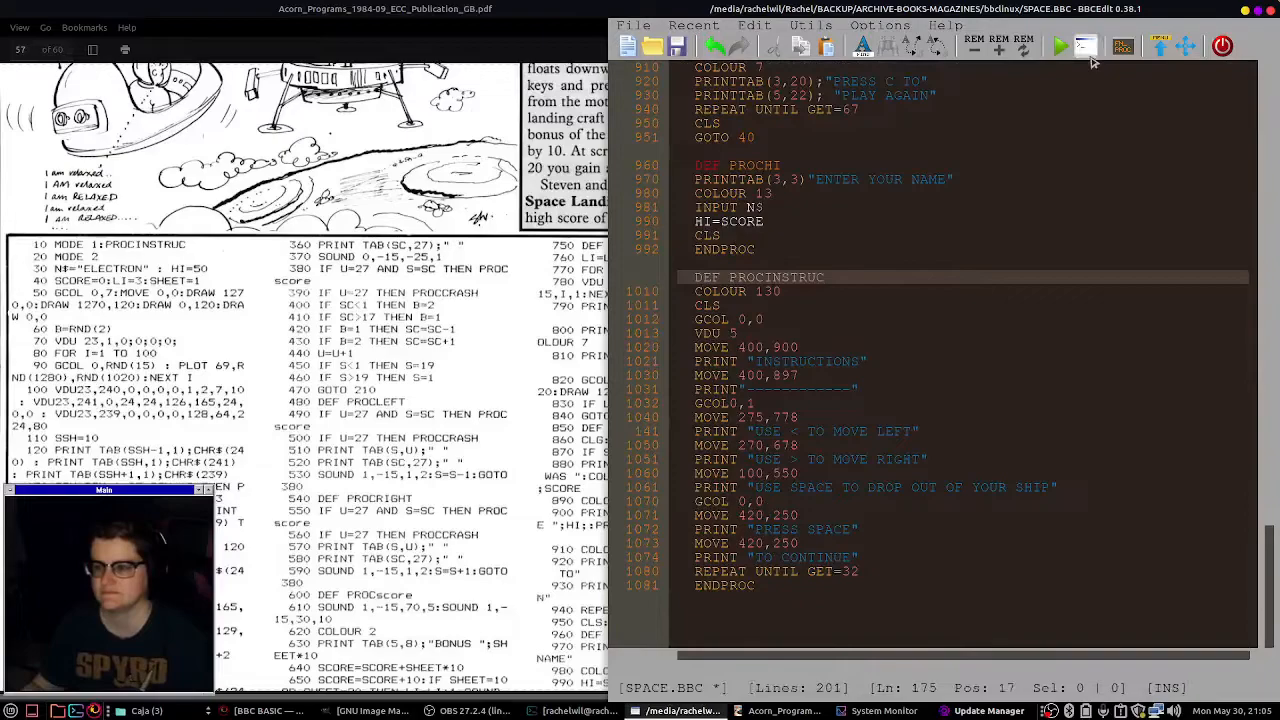
Type DEF PROCINSTRUC, lines 1010–1081, ending with REPEAT UNTIL GET=32 and ENDPROC.
click(1058, 45)
text(300)
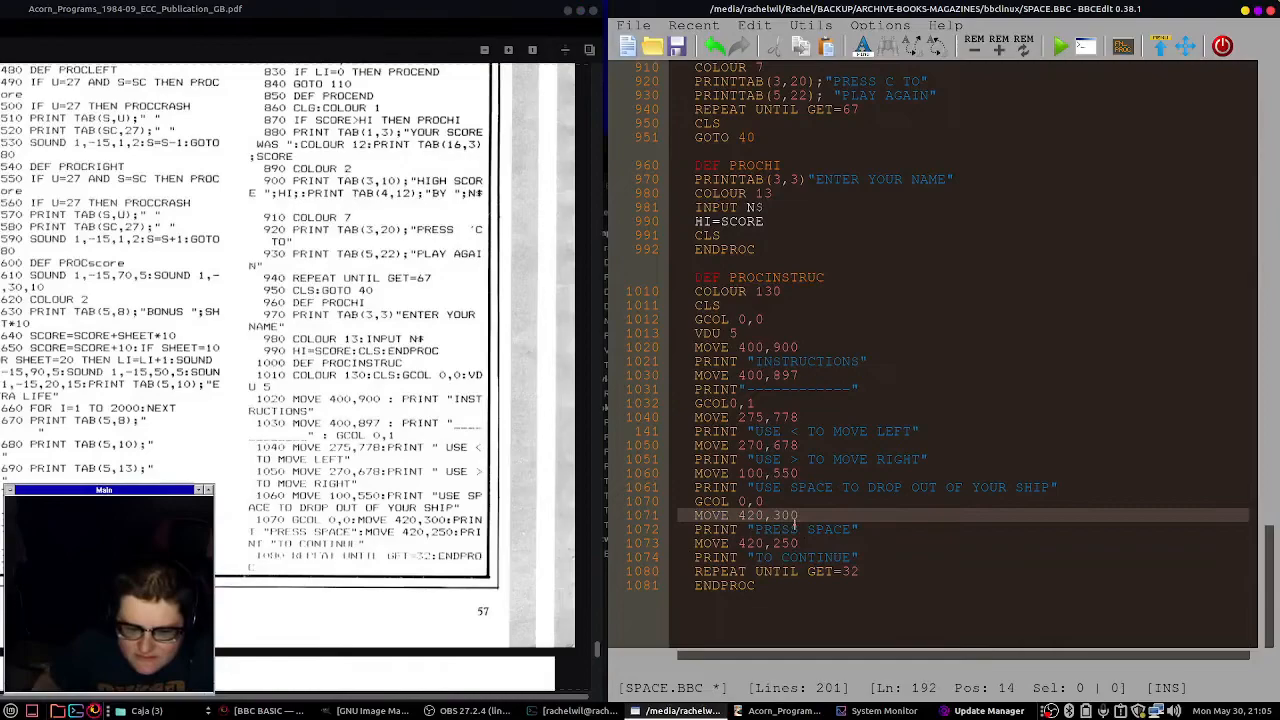
Correct line 1071 to MOVE 420,300 and run the game to test the instructions screen.
click(1049, 46)
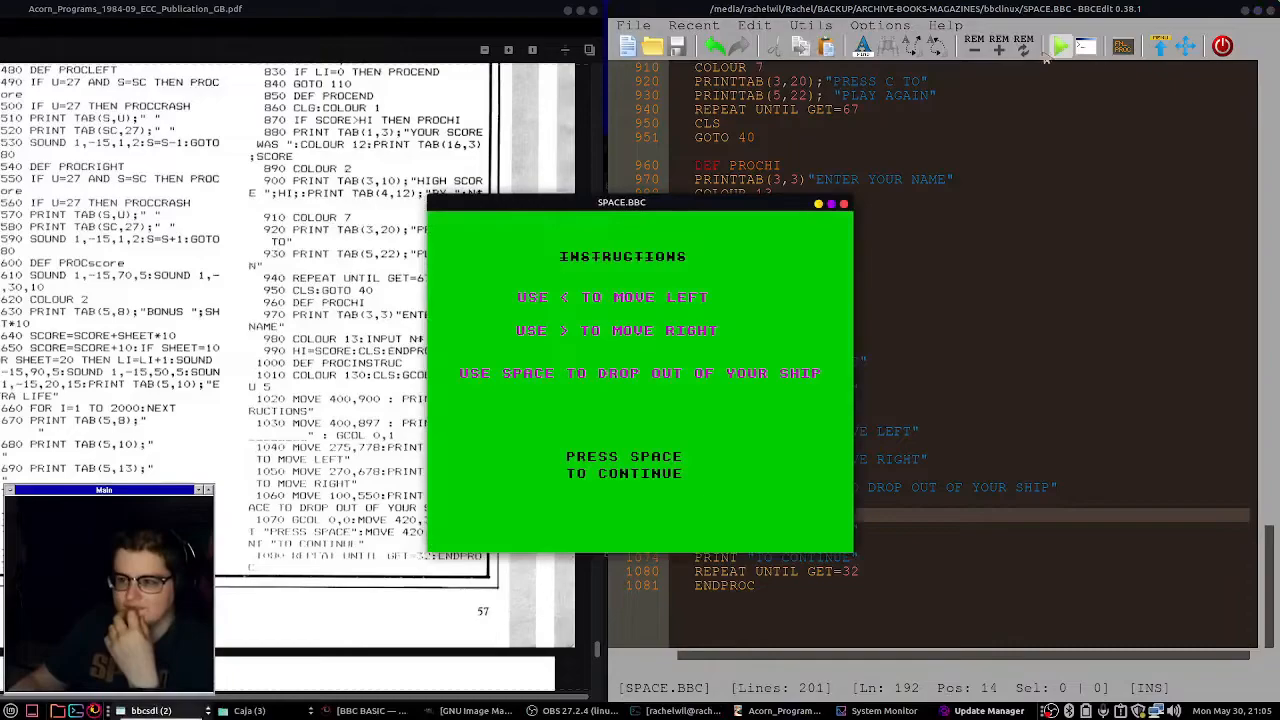
click(845, 204)
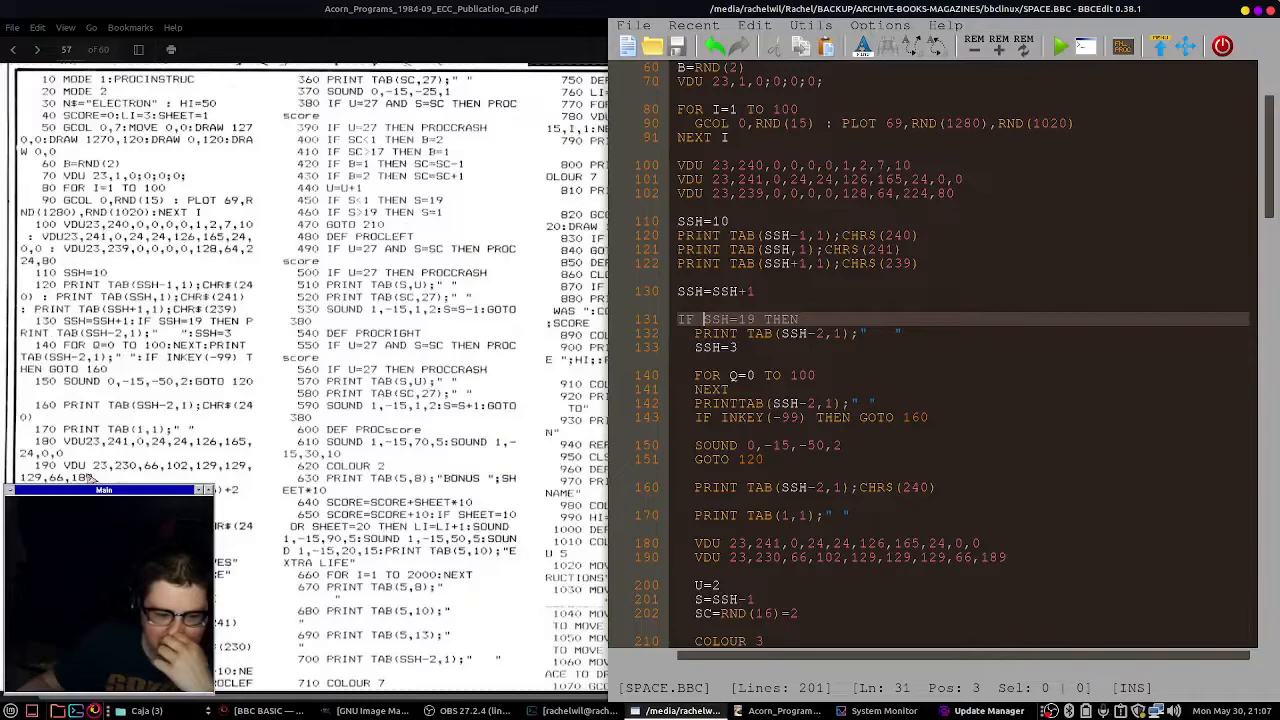
Enlarge the page 57 Space Landing listing in the Document Viewer over BBCEdit.
scroll(down, 3)
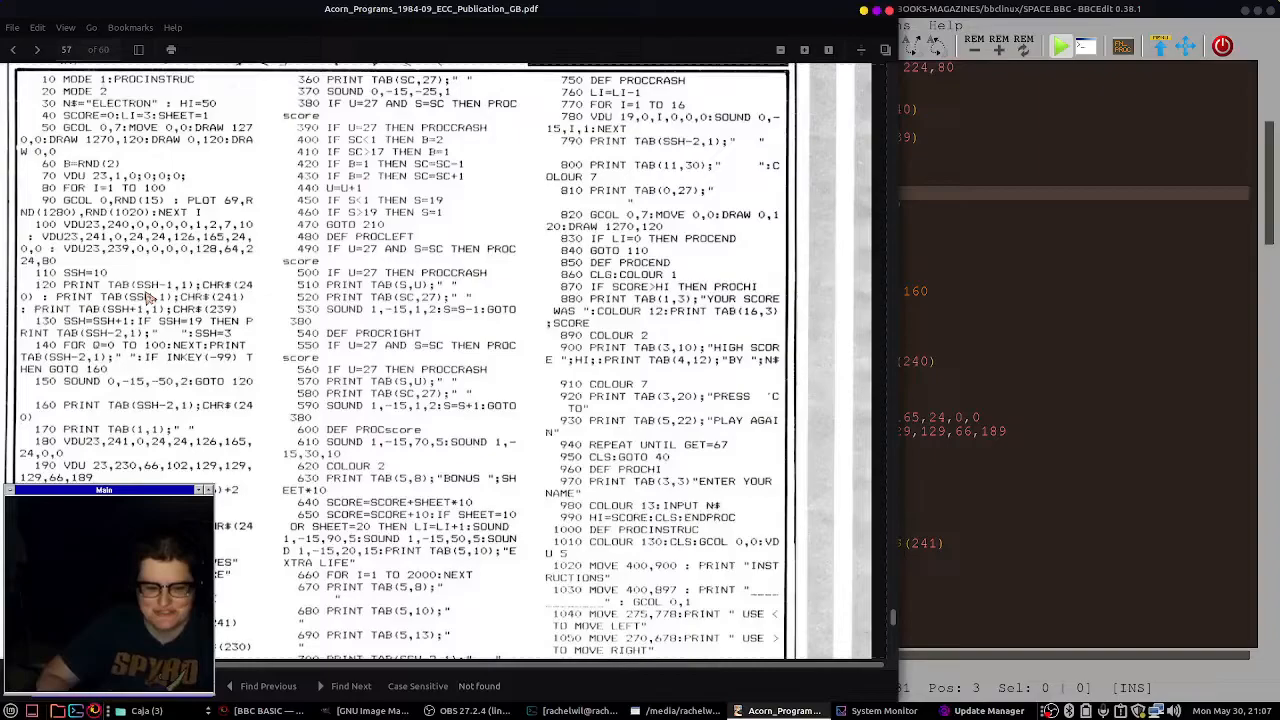
Insert ENDIF after line 143, growing SPACE.BBC to 203 lines.
scroll(down, 3)
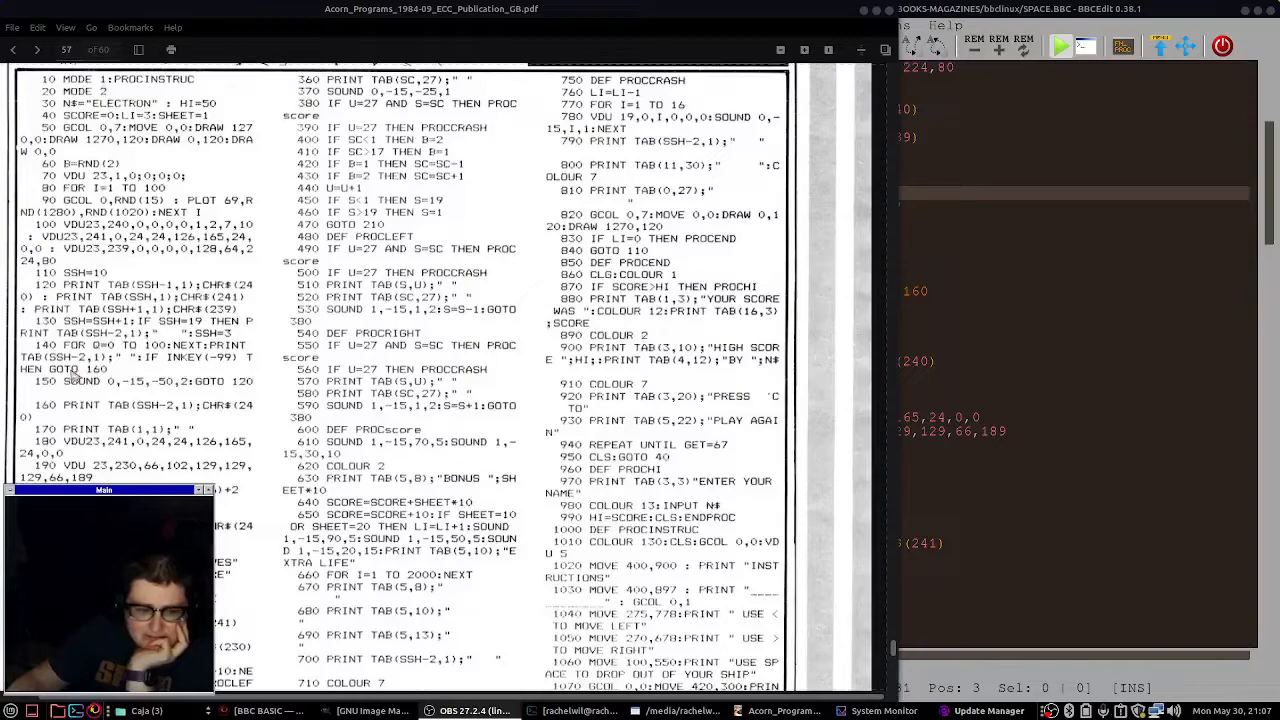
mouse_move(276, 372)
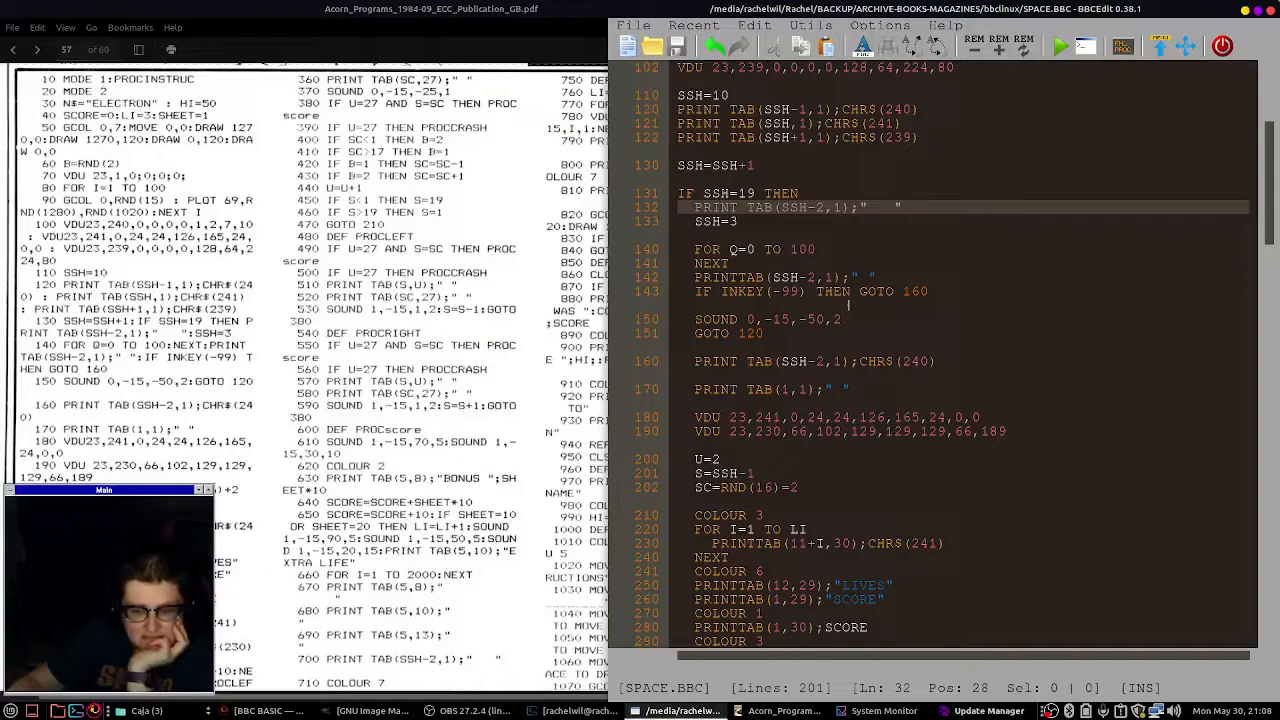
text(ENDIF)
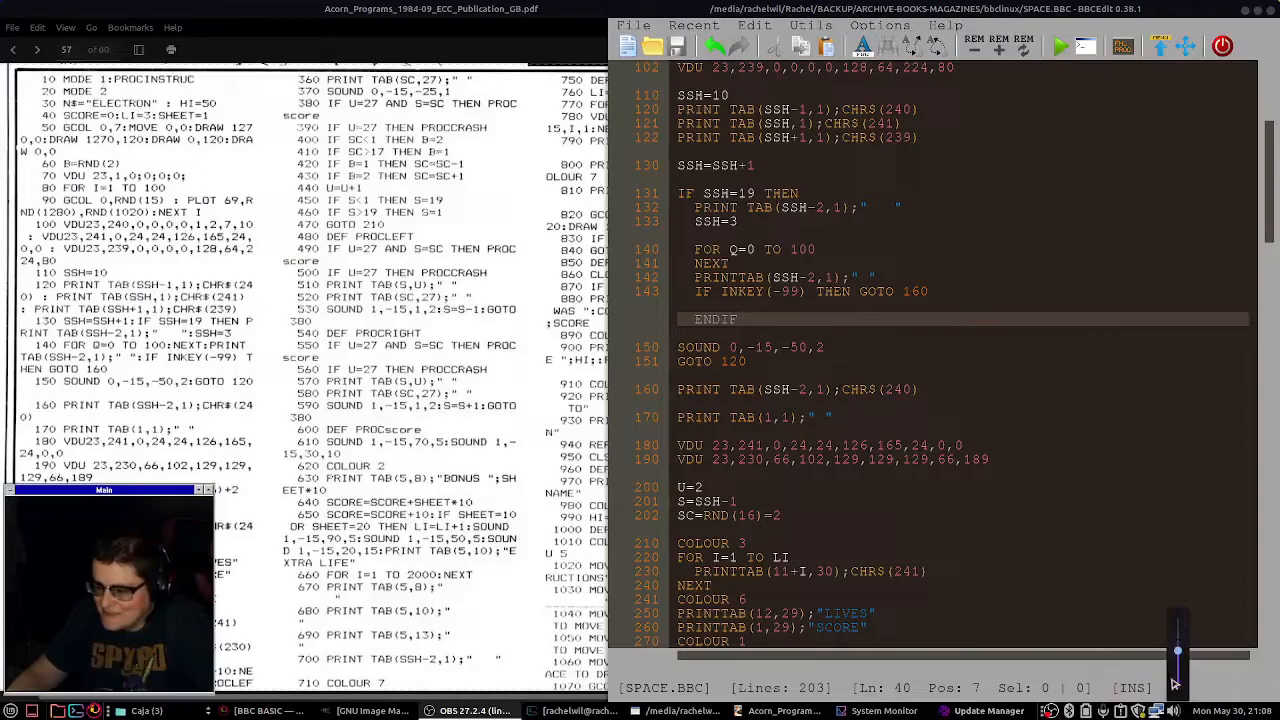
click(1060, 47)
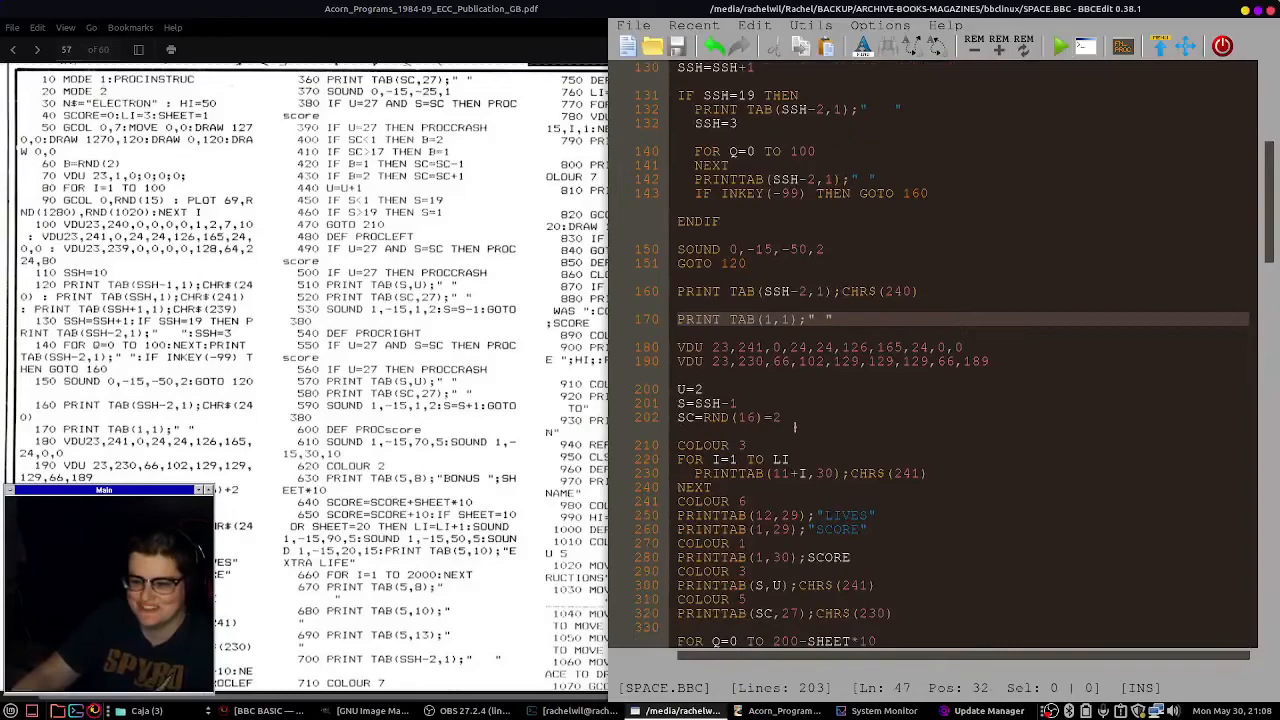
Scroll through SPACE.BBC, then raise the Space Landing magazine page over the editor.
scroll(down, 3)
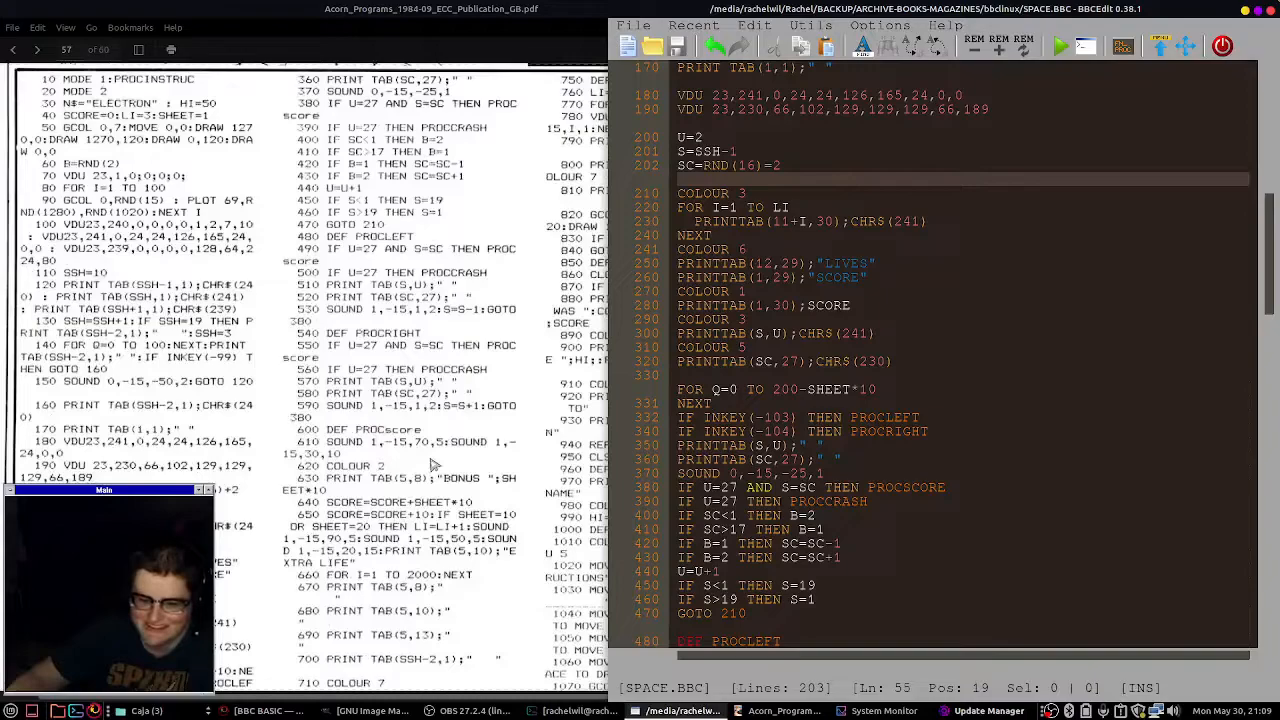
scroll(down, 3)
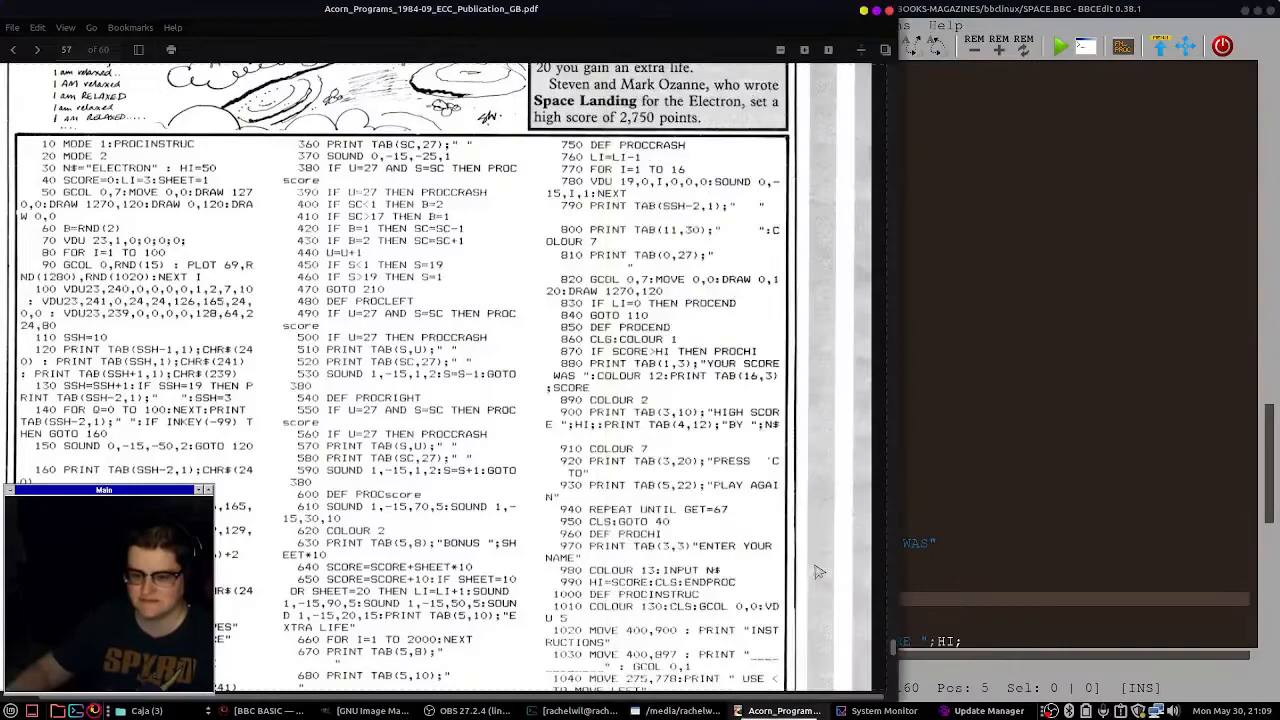
Scroll through page 57's printed Space Landing listing in the Document Viewer.
scroll(down, 3)
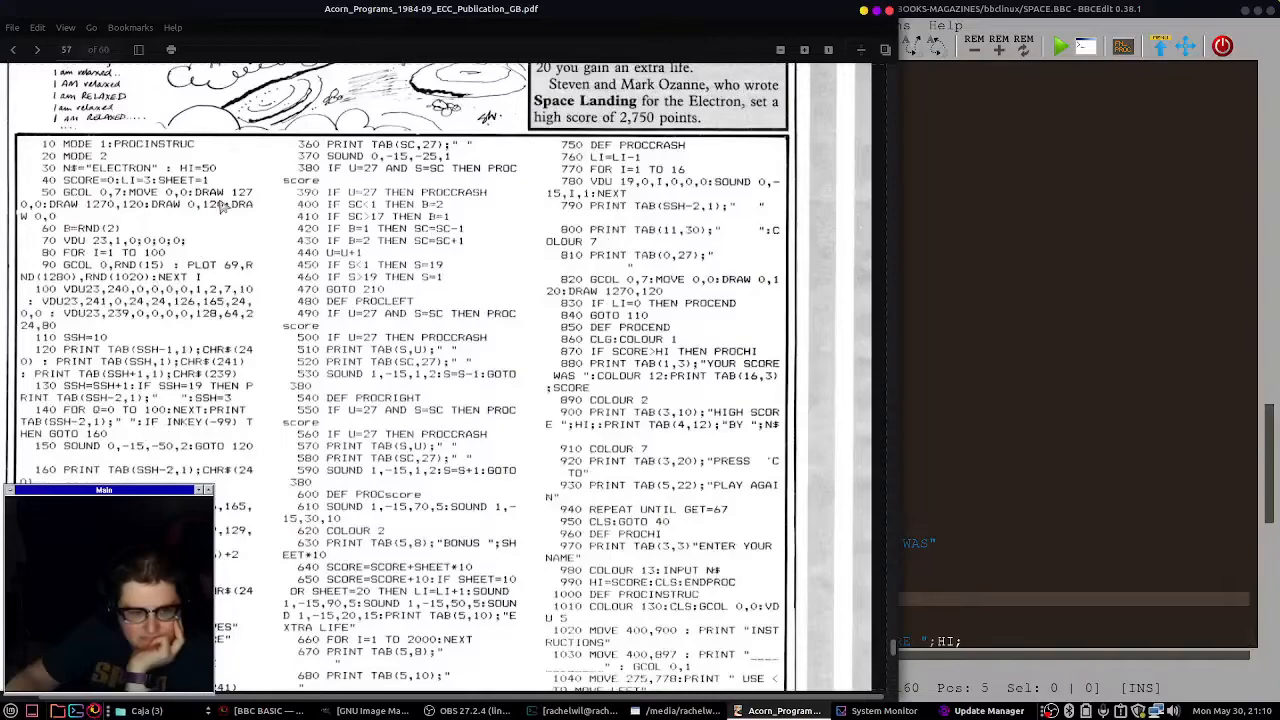
mouse_move(62, 202)
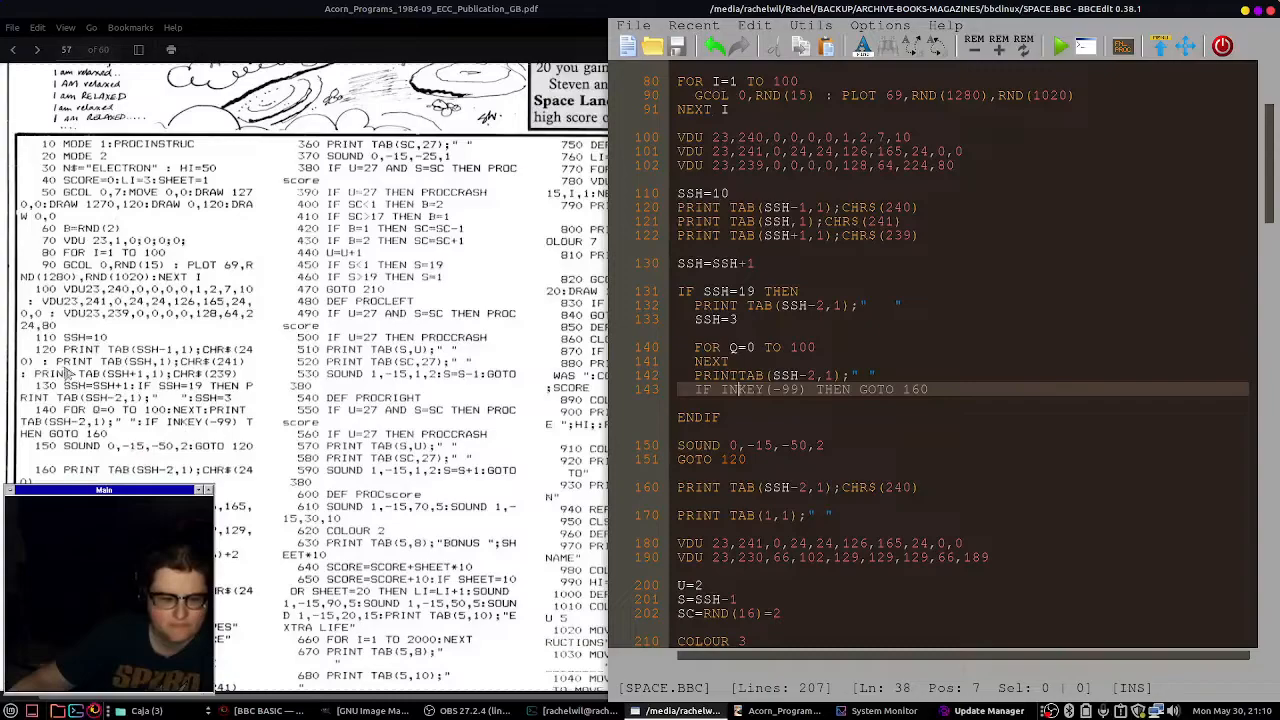
Scroll the 207-line SPACE.BBC listing and run the edited program from the toolbar.
scroll(down, 3)
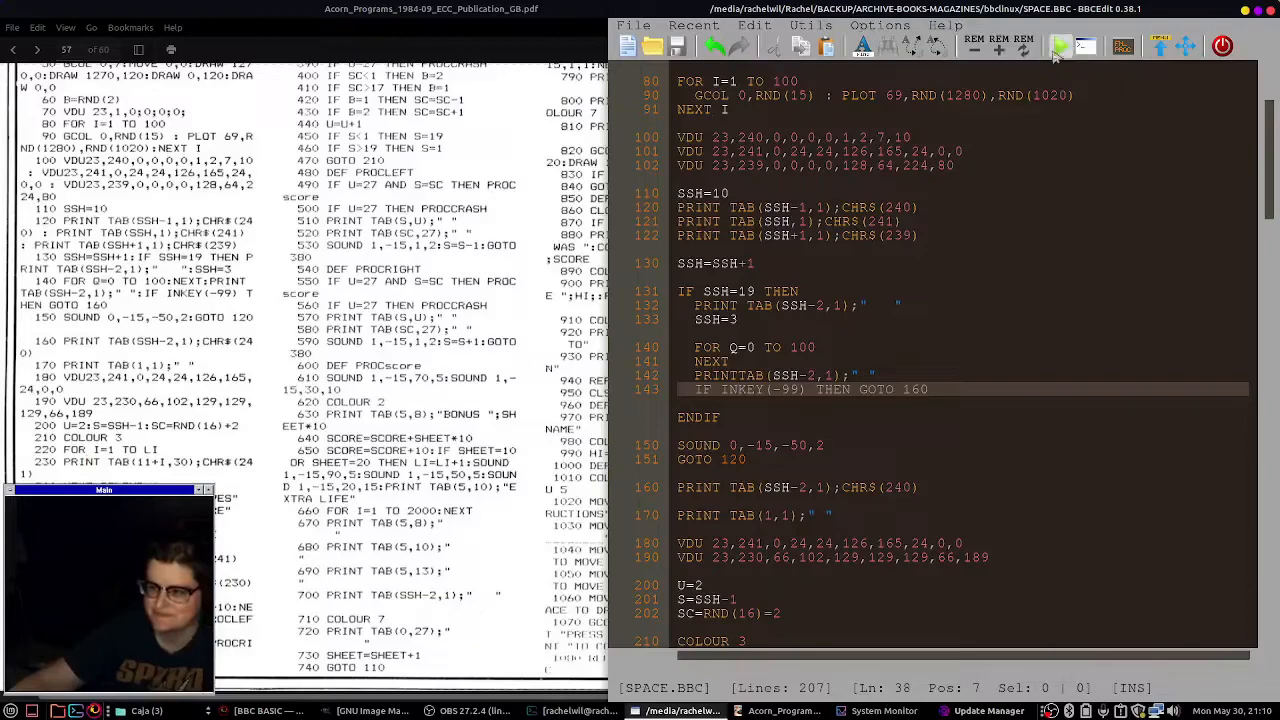
click(1057, 46)
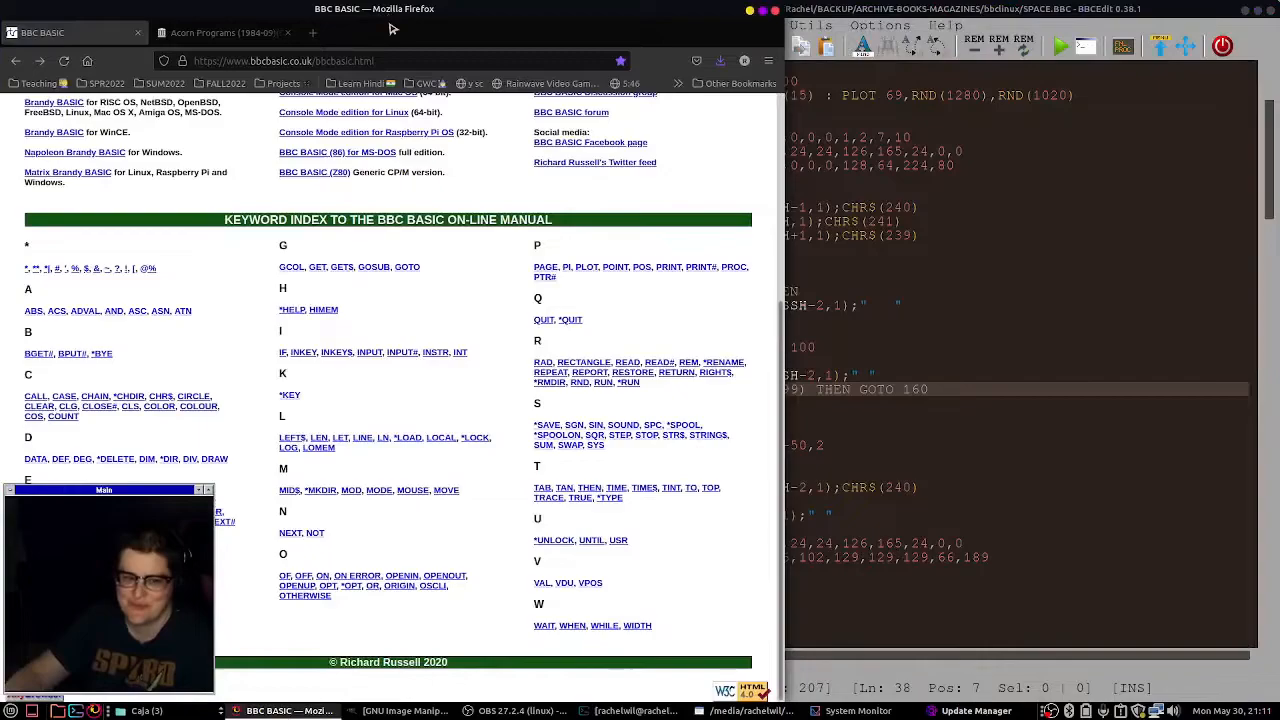
Browse the eight-issue Acorn Programs collection page, then raise the SPACE.BBC editor window.
click(215, 32)
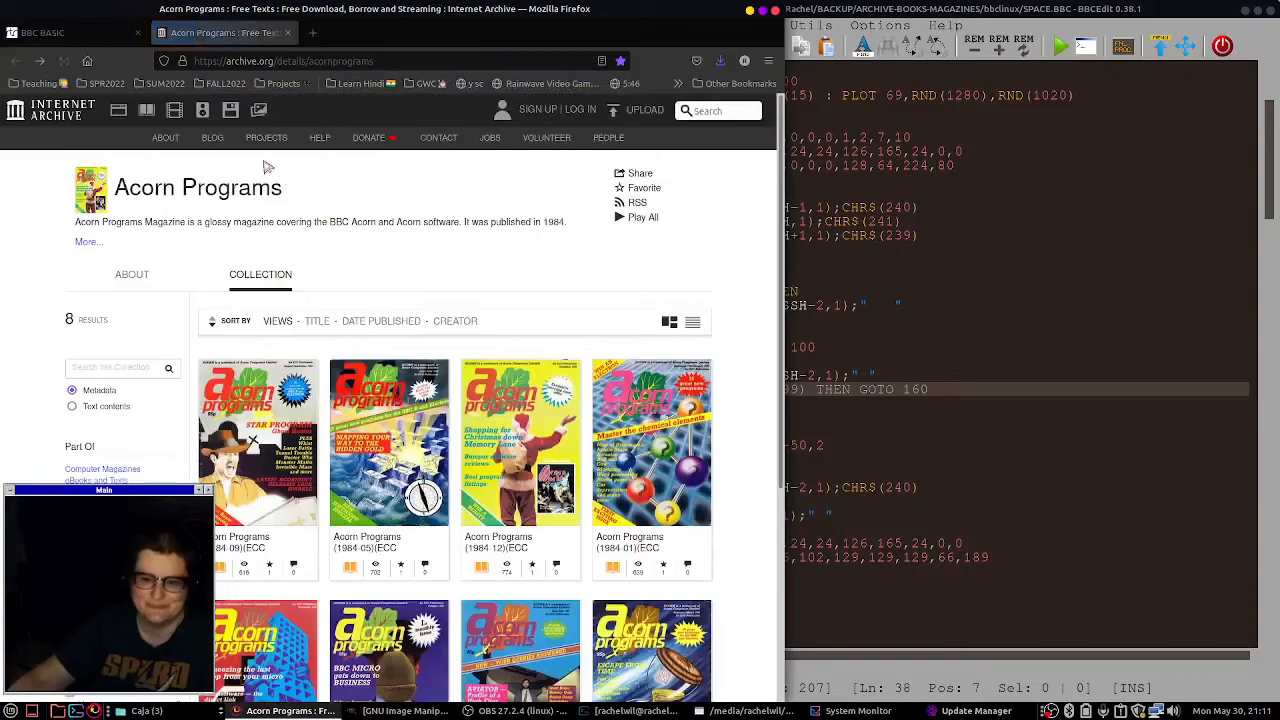
scroll(down, 3)
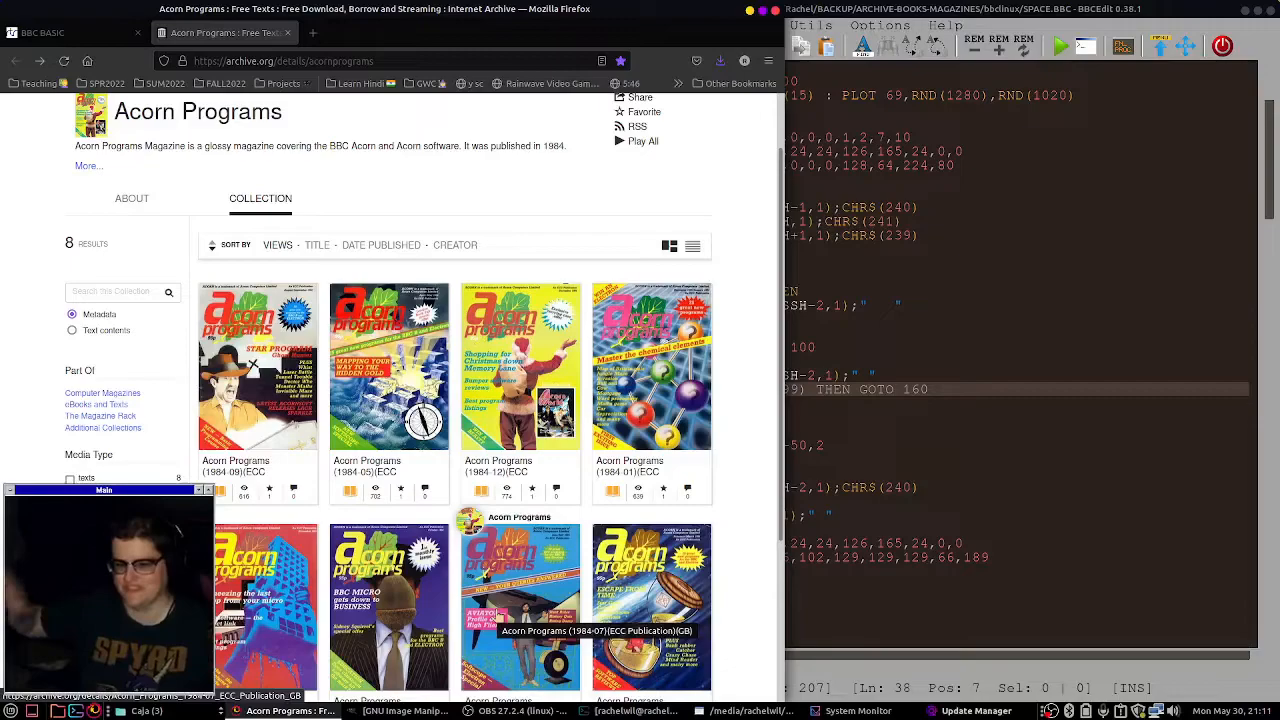
right_click(760, 205)
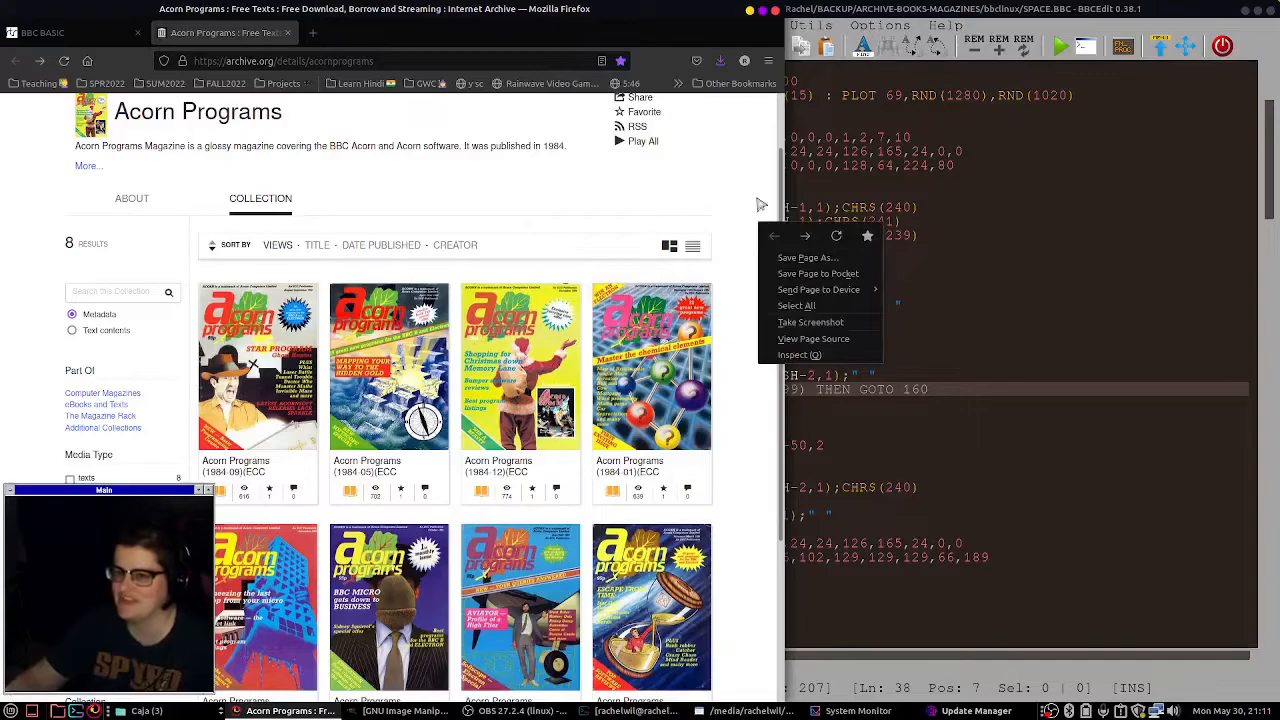
click(388, 365)
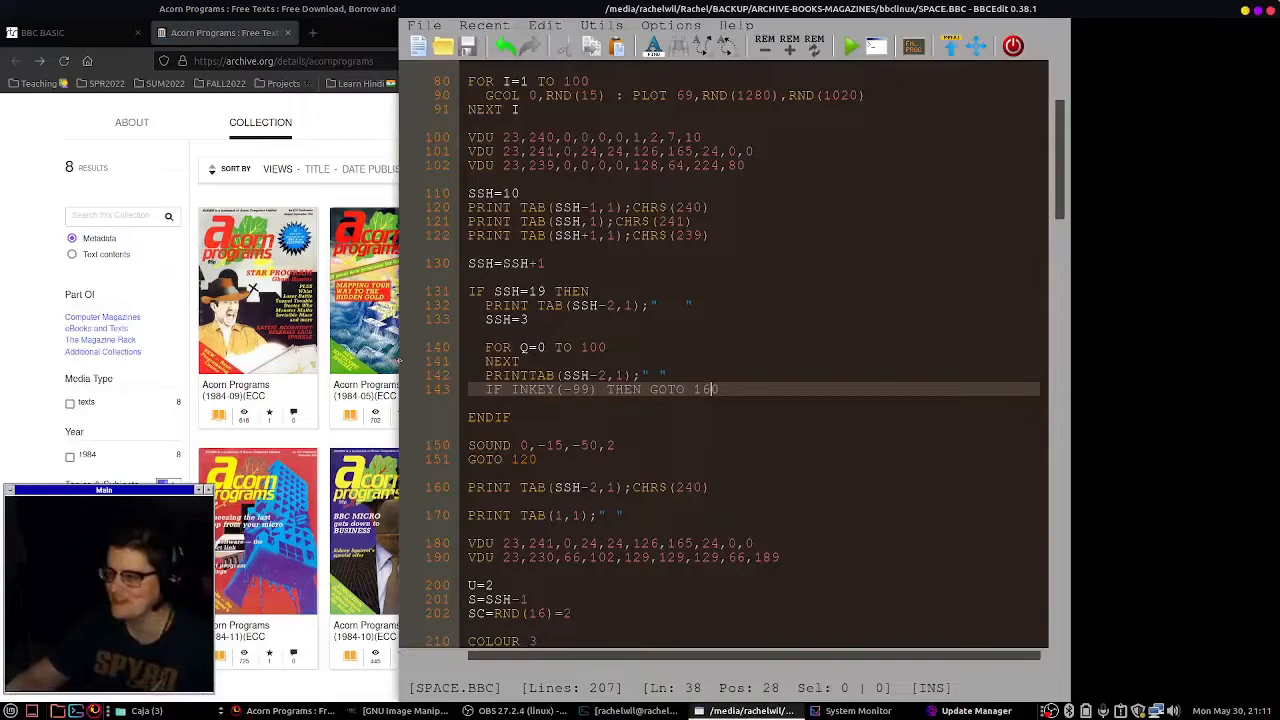
scroll(down, 3)
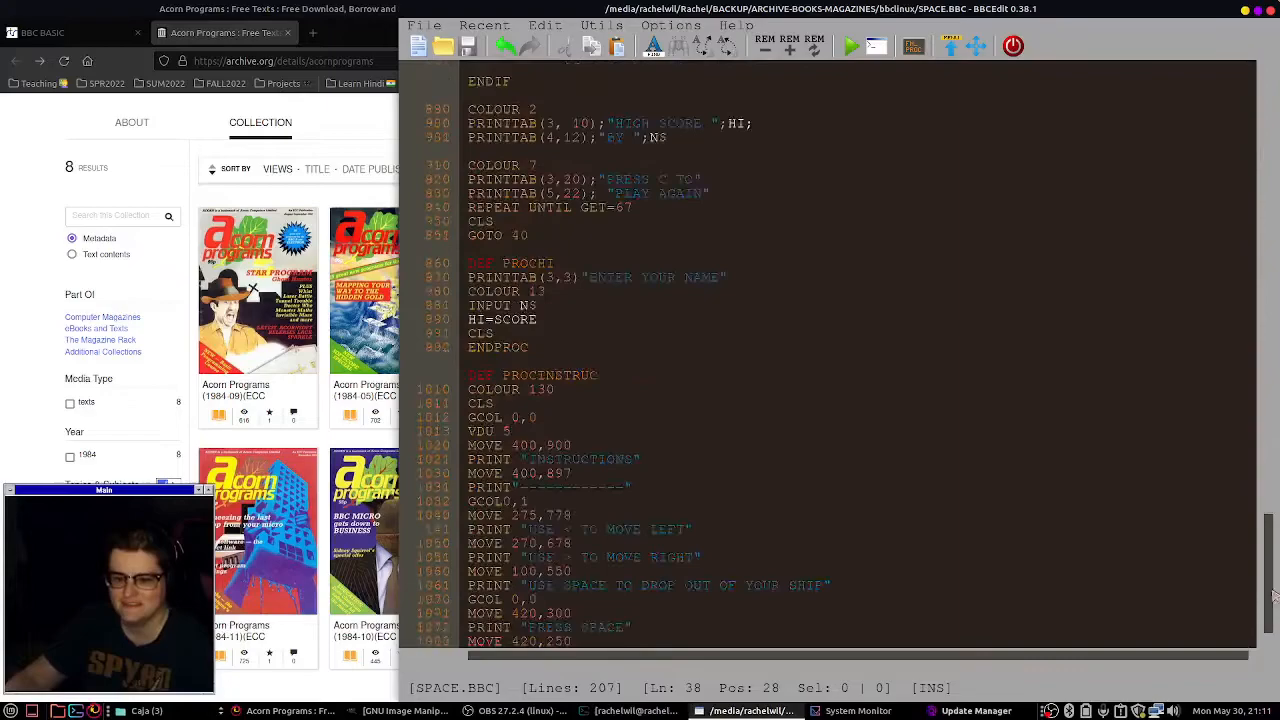
scroll(down, 3)
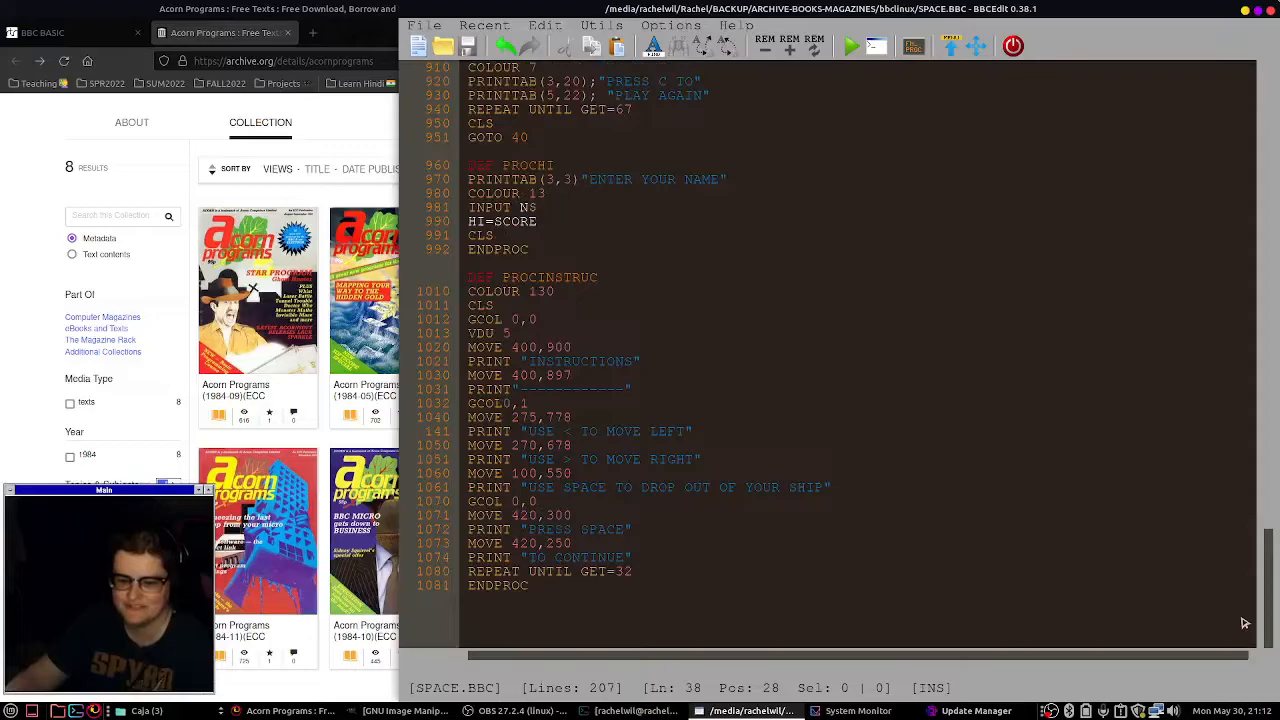